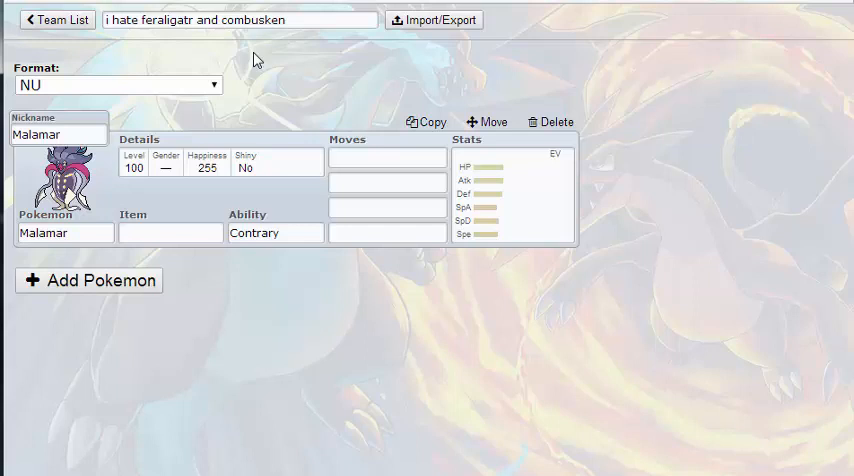
pyautogui.moveTo(256, 58)
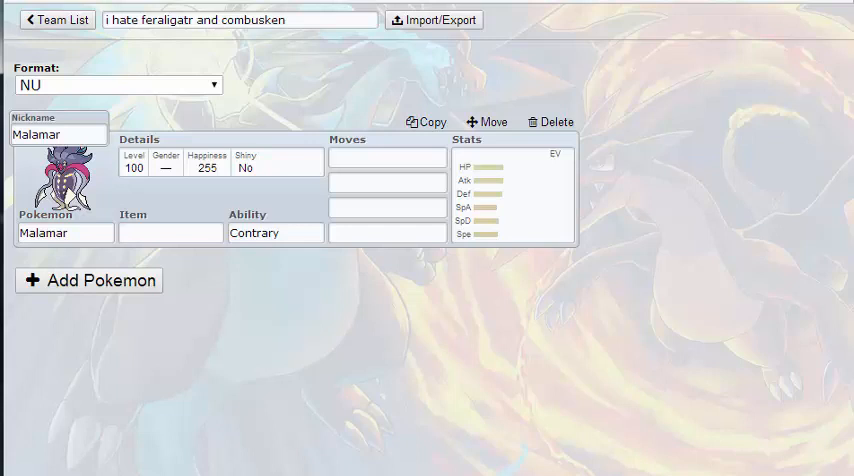
# Step: Give Malamar a Choice Scarf and Superpower as its first move
pyautogui.click(238, 20)
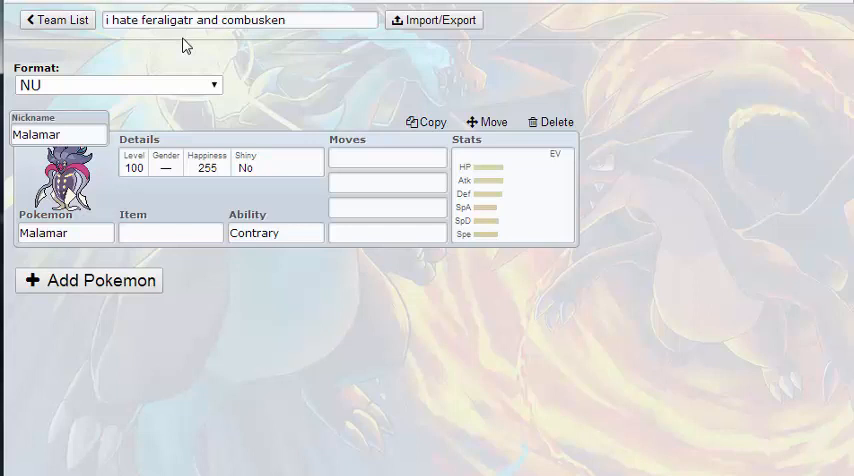
pyautogui.moveTo(724, 180)
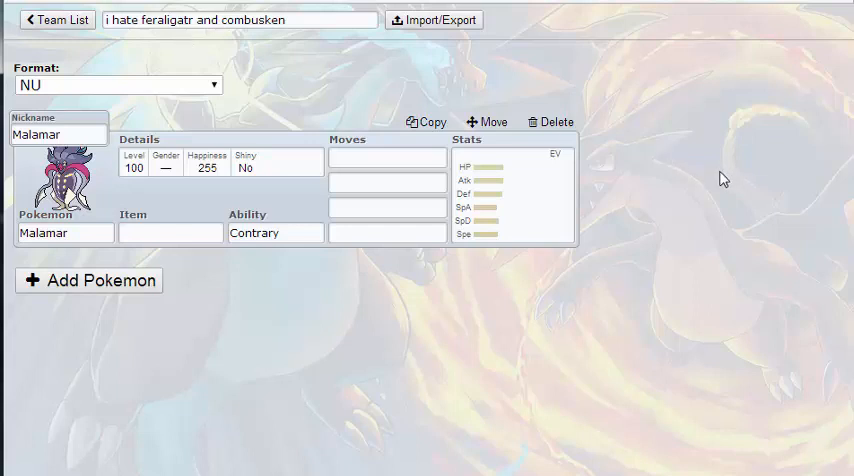
pyautogui.moveTo(780, 148)
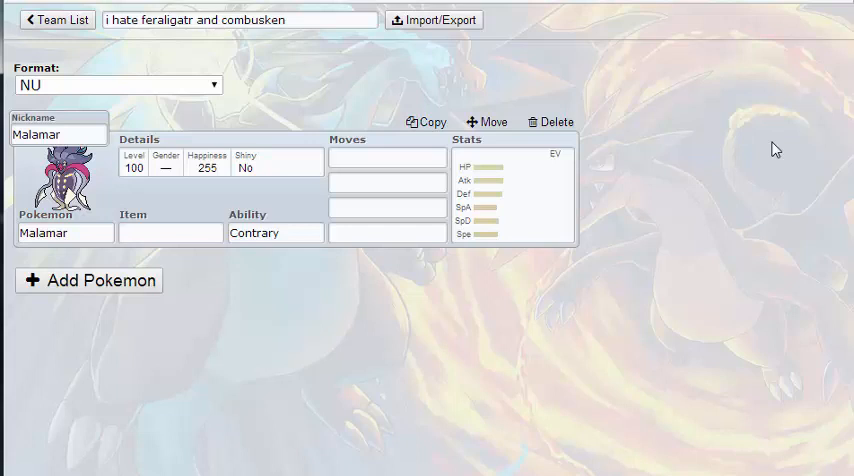
pyautogui.moveTo(688, 172)
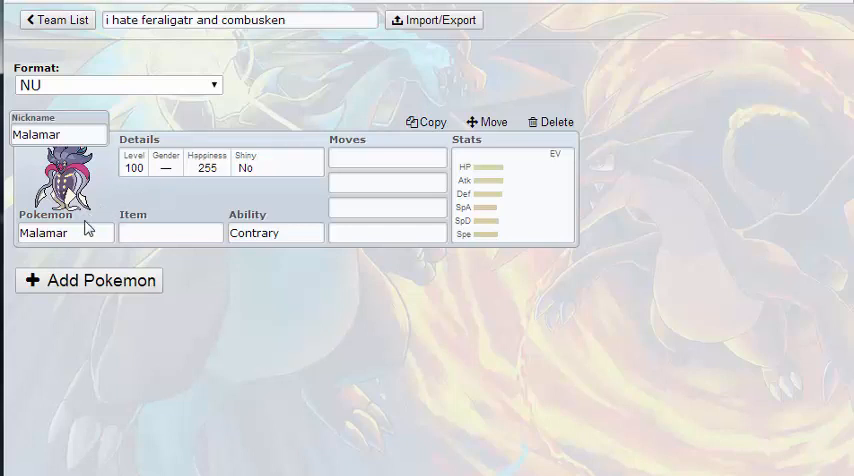
pyautogui.click(170, 232)
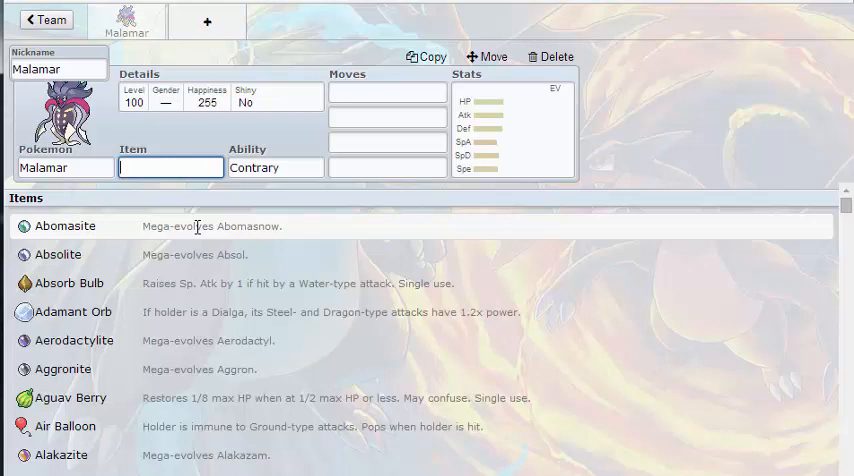
pyautogui.write('scarf')
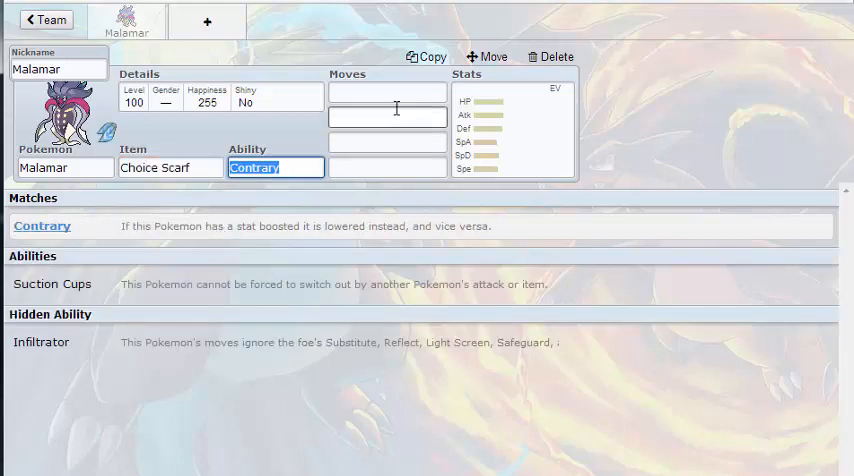
pyautogui.write('super')
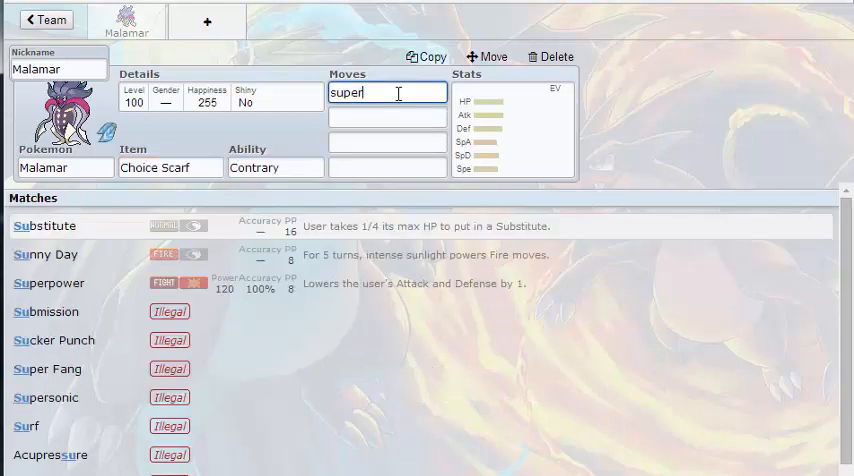
pyautogui.click(48, 284)
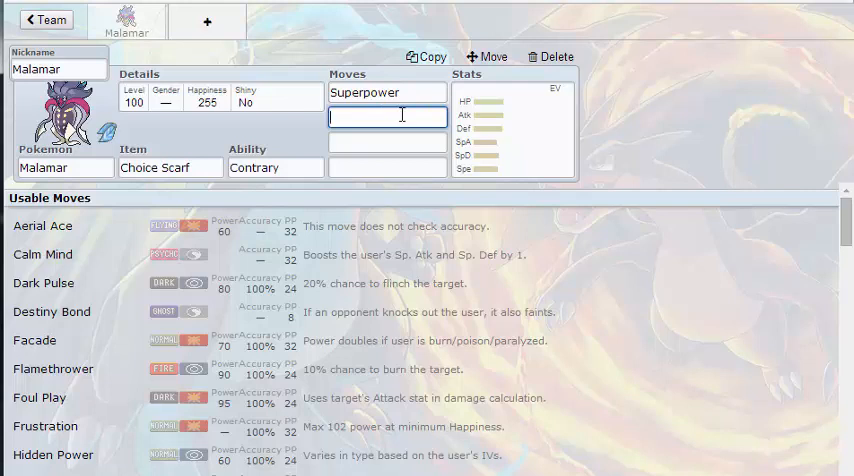
pyautogui.moveTo(596, 108)
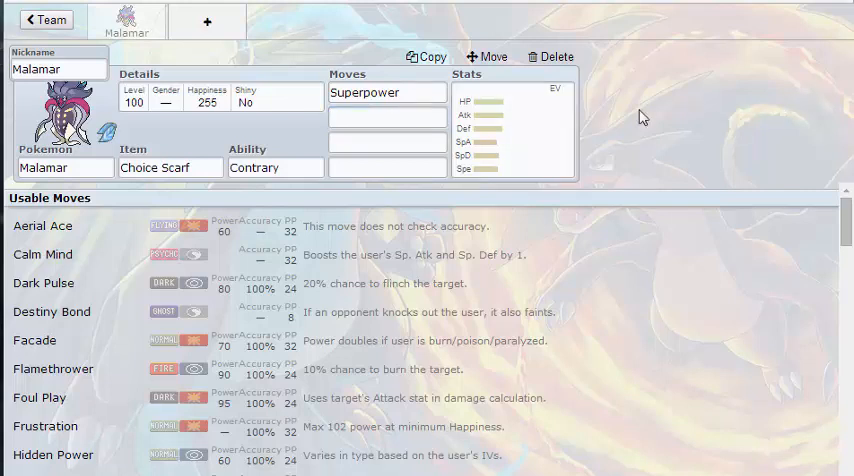
# Step: Add Topsy-Turvy as Malamar's second move and put 252 EVs in Attack
pyautogui.click(388, 120)
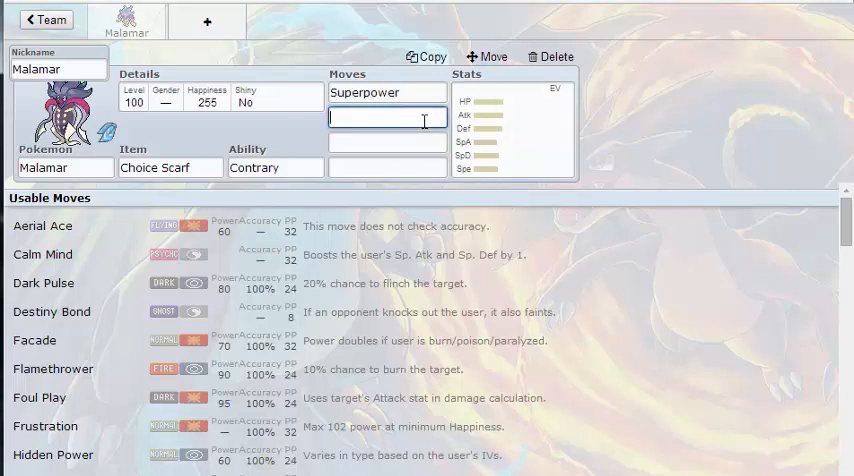
pyautogui.write('tops')
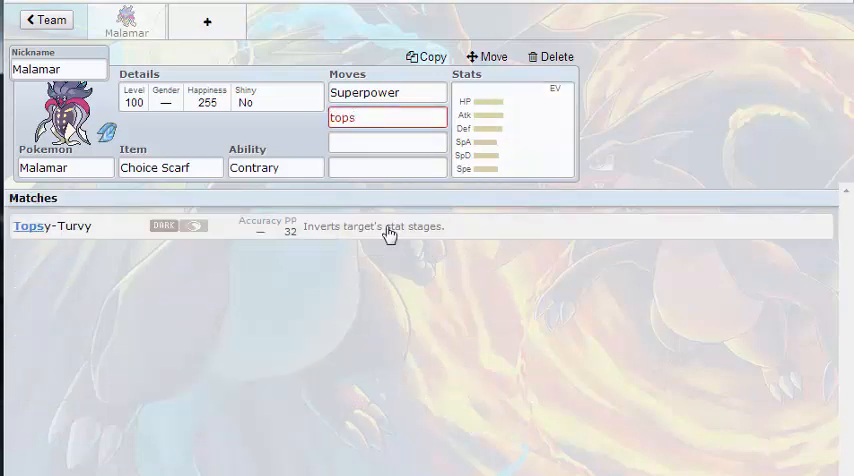
pyautogui.click(52, 224)
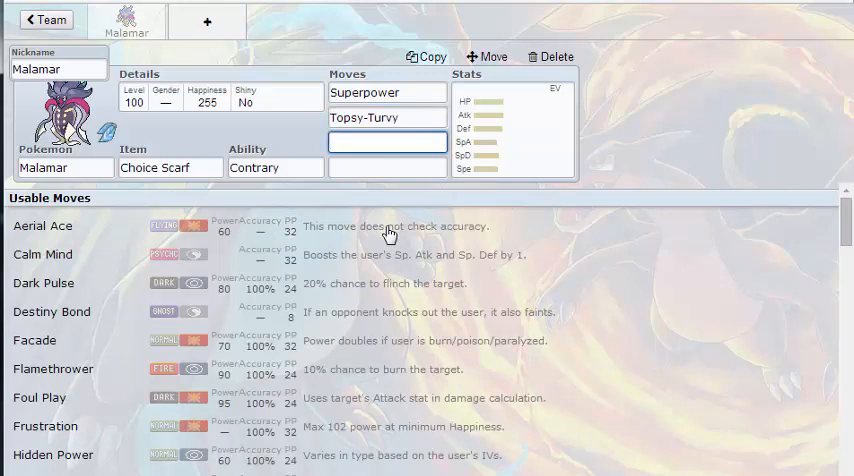
pyautogui.click(386, 142)
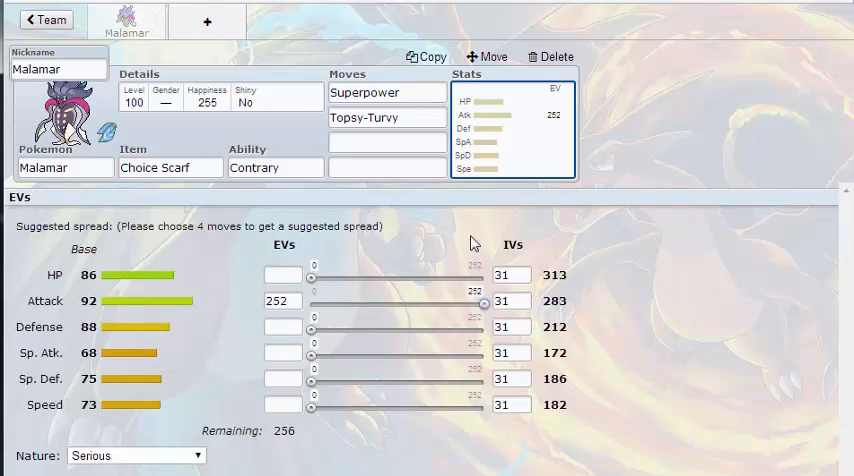
# Step: Add Switcheroo as the third move and set EVs 4 HP/252 Atk/252 Spe, Adamant
pyautogui.write('swi')
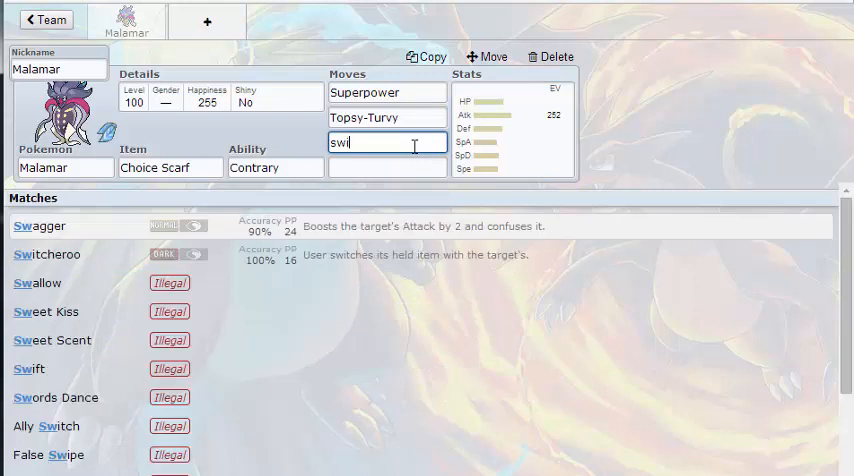
pyautogui.click(46, 254)
pyautogui.write('-')
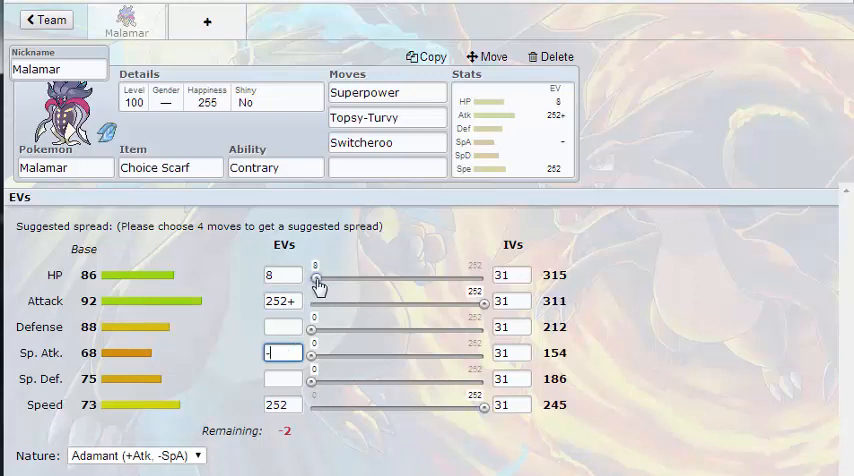
pyautogui.moveTo(316, 280); pyautogui.dragTo(312, 280)
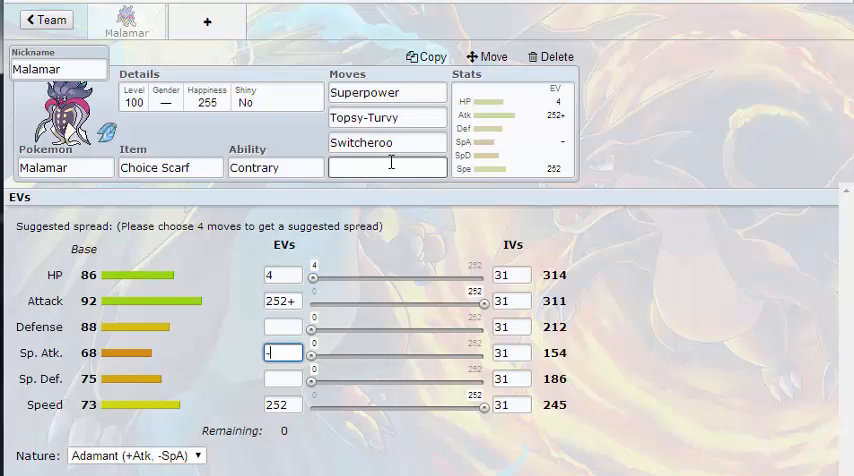
pyautogui.click(388, 166)
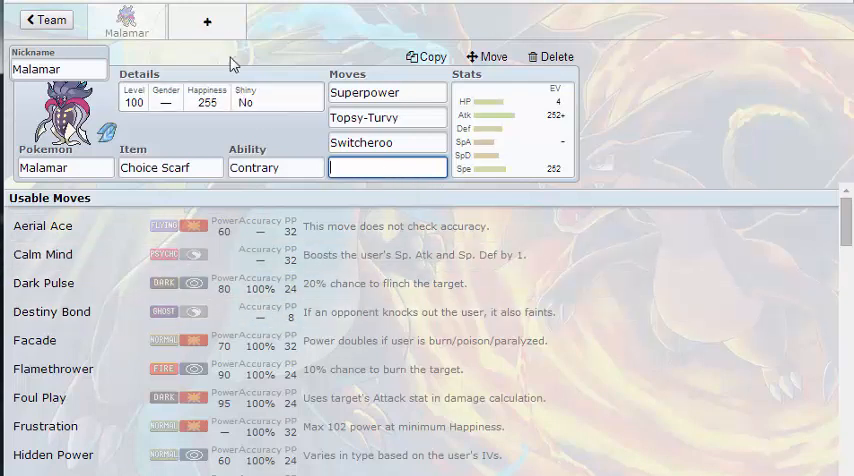
pyautogui.moveTo(208, 20)
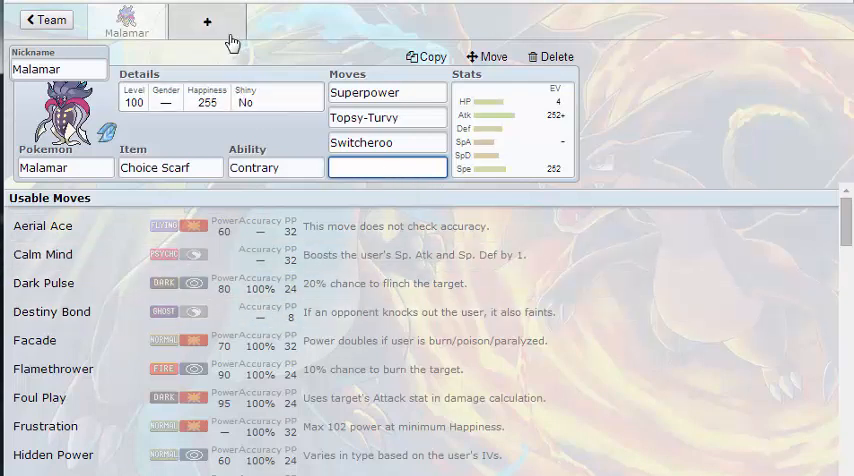
# Step: Add Bastiodon from the NU list as the team's second member
pyautogui.click(208, 20)
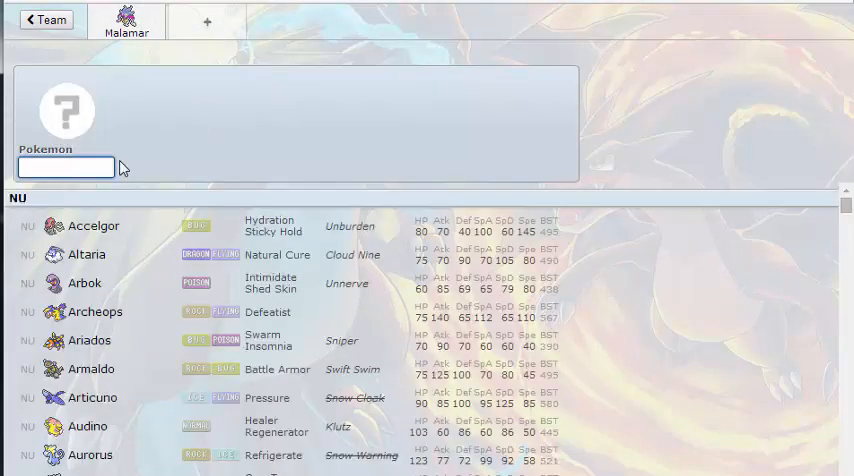
pyautogui.scroll(-3)
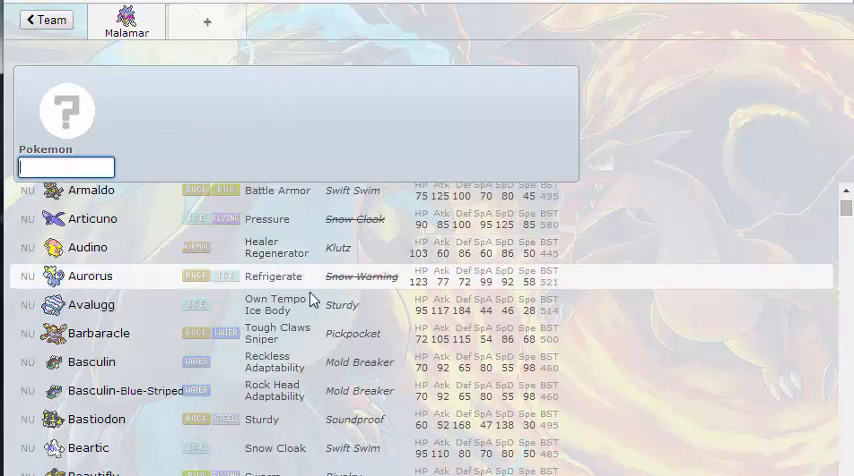
pyautogui.click(96, 418)
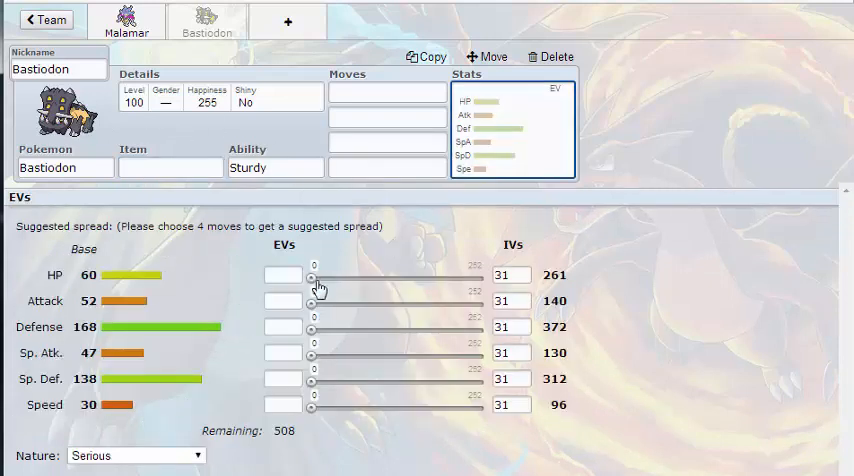
# Step: Give Bastiodon 252 HP and 252 Sp. Def EVs with a Careful nature
pyautogui.moveTo(312, 280); pyautogui.dragTo(490, 280)
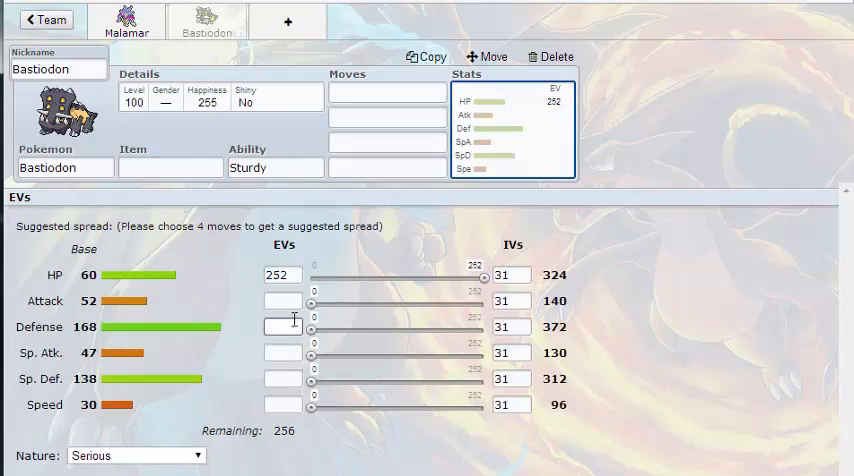
pyautogui.moveTo(312, 380); pyautogui.dragTo(416, 380)
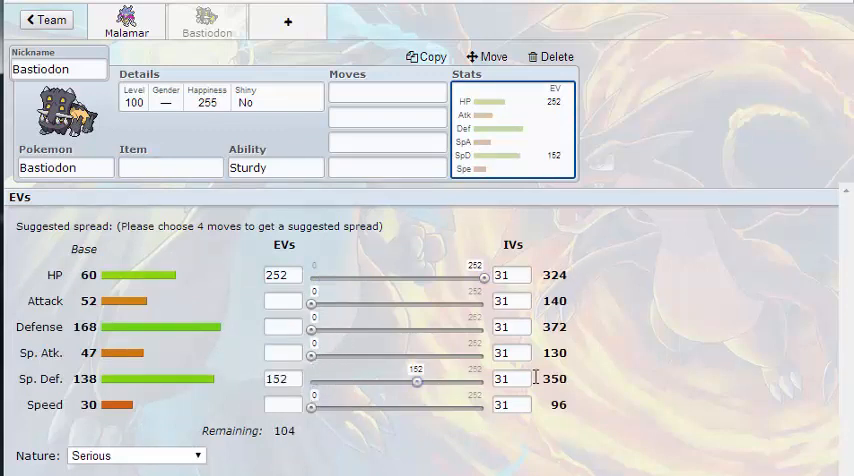
pyautogui.write('252+')
pyautogui.write('-')
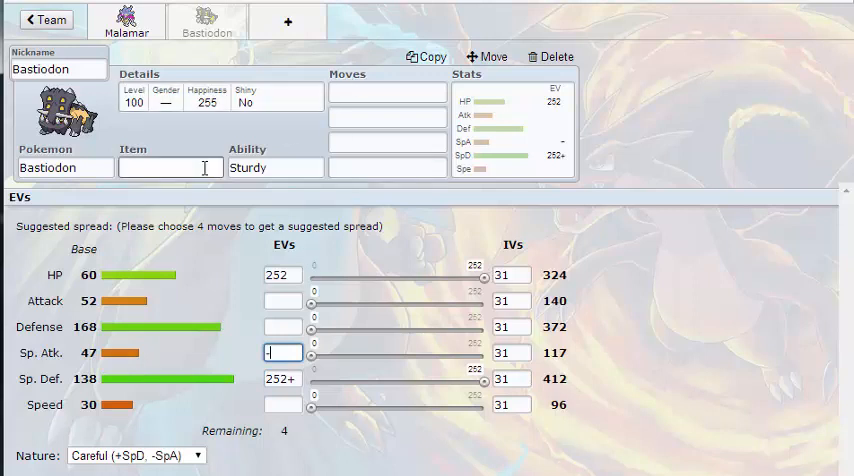
pyautogui.click(170, 168)
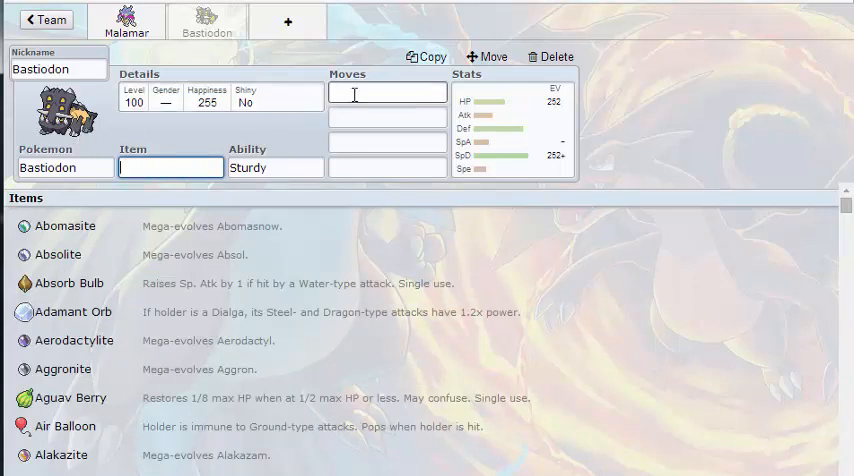
# Step: Give Bastiodon Metal Burst and Stealth Rock, browsing the Usable Moves list
pyautogui.click(388, 92)
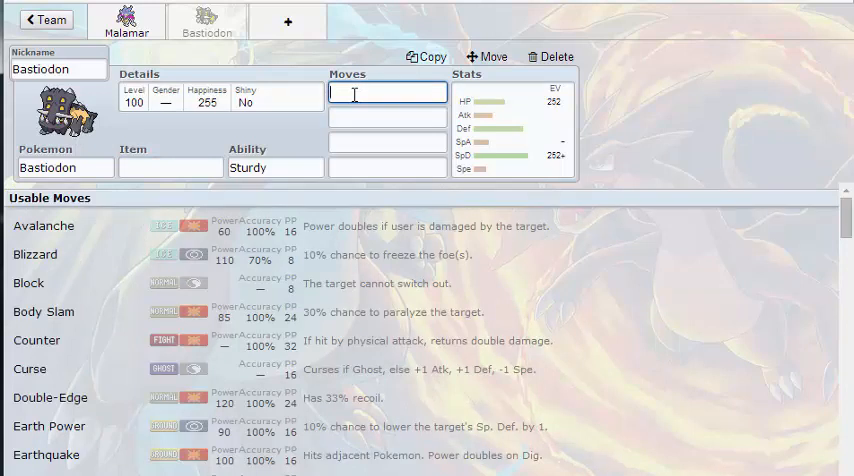
pyautogui.write('metal Burst')
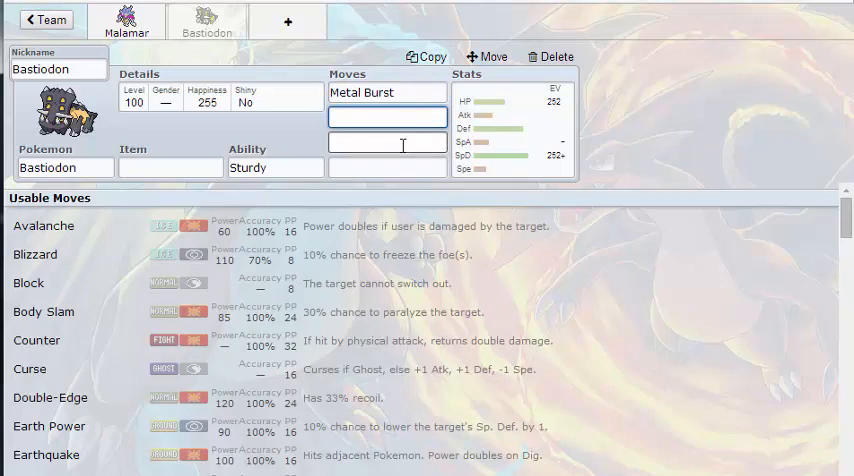
pyautogui.scroll(-3)
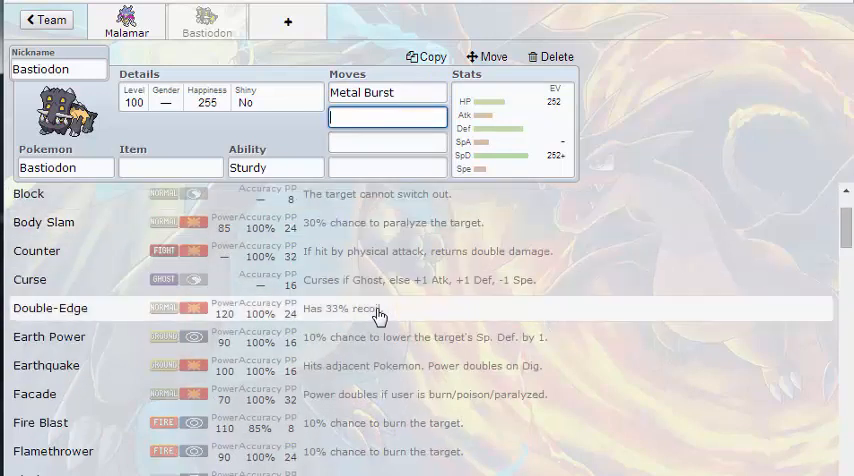
pyautogui.scroll(-3)
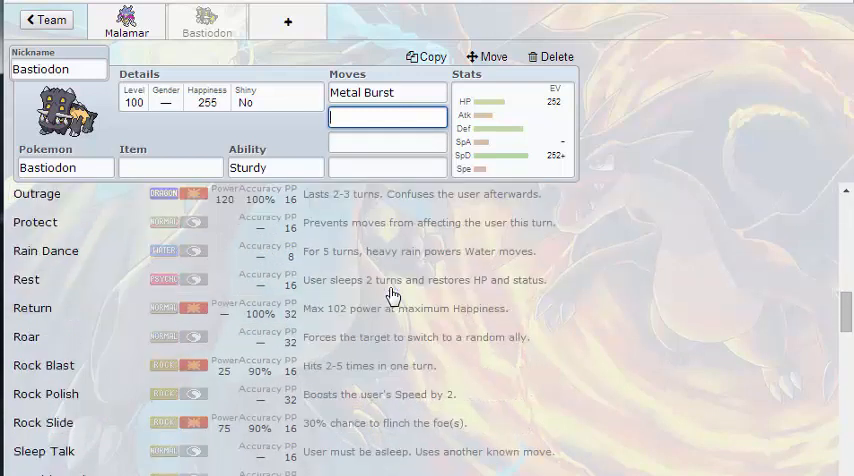
pyautogui.scroll(-3)
pyautogui.write('Stealth Rock')
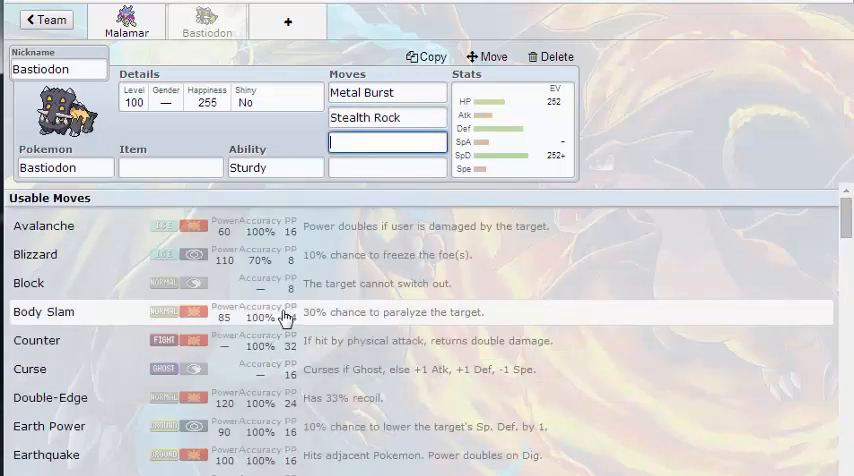
pyautogui.scroll(-3)
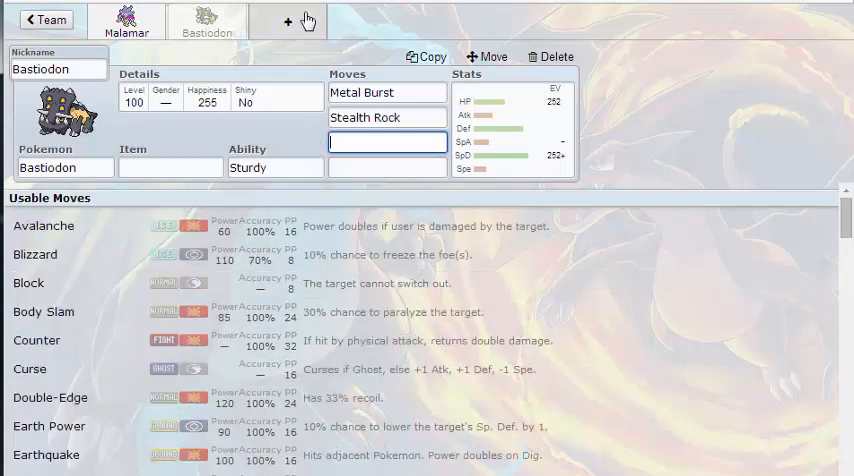
# Step: Add Granbull as the third Pokémon and return to the whole-team overview
pyautogui.click(288, 20)
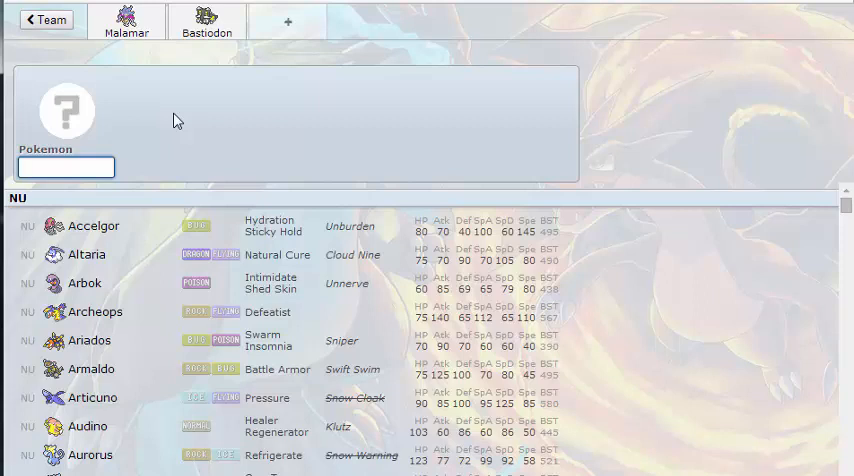
pyautogui.write('gran')
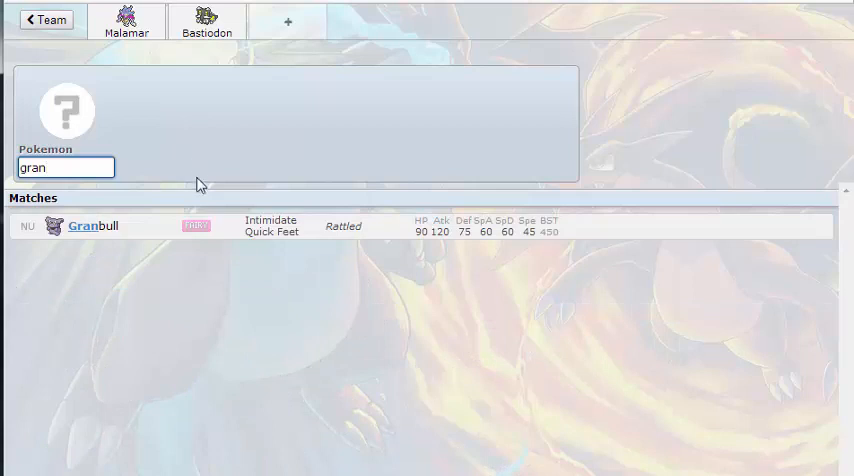
pyautogui.click(92, 224)
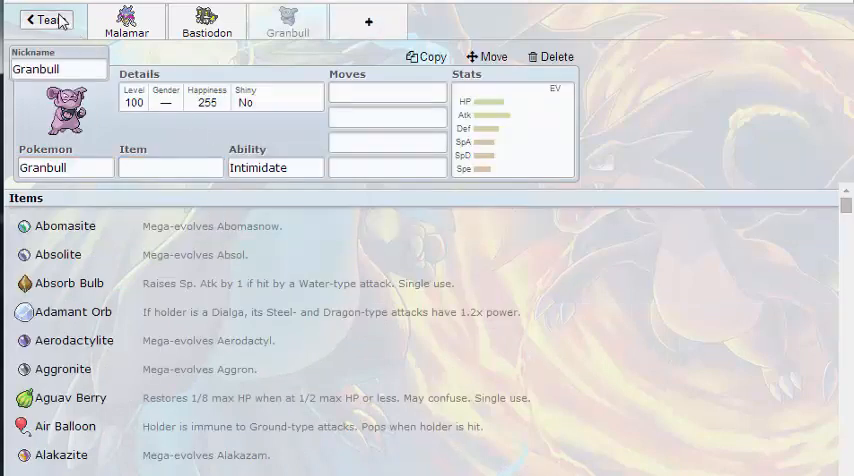
pyautogui.click(38, 20)
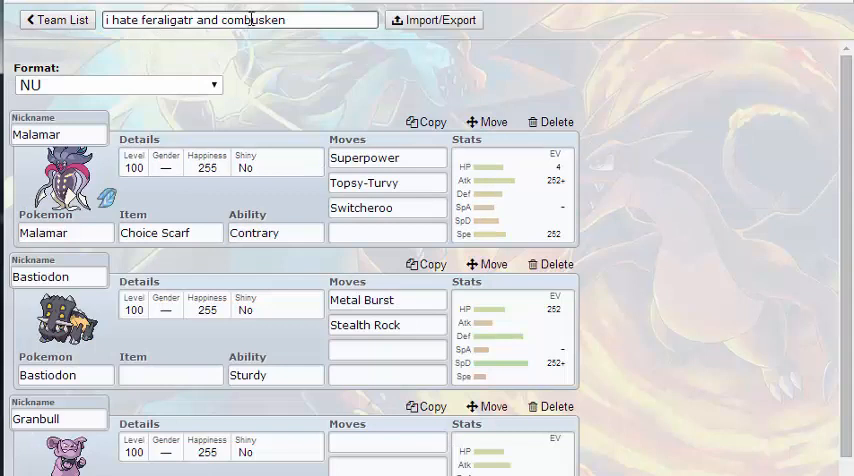
pyautogui.scroll(-3)
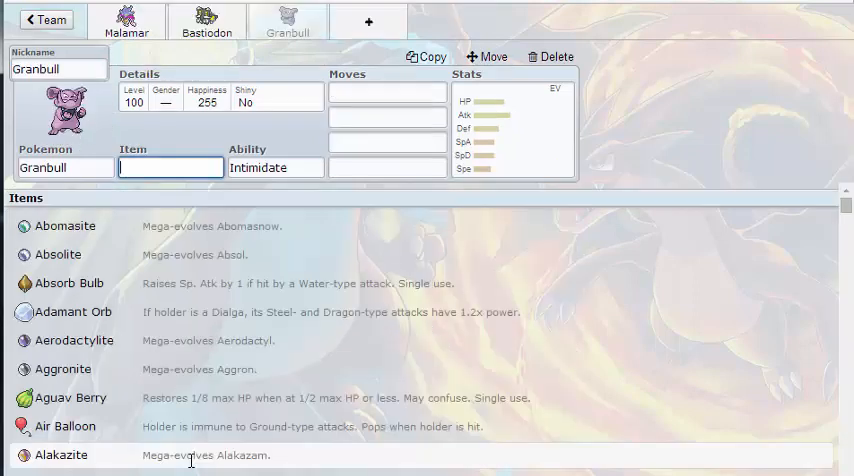
# Step: Give Granbull Leftovers and keep Intimidate as its ability
pyautogui.write('lef')
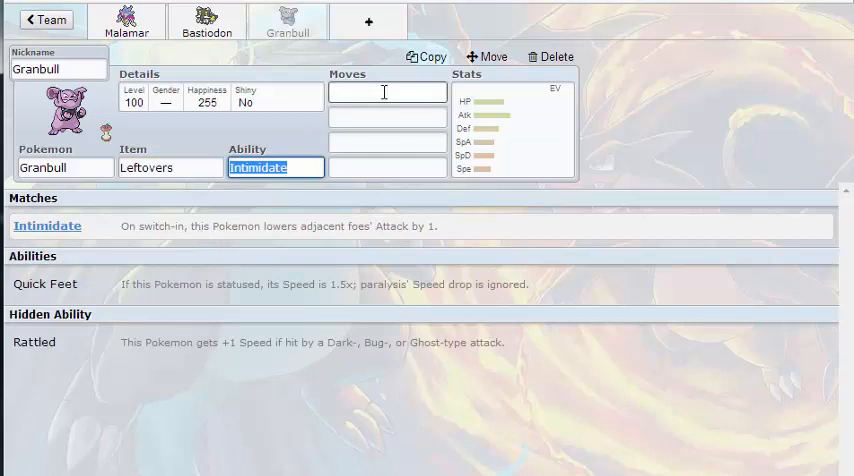
pyautogui.click(388, 92)
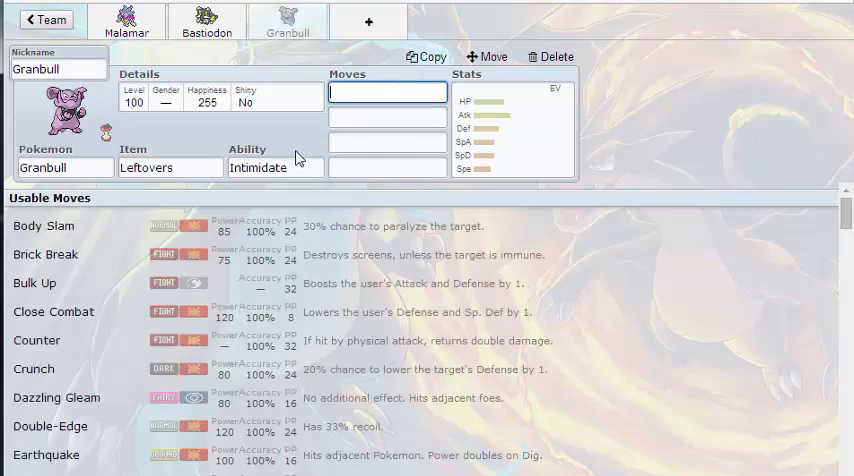
pyautogui.click(276, 168)
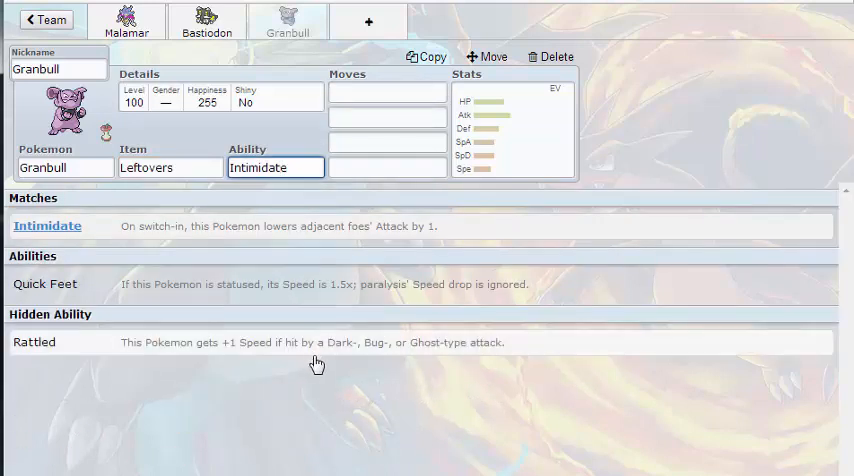
pyautogui.click(388, 92)
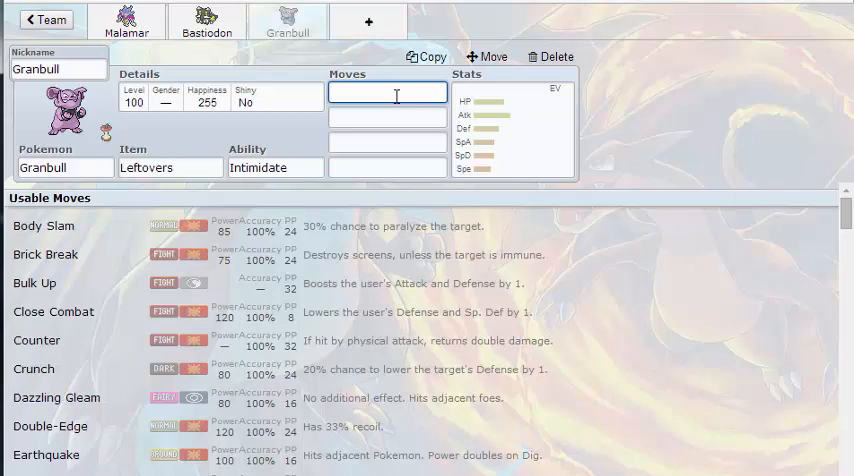
# Step: Teach Granbull Thunder Wave, Heal Bell and Play Rough
pyautogui.write('thu')
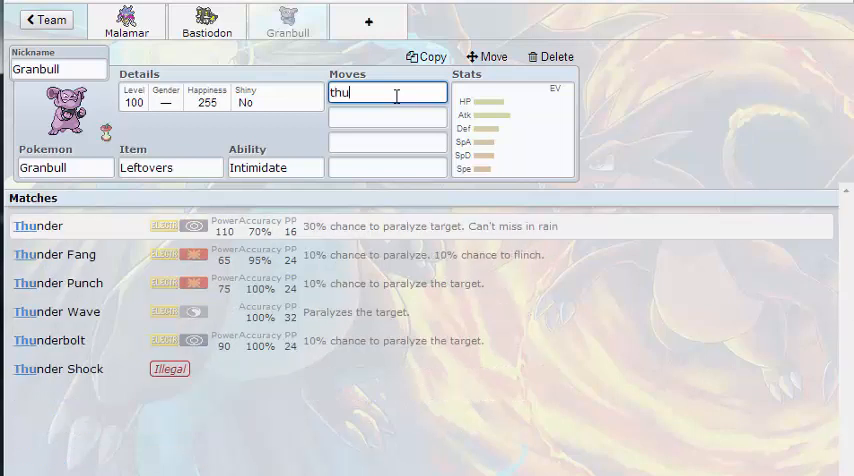
pyautogui.click(58, 312)
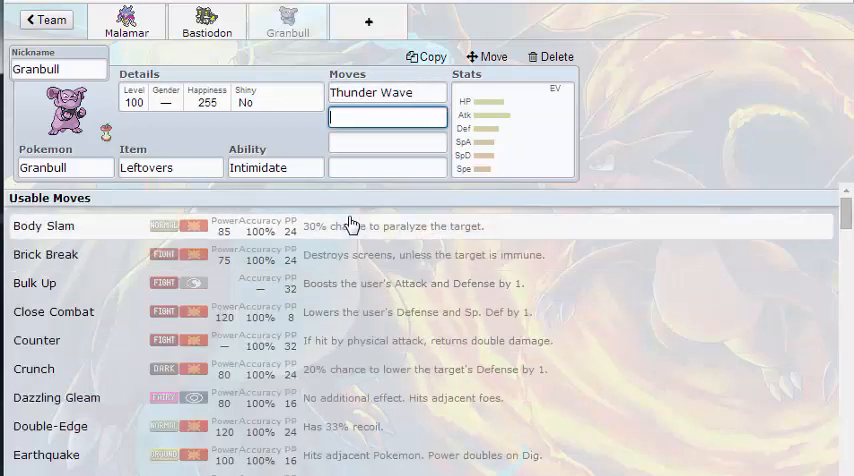
pyautogui.write('hea')
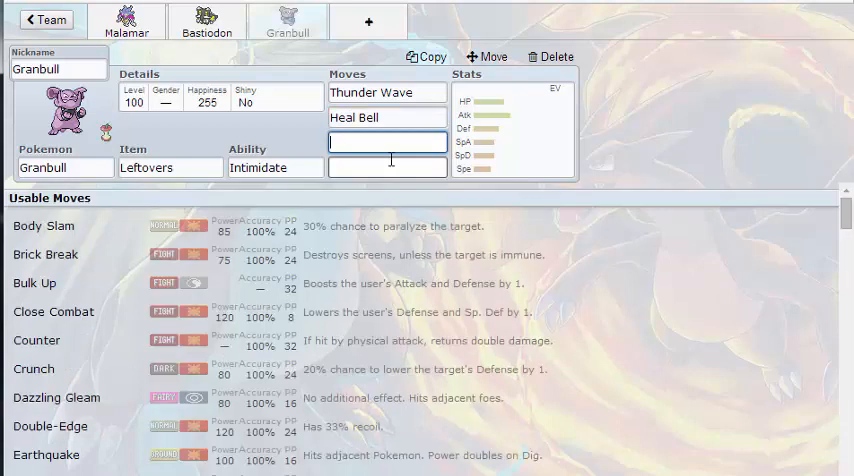
pyautogui.write('pl')
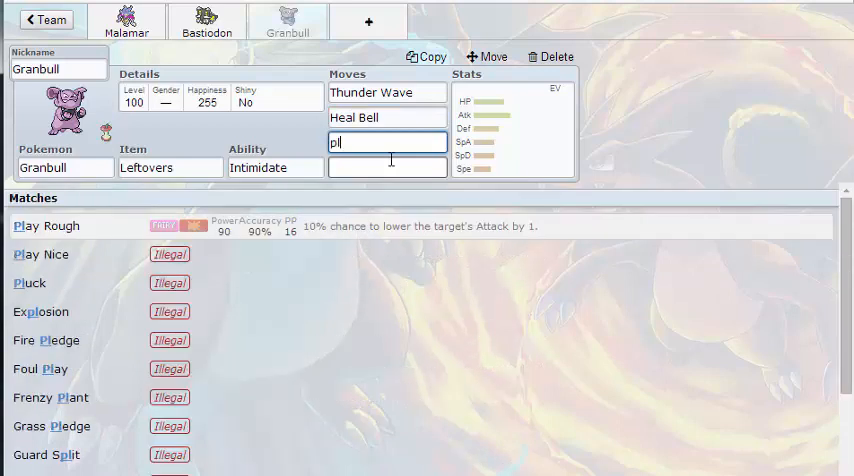
pyautogui.click(46, 226)
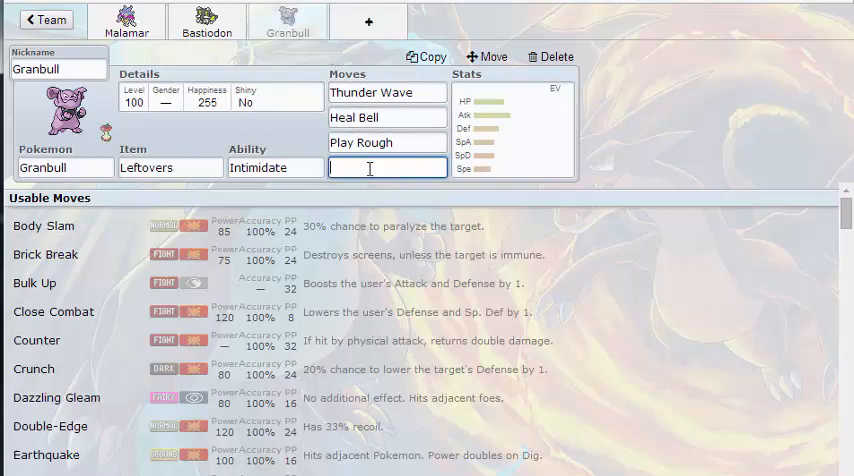
pyautogui.click(208, 20)
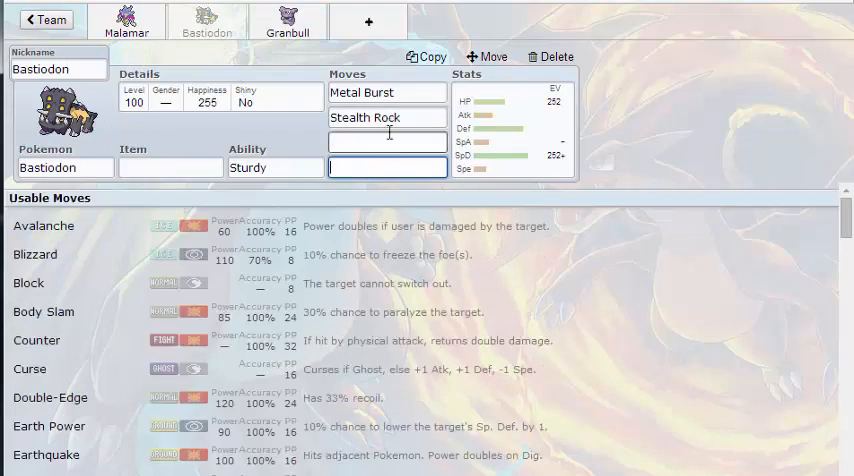
# Step: Check Malamar's set, then return to Granbull's EV and nature settings
pyautogui.click(128, 20)
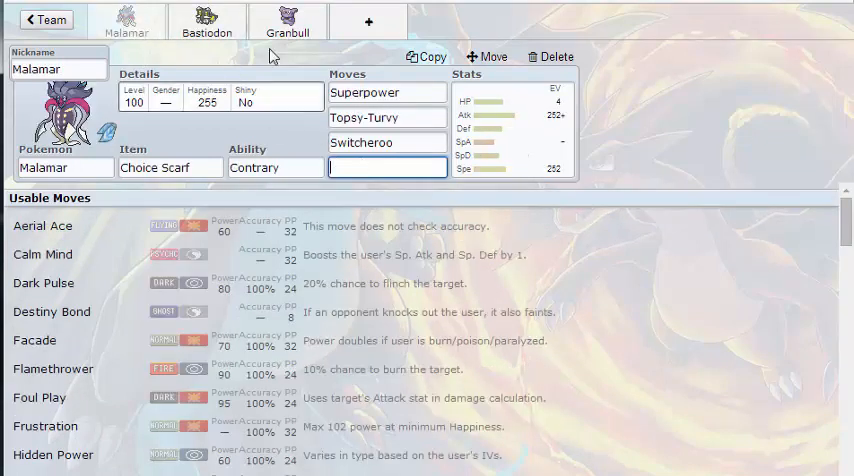
pyautogui.click(288, 24)
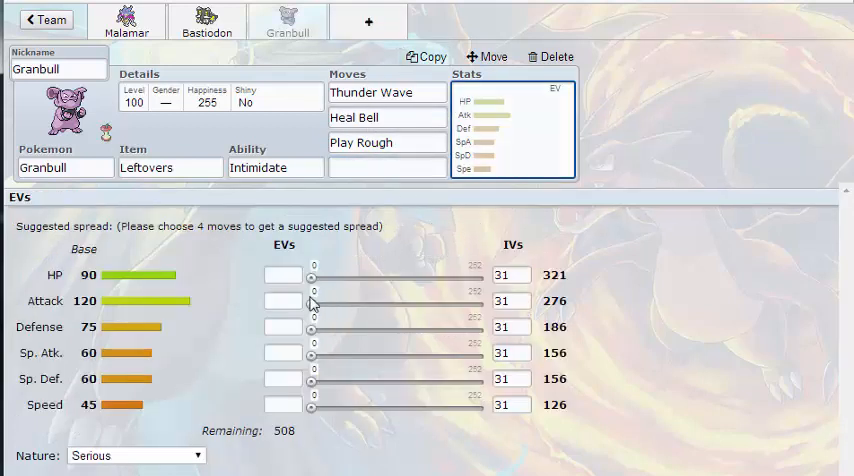
# Step: Set Granbull to 252 HP/4 Atk/252 Def EVs with Impish nature; start a fourth slot
pyautogui.moveTo(312, 300); pyautogui.dragTo(484, 300)
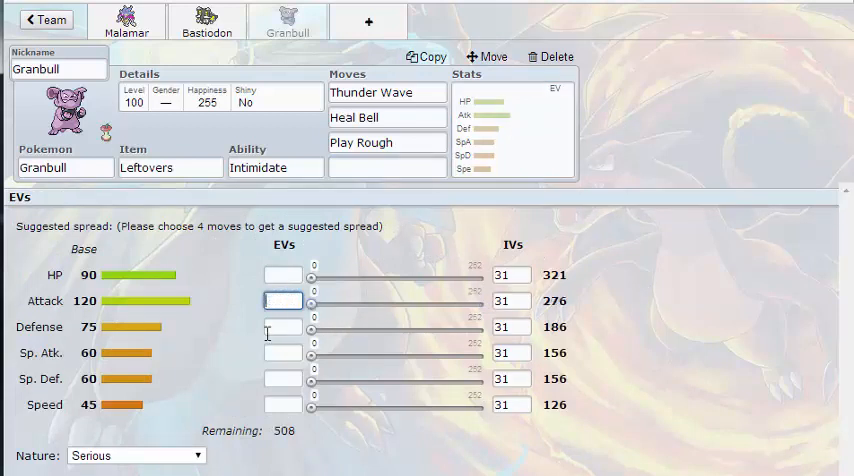
pyautogui.click(284, 328)
pyautogui.write('-')
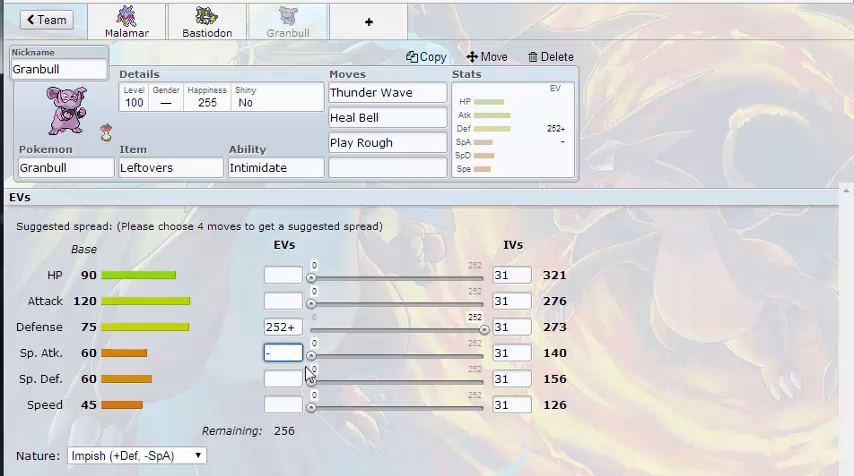
pyautogui.moveTo(312, 264); pyautogui.dragTo(482, 264)
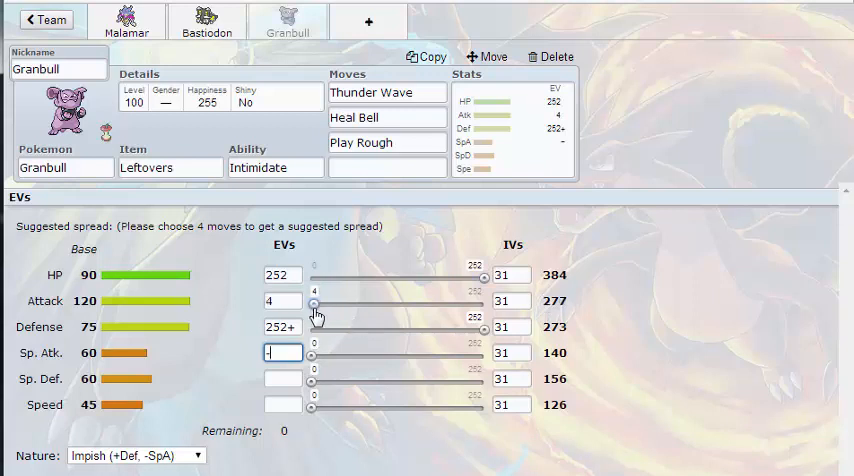
pyautogui.moveTo(332, 208)
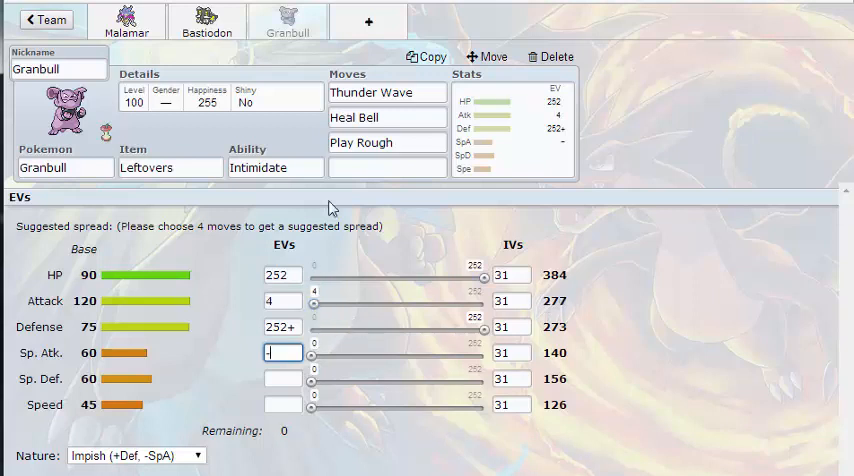
pyautogui.click(368, 20)
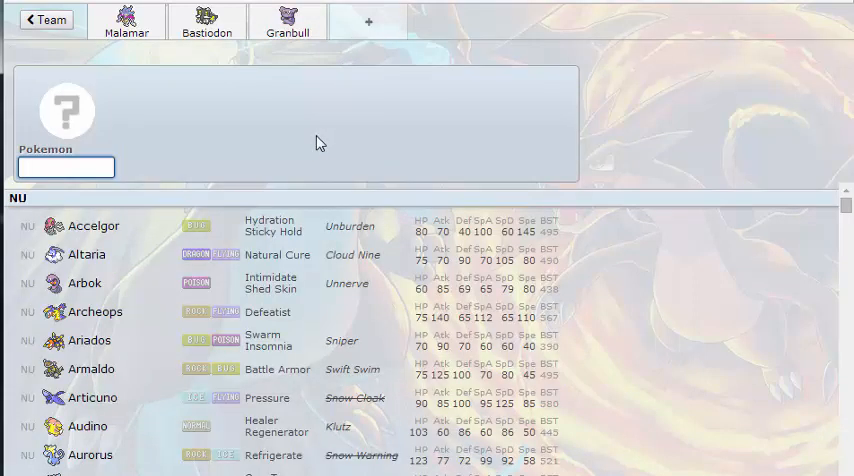
pyautogui.moveTo(352, 196)
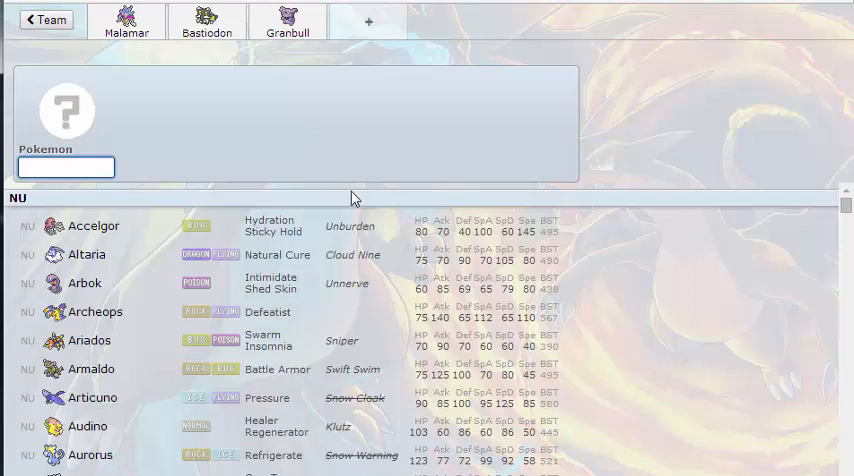
pyautogui.scroll(-3)
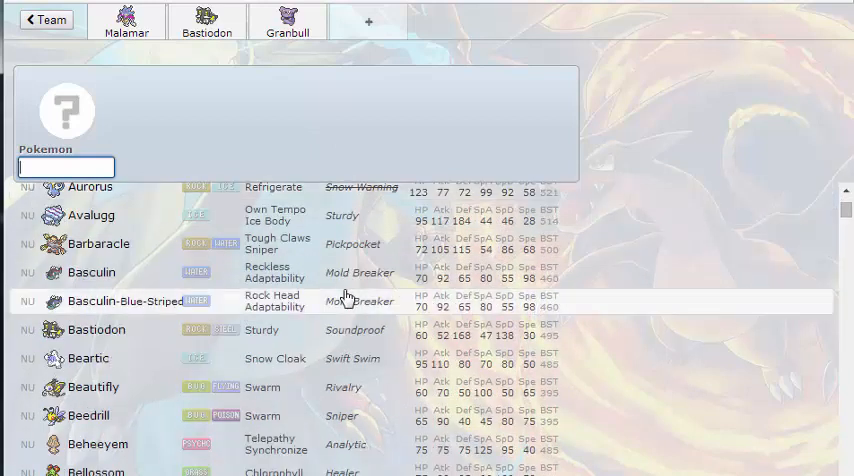
pyautogui.scroll(-3)
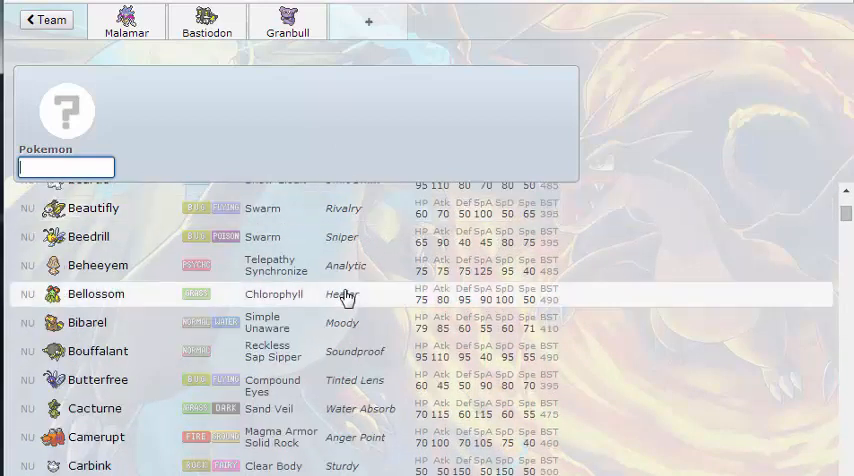
pyautogui.scroll(-3)
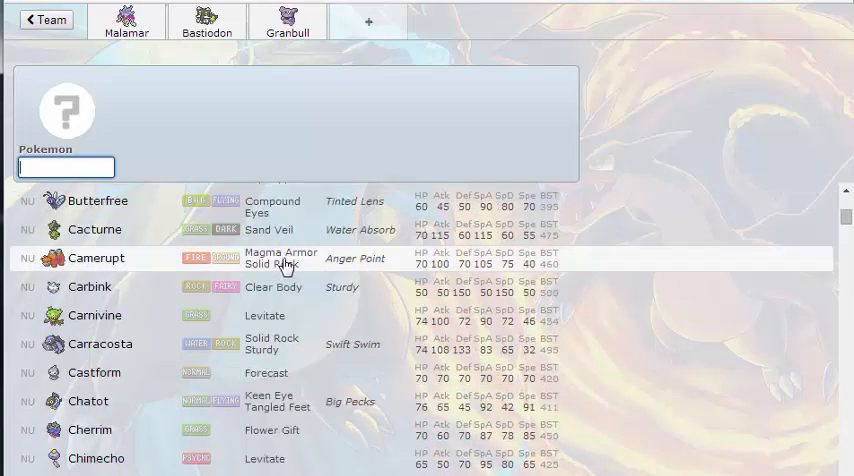
pyautogui.scroll(-3)
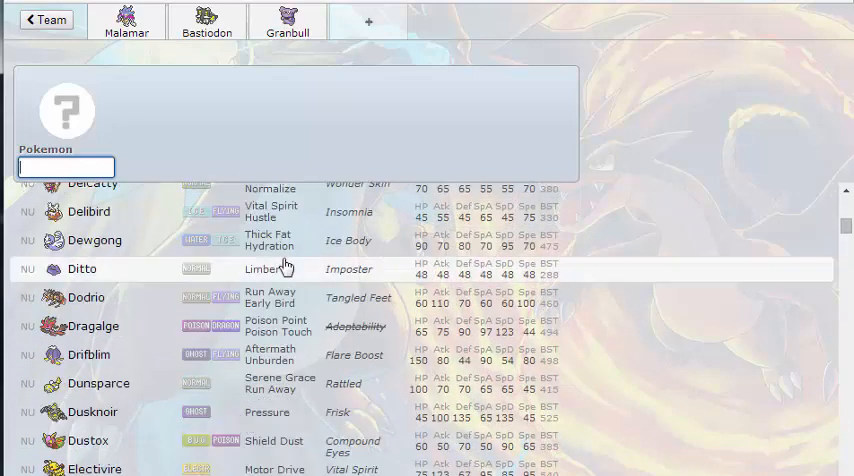
pyautogui.scroll(-3)
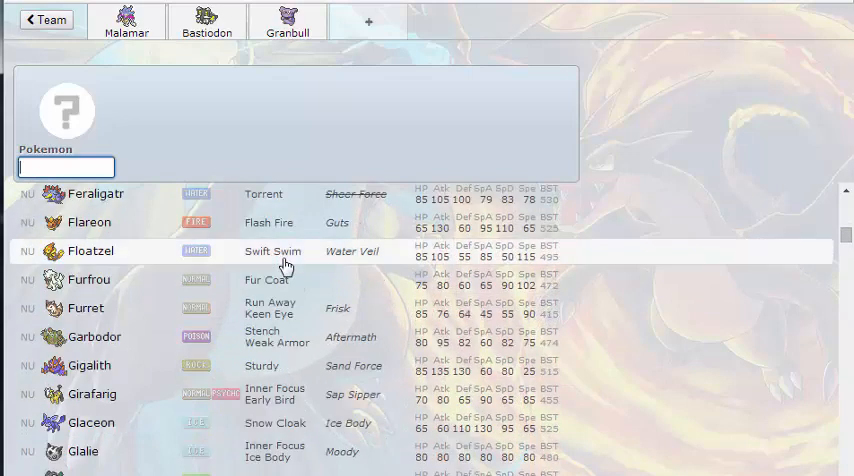
pyautogui.scroll(-3)
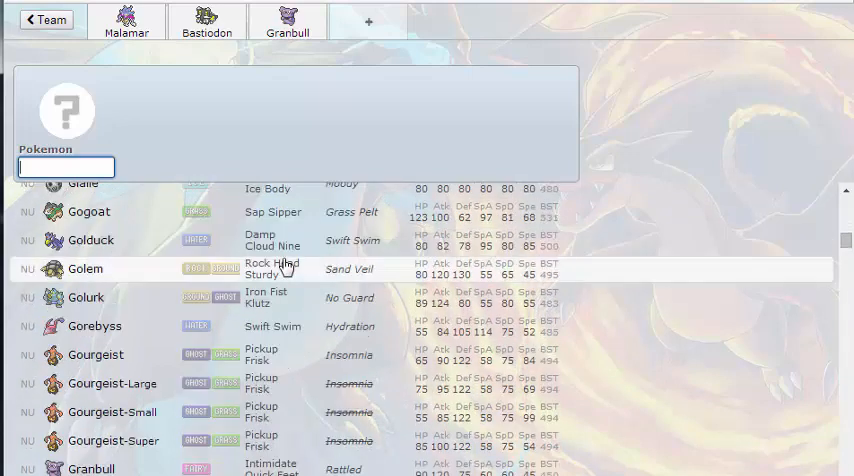
pyautogui.scroll(-3)
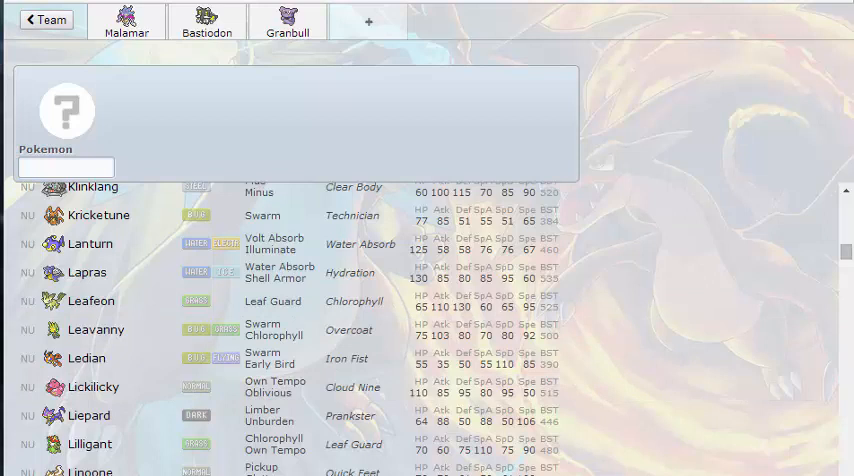
pyautogui.scroll(-3)
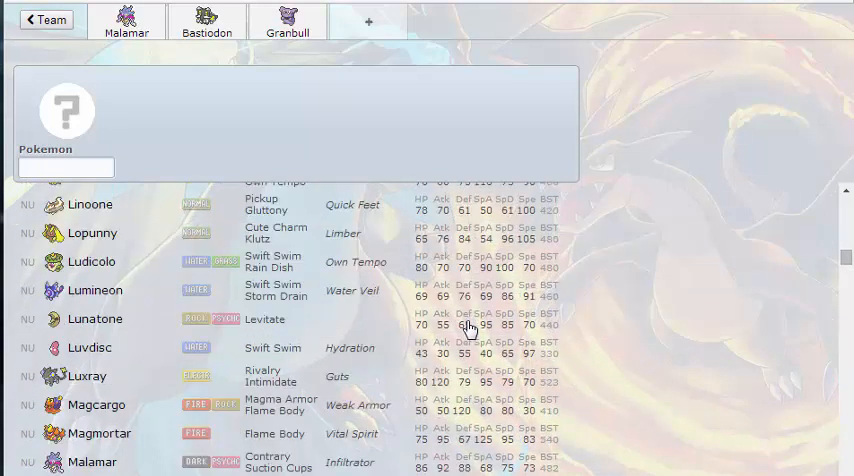
pyautogui.scroll(-3)
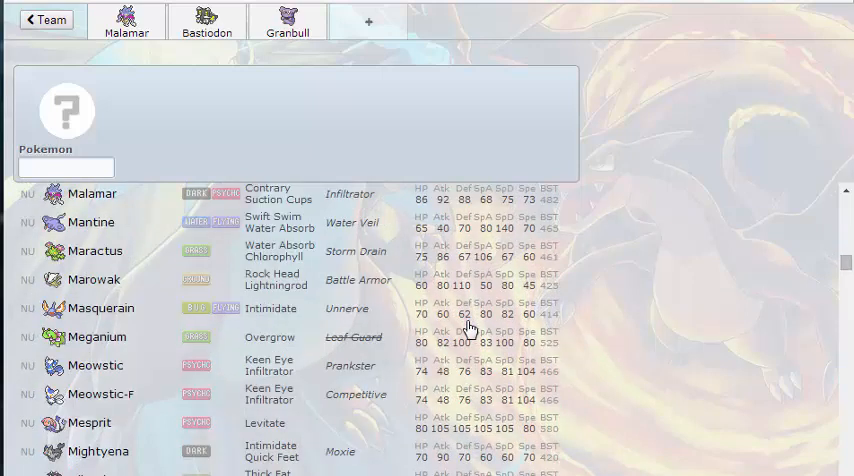
pyautogui.scroll(-3)
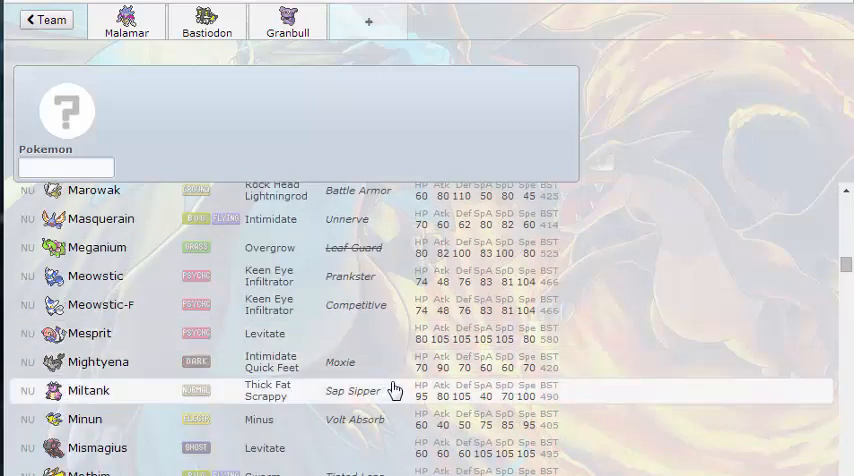
pyautogui.scroll(-3)
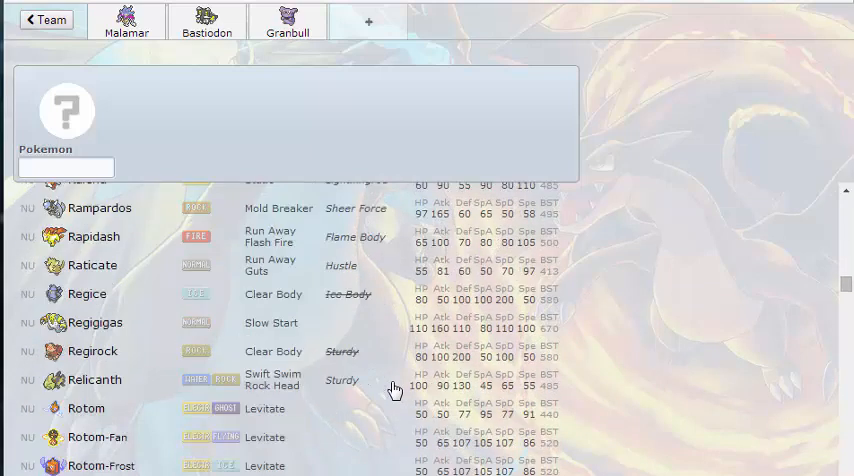
pyautogui.scroll(-3)
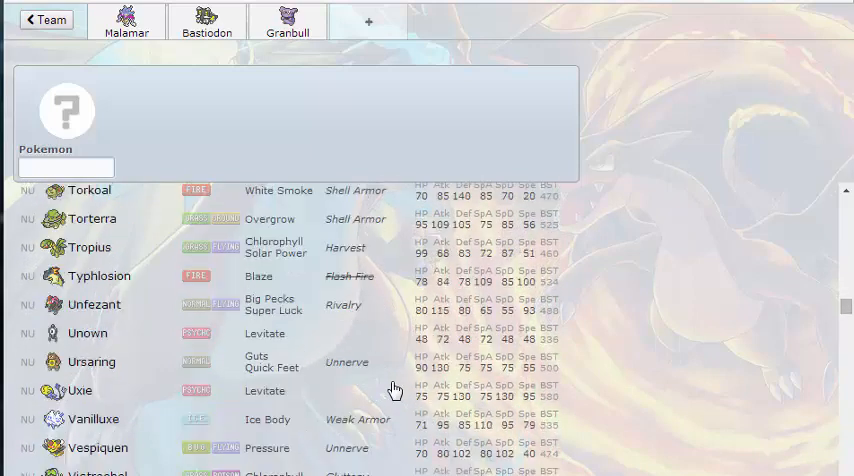
pyautogui.scroll(-3)
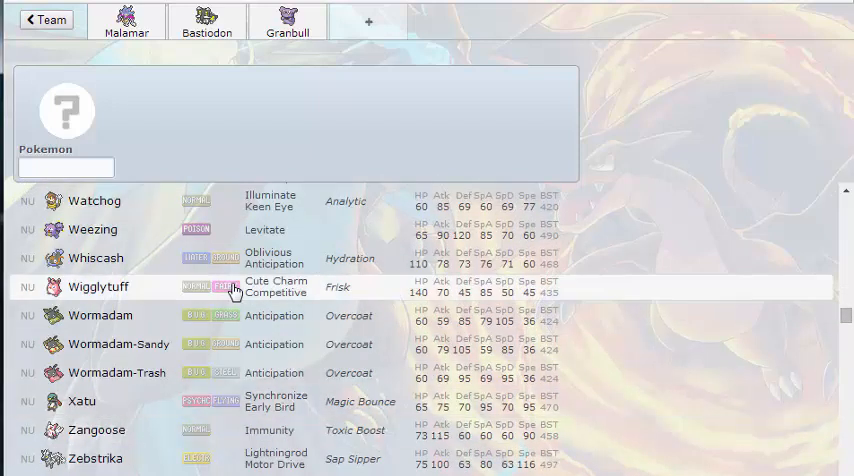
# Step: Add Wigglytuff with Wish as the fourth member and open a fifth slot
pyautogui.click(96, 288)
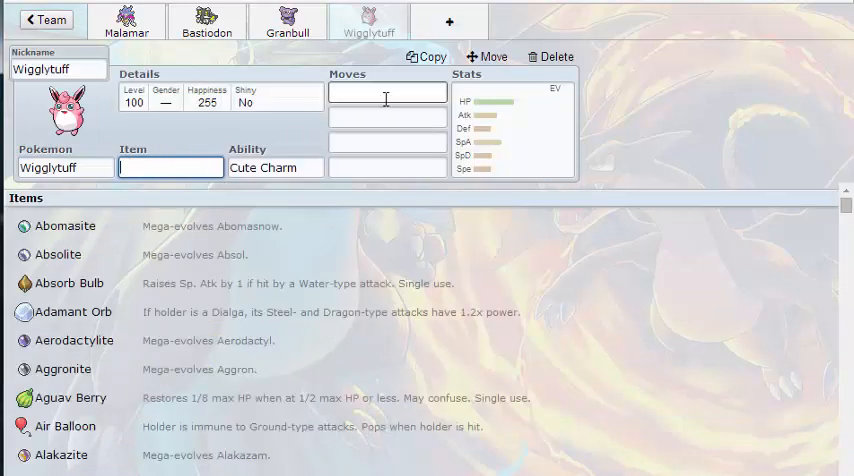
pyautogui.write('wish')
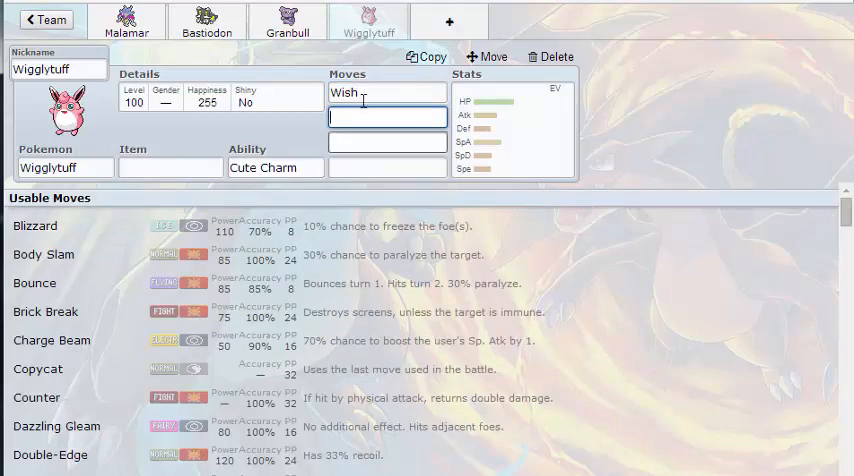
pyautogui.click(448, 20)
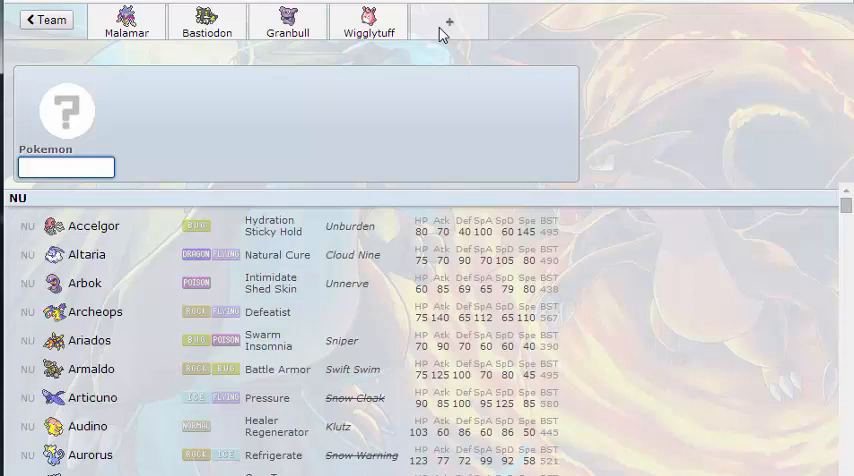
# Step: Scroll the NU list down and add Regice as the fifth team member
pyautogui.scroll(-3)
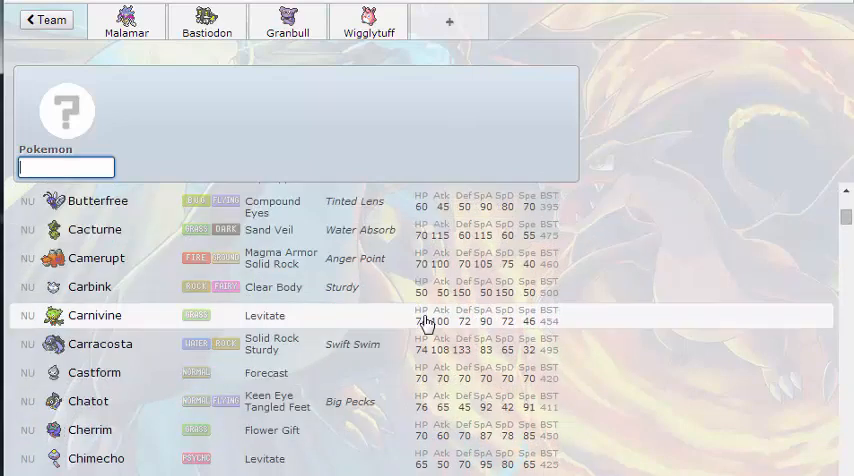
pyautogui.scroll(-3)
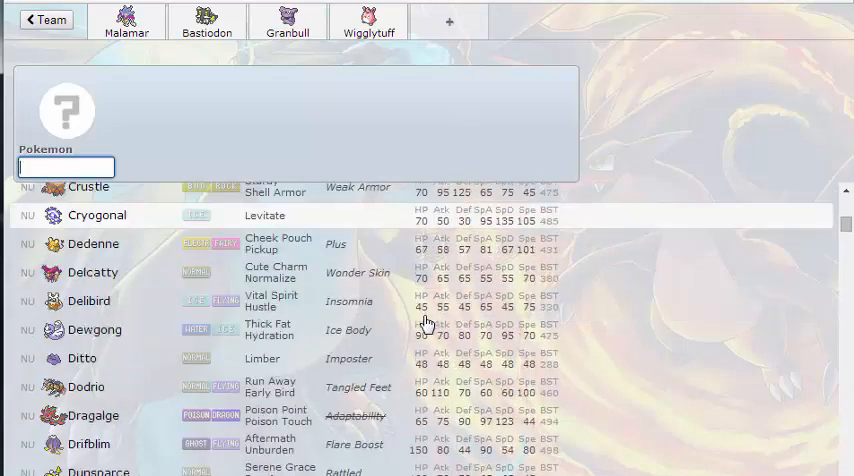
pyautogui.scroll(-3)
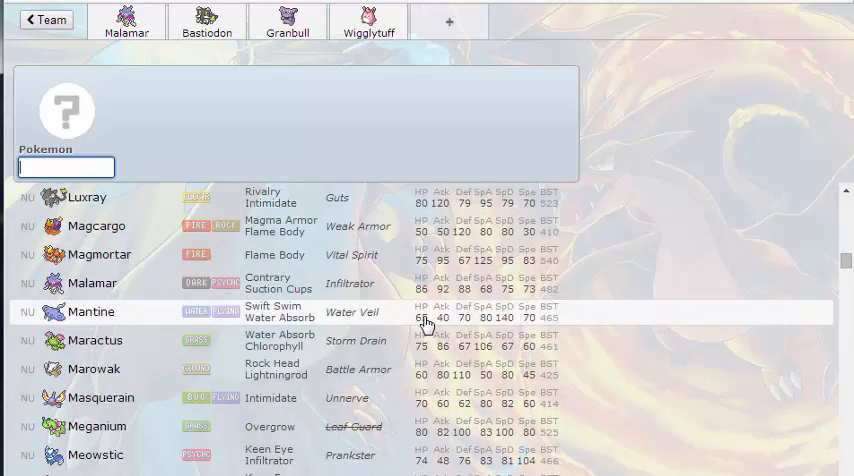
pyautogui.scroll(-3)
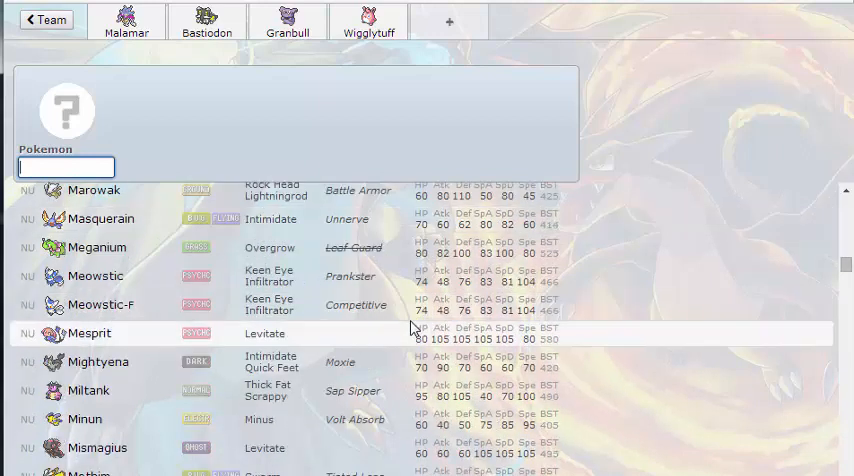
pyautogui.scroll(-3)
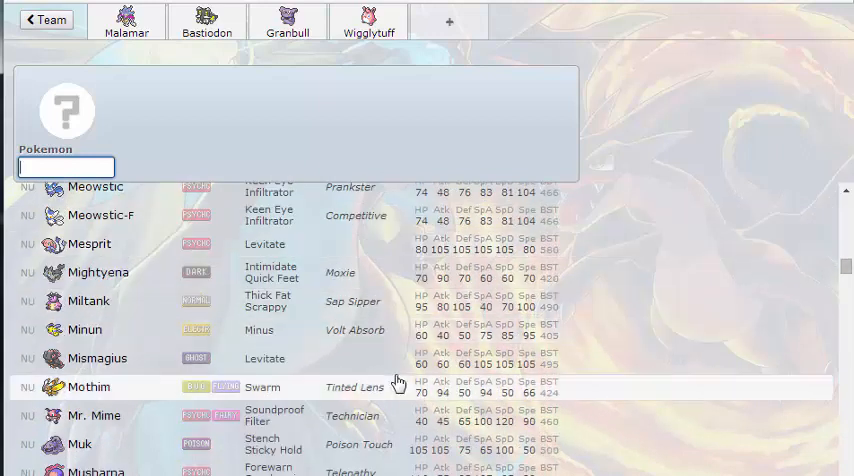
pyautogui.scroll(-3)
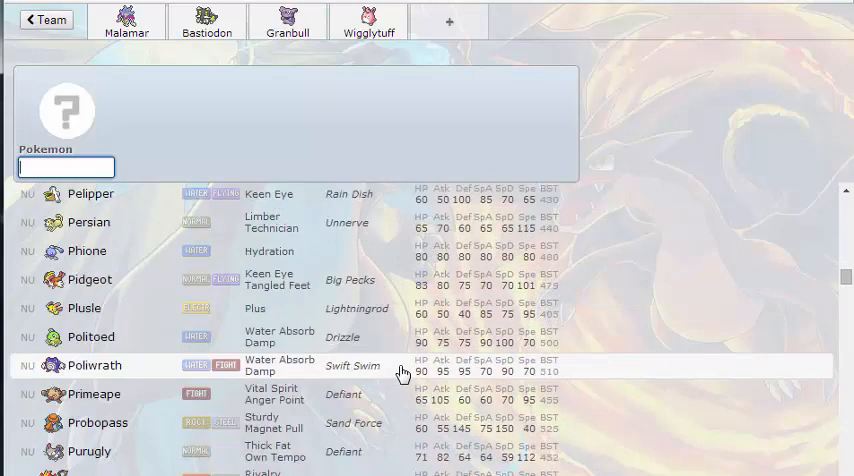
pyautogui.scroll(-3)
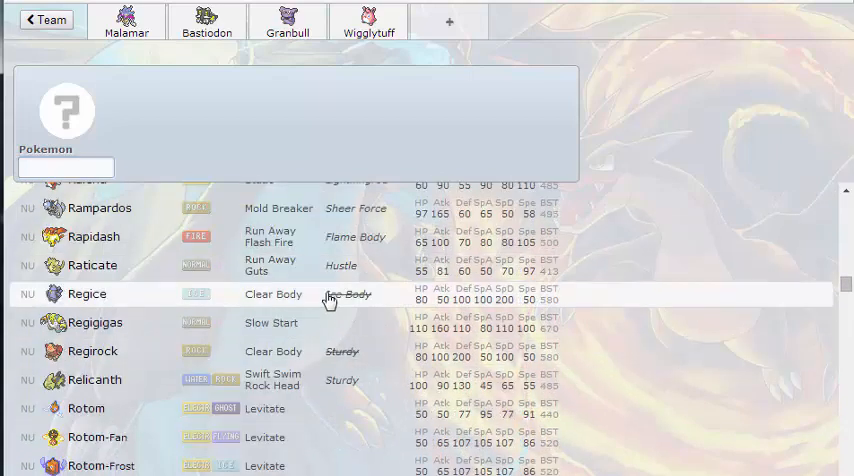
pyautogui.click(88, 292)
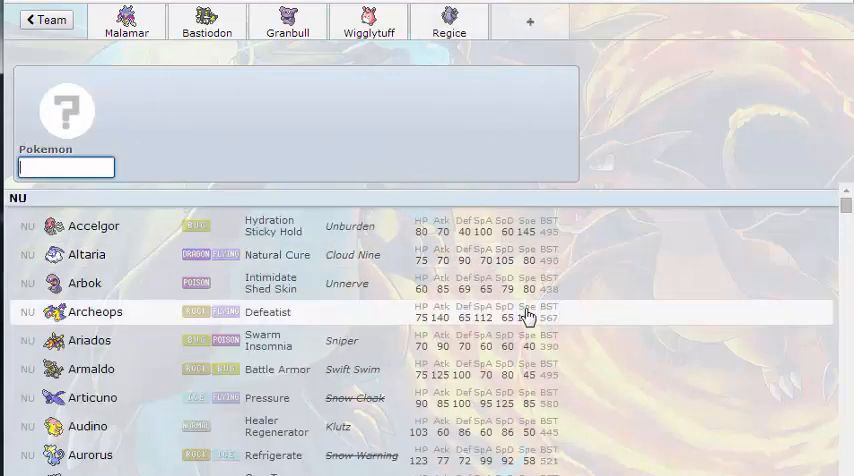
# Step: Browse the sixth-slot species list down and back toward the G entries looking for Golurk
pyautogui.scroll(-3)
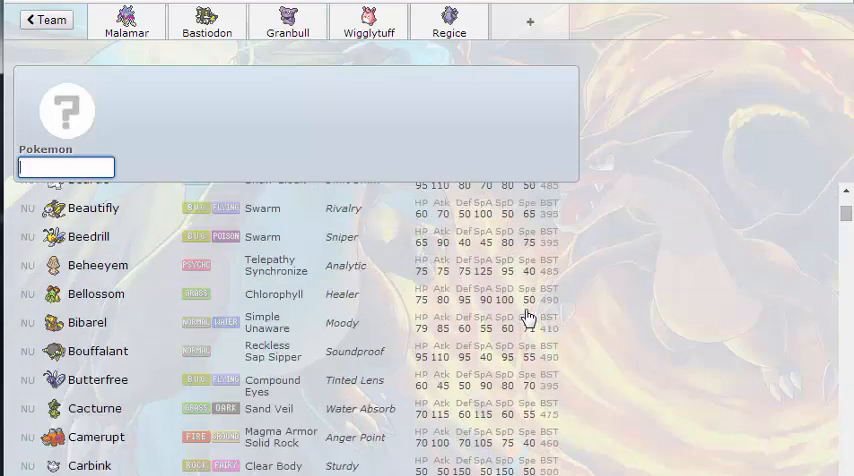
pyautogui.scroll(-3)
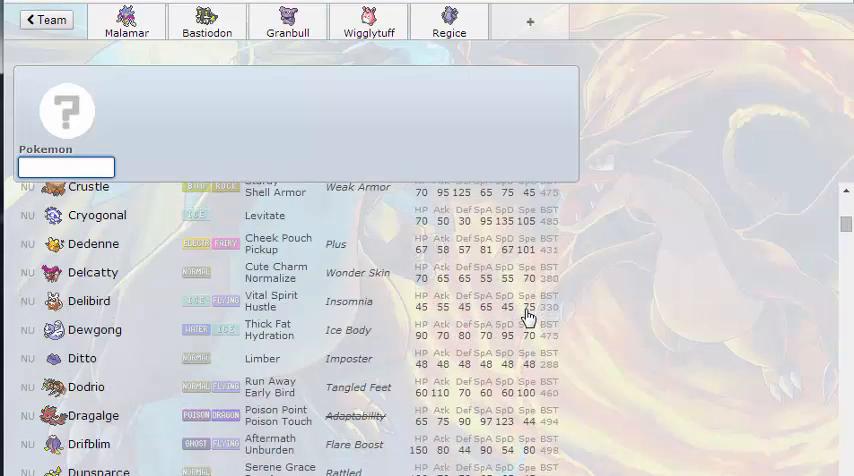
pyautogui.scroll(3)
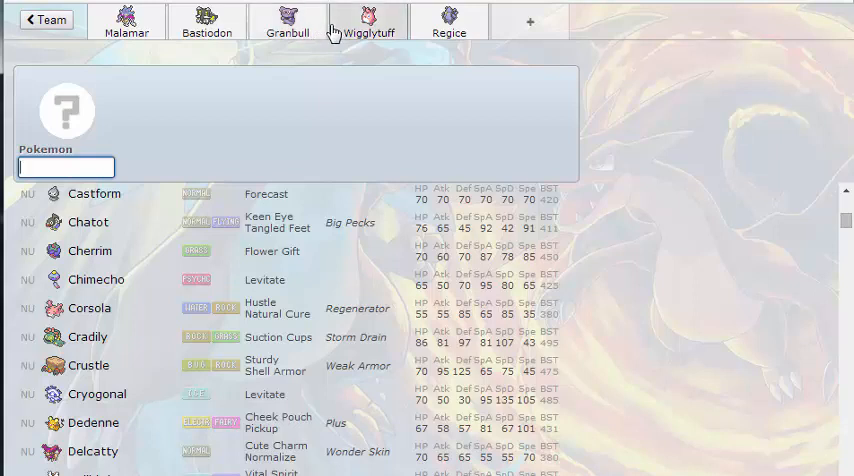
pyautogui.scroll(3)
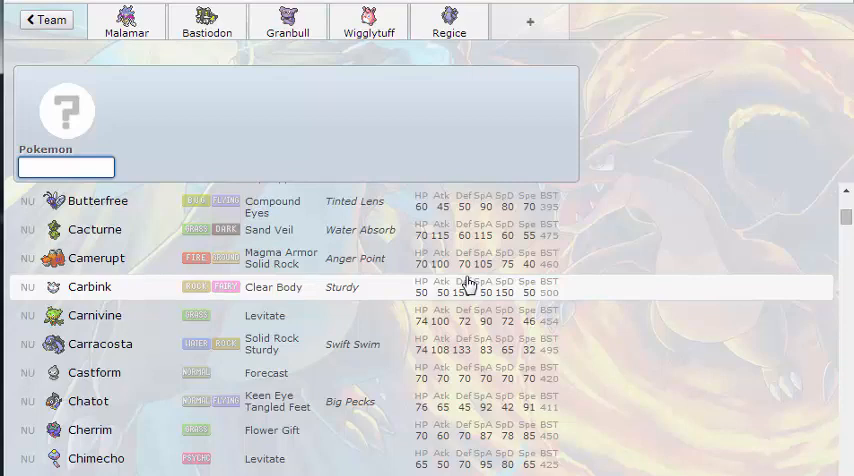
pyautogui.scroll(-3)
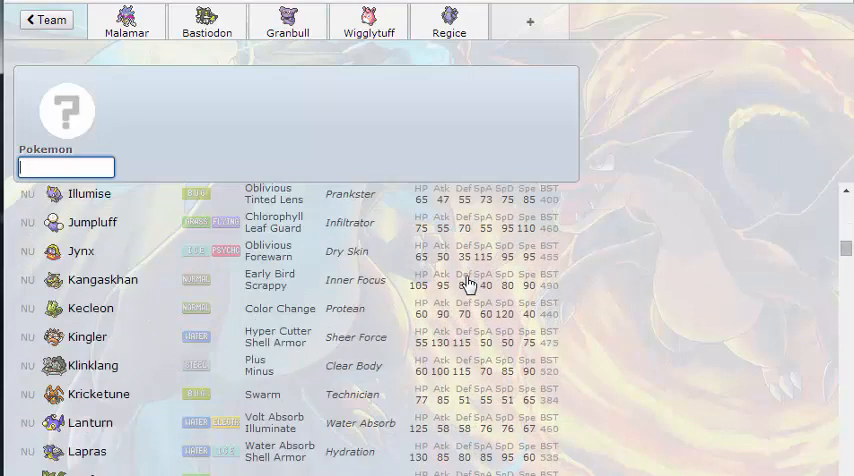
pyautogui.scroll(-3)
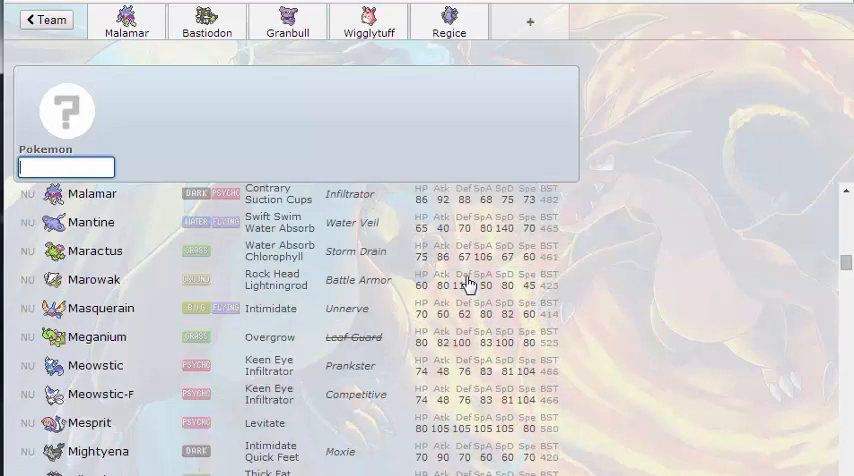
pyautogui.scroll(-3)
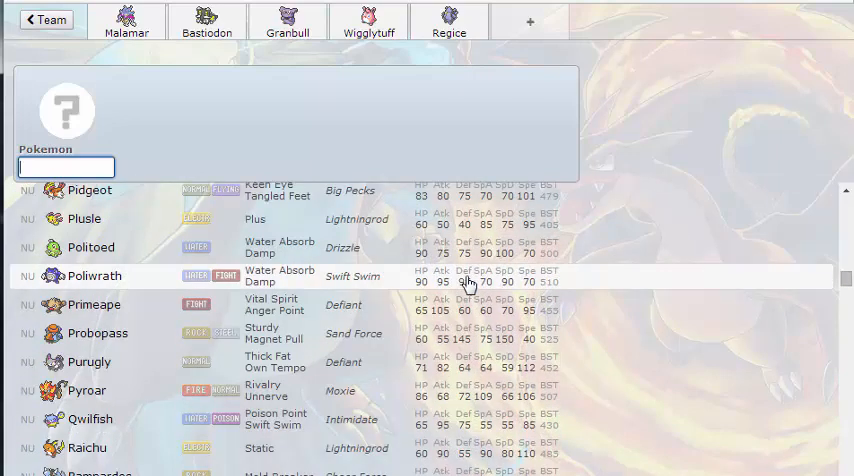
pyautogui.scroll(-3)
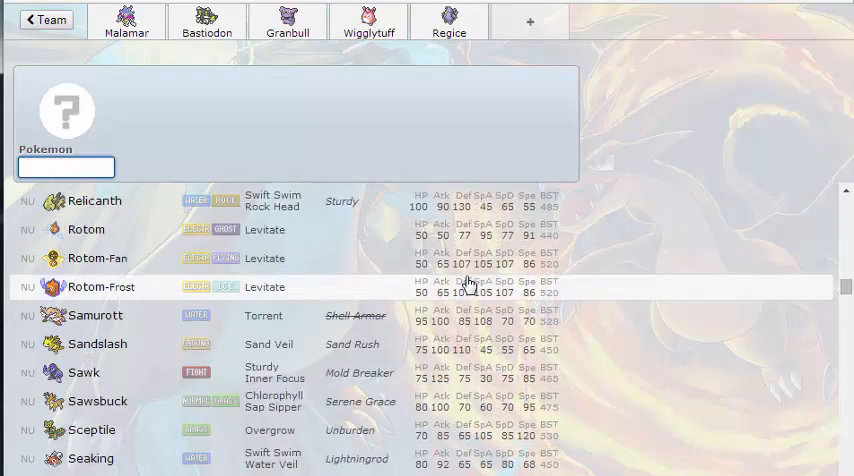
pyautogui.scroll(-3)
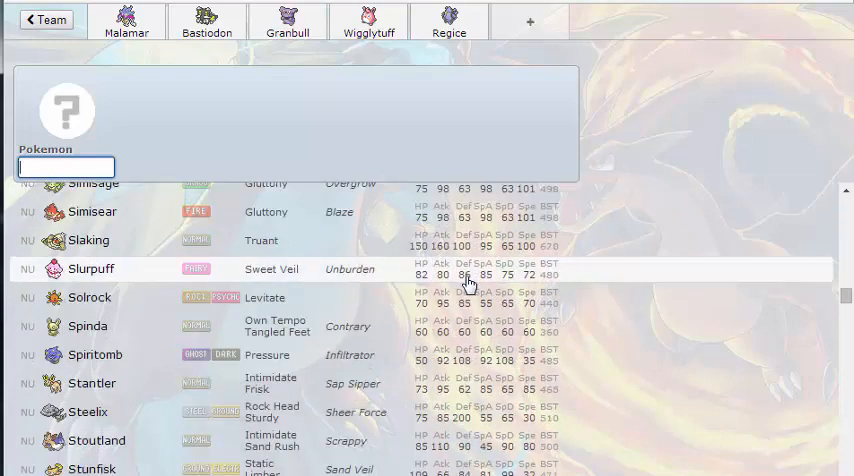
pyautogui.scroll(-3)
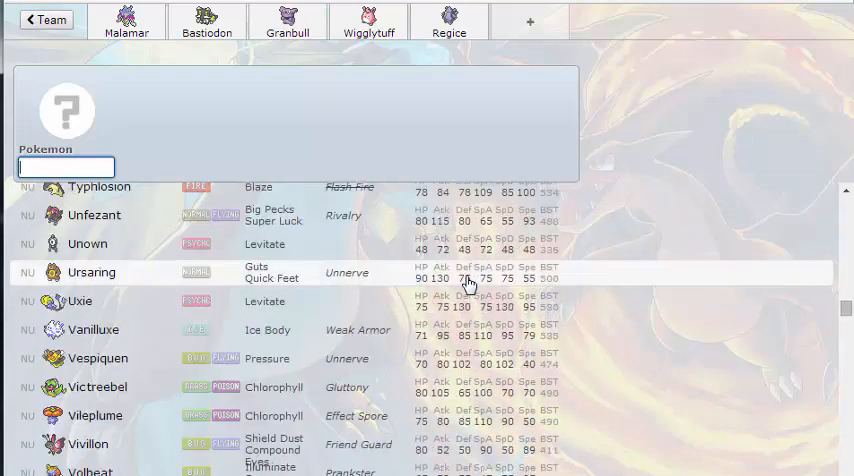
pyautogui.scroll(-3)
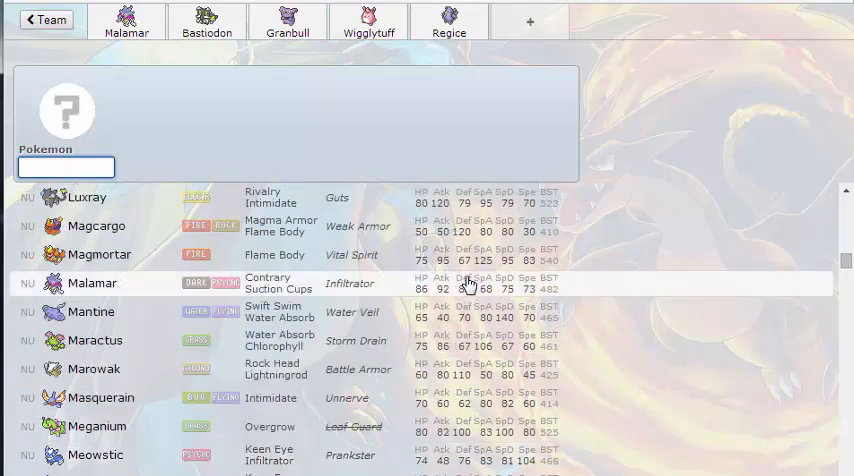
pyautogui.scroll(-3)
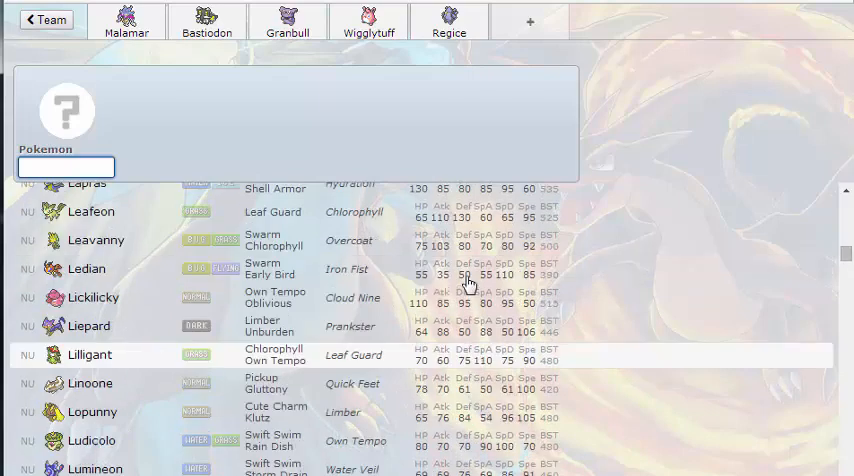
pyautogui.scroll(-3)
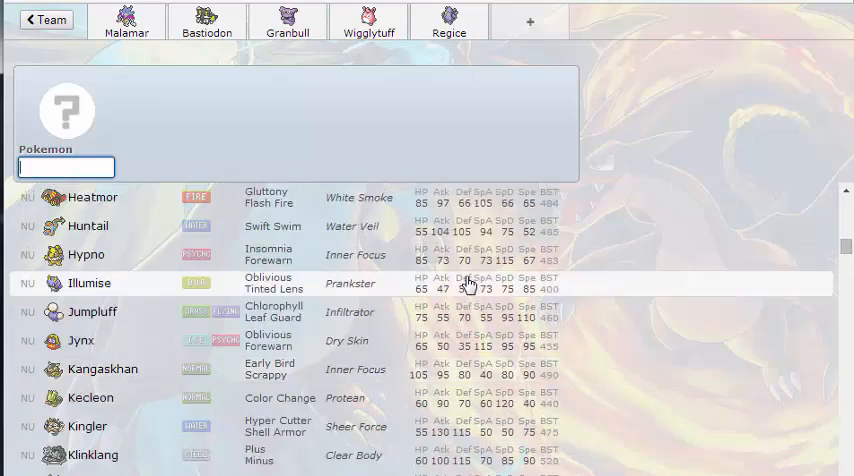
pyautogui.scroll(-3)
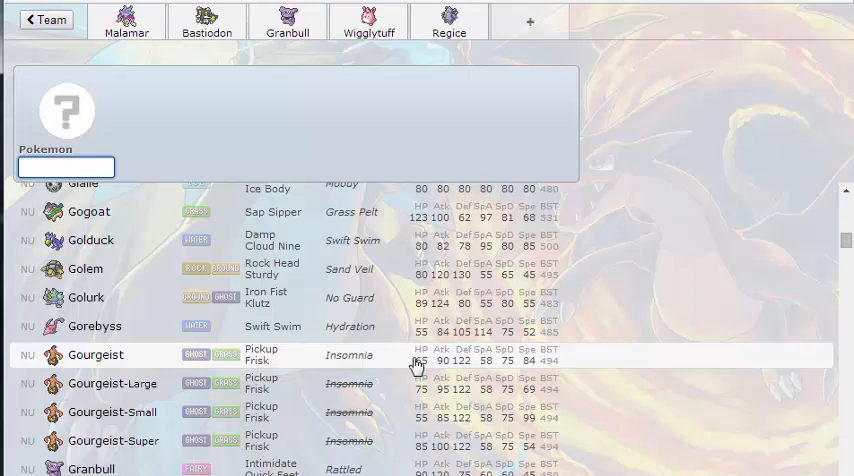
pyautogui.moveTo(368, 374)
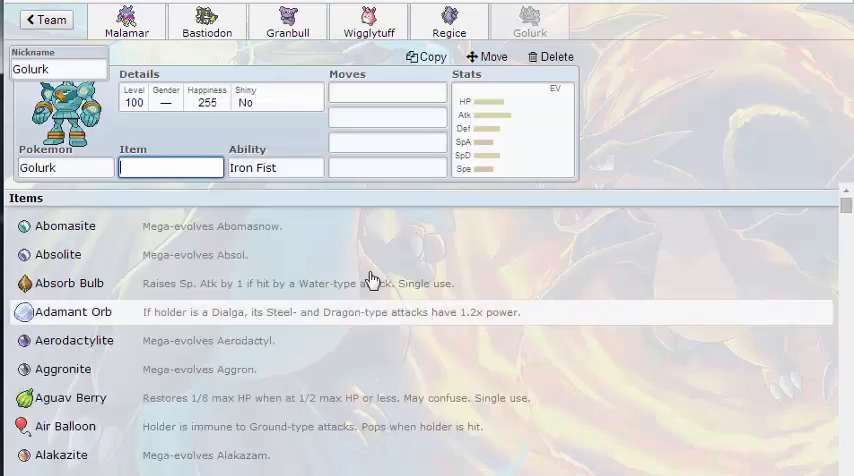
# Step: Open Wigglytuff's set so its moves Dazzling Gleam and Wish can be entered
pyautogui.click(276, 168)
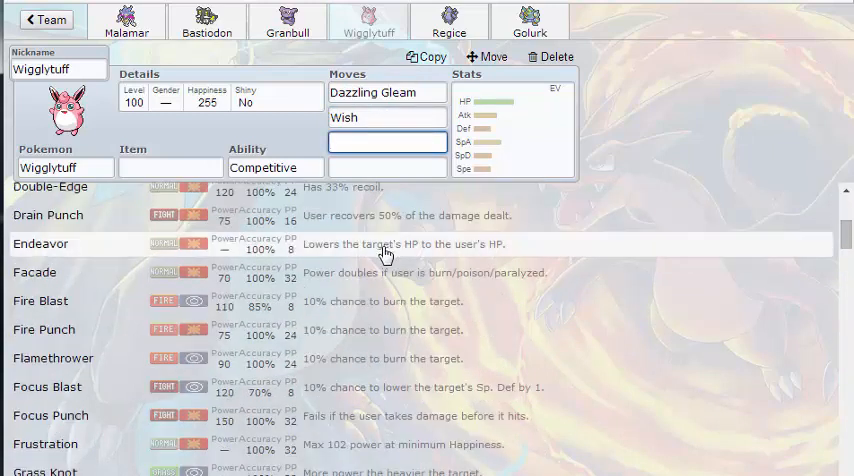
pyautogui.moveTo(324, 364)
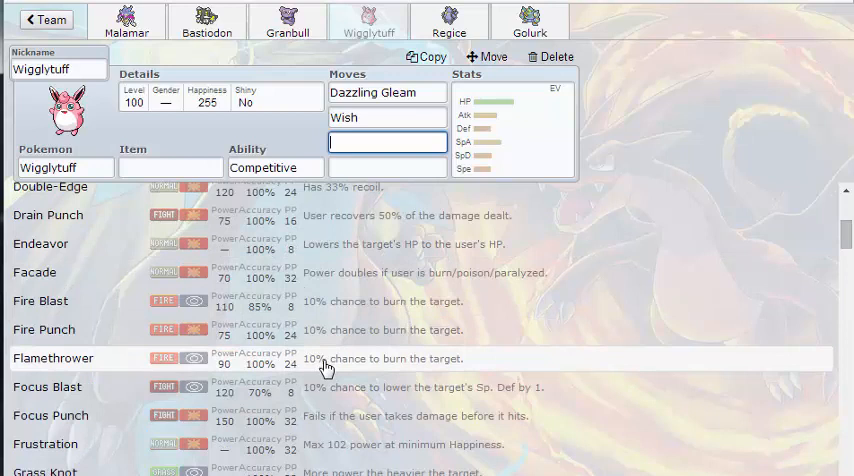
# Step: Add Flamethrower as Wigglytuff's third move, briefly checking Regice's set with 'gra'
pyautogui.click(52, 358)
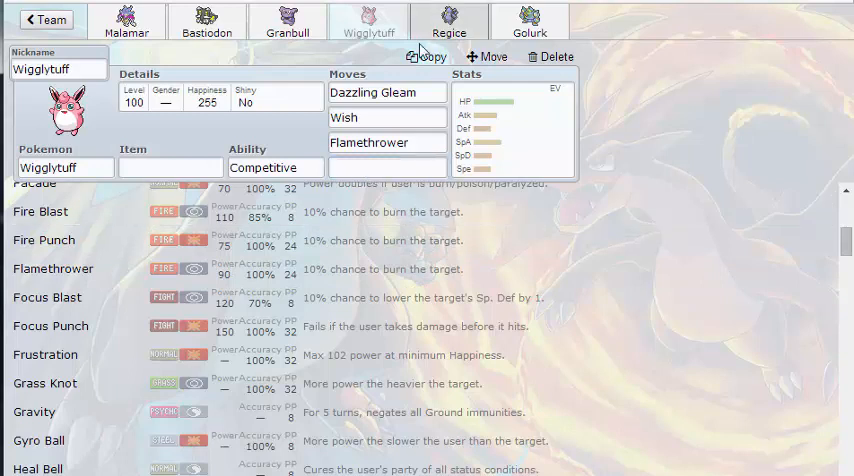
pyautogui.click(448, 20)
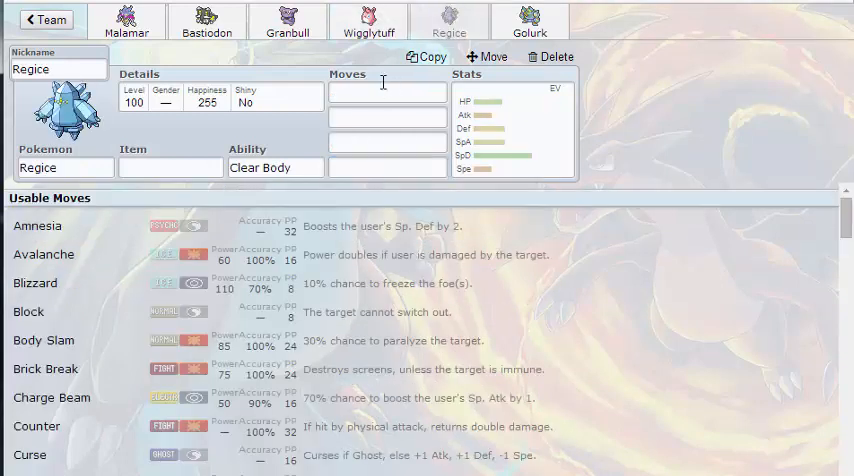
pyautogui.write('gra')
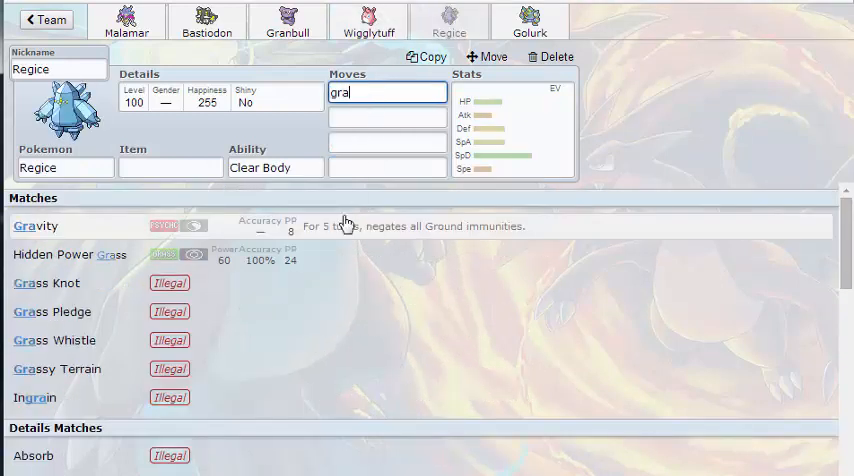
pyautogui.moveTo(380, 224)
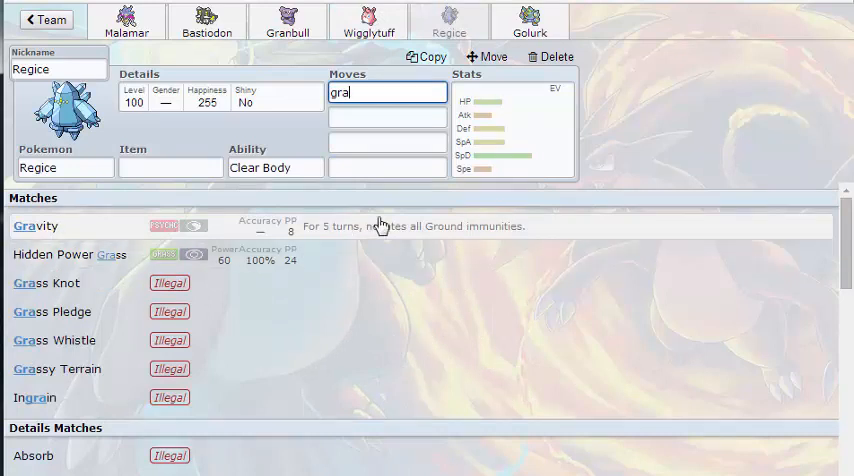
pyautogui.click(368, 22)
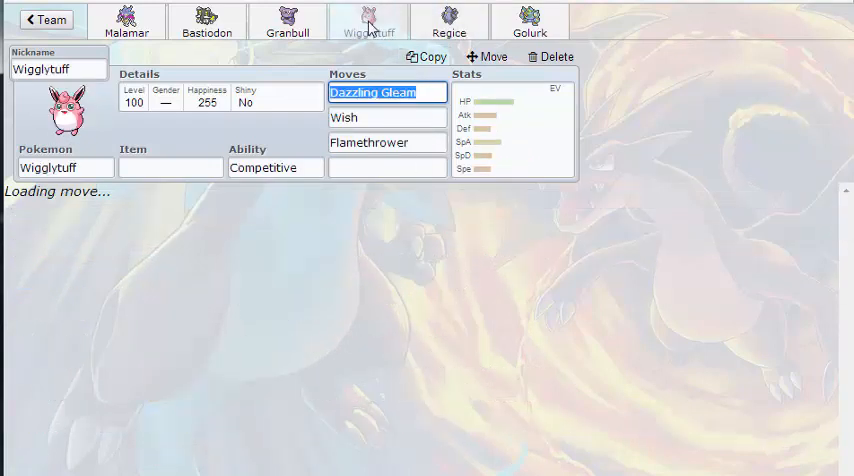
# Step: Review alternatives to Dazzling Gleam in Wigglytuff's usable moves list
pyautogui.click(388, 92)
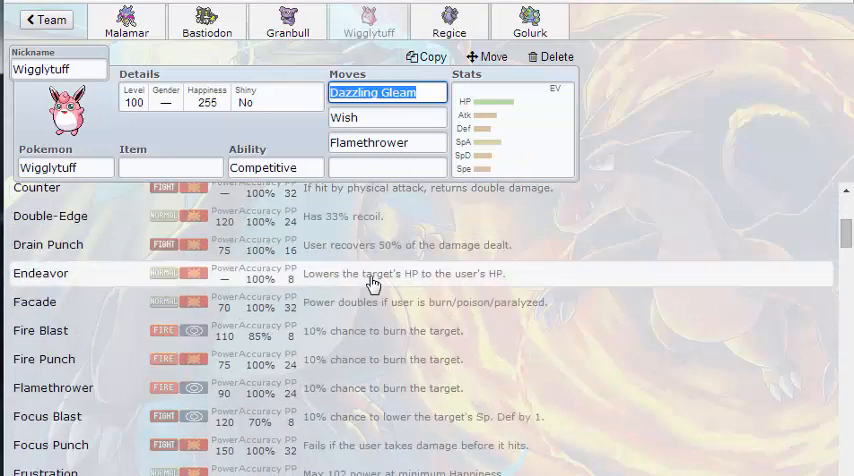
pyautogui.scroll(-3)
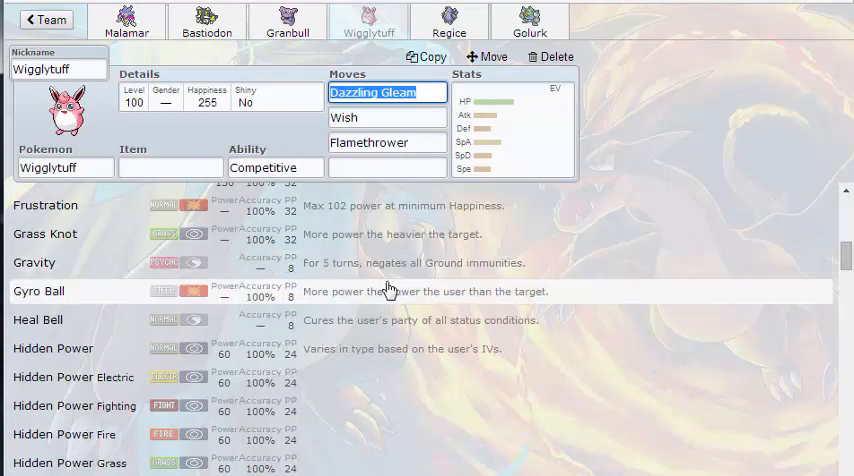
pyautogui.scroll(-3)
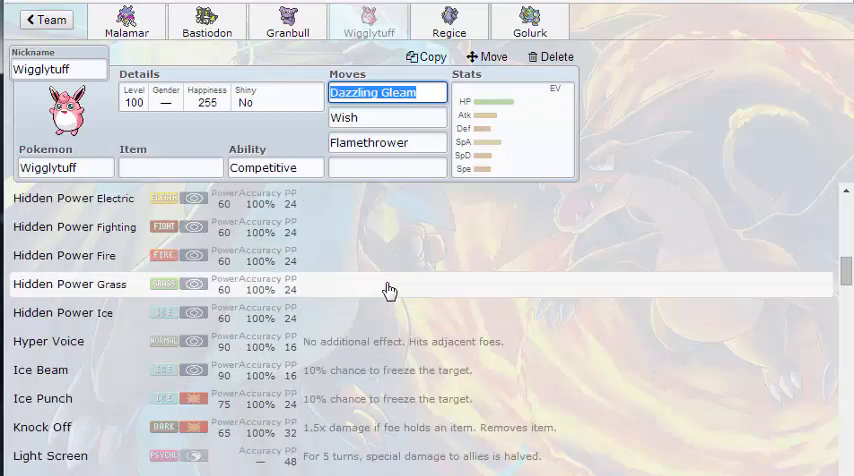
pyautogui.scroll(-3)
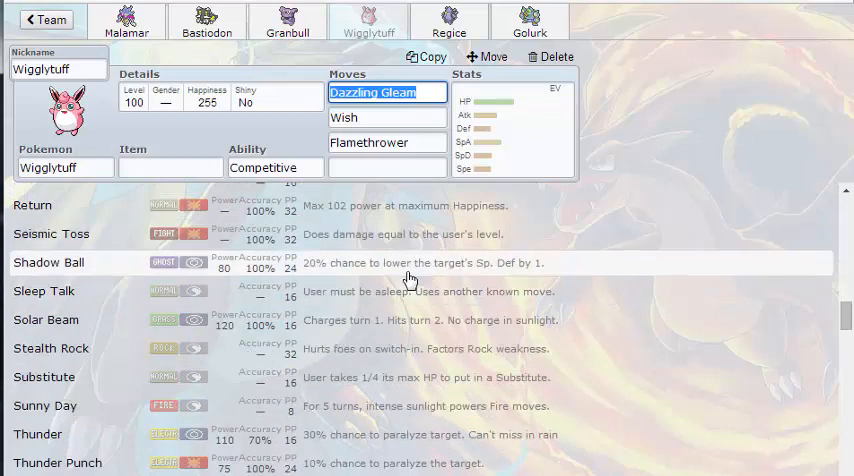
pyautogui.scroll(-3)
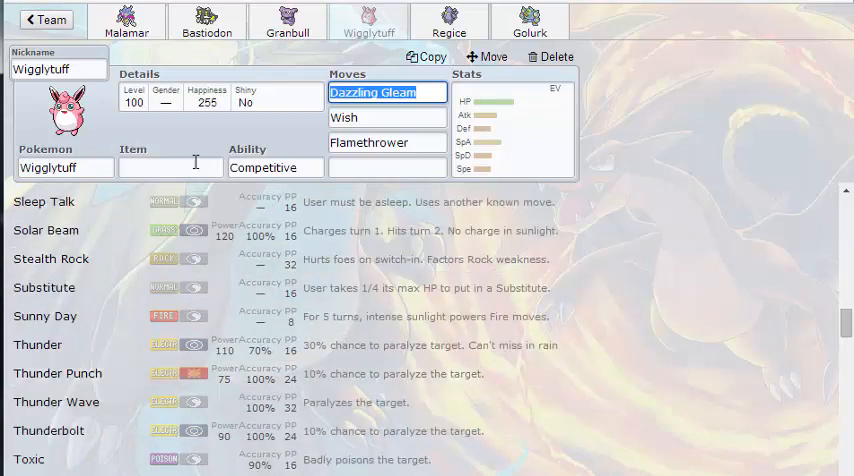
pyautogui.click(170, 168)
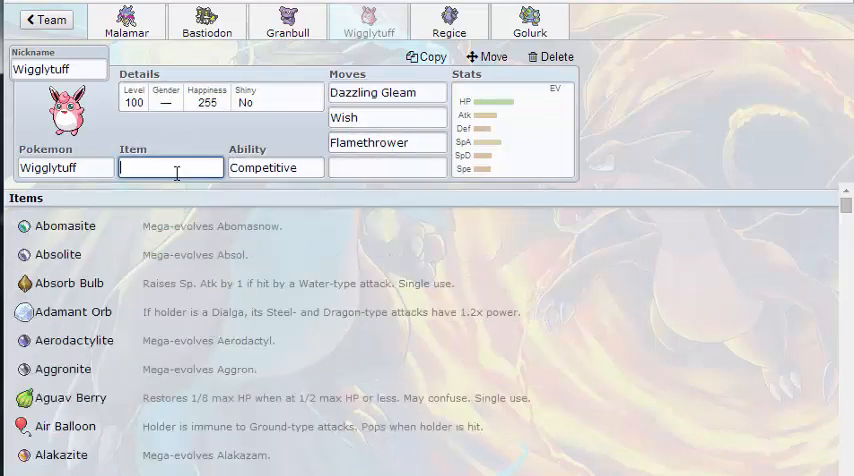
# Step: Give Wigglytuff Leftovers and maximum 252 HP EVs, then move on to Regice's set
pyautogui.write('l')
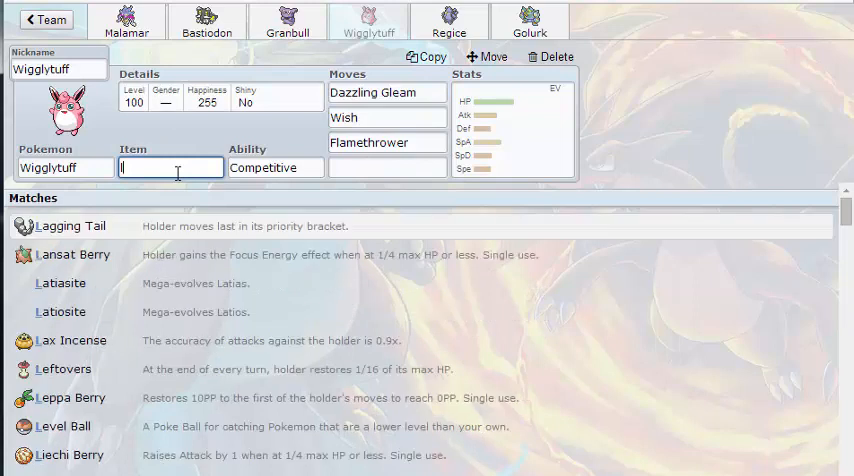
pyautogui.write('lef')
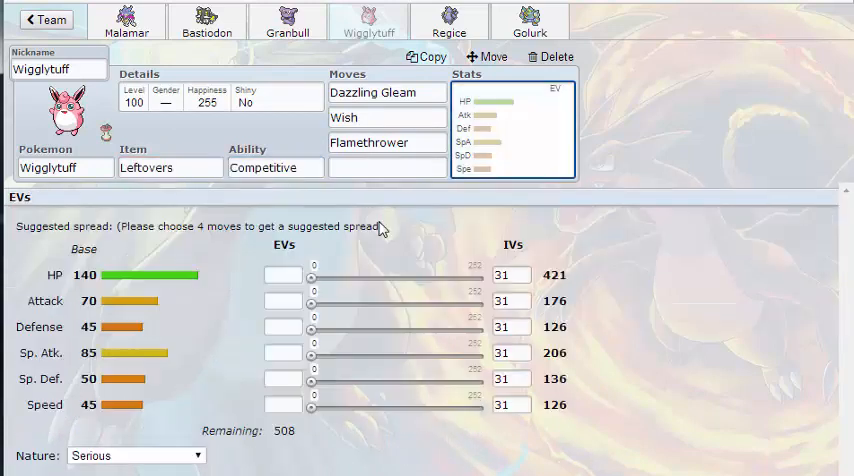
pyautogui.moveTo(312, 276); pyautogui.dragTo(484, 276)
pyautogui.write('-')
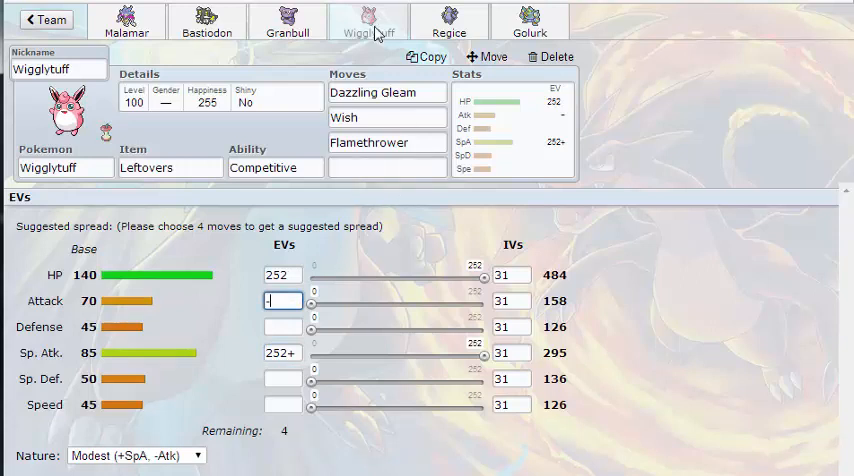
pyautogui.click(448, 20)
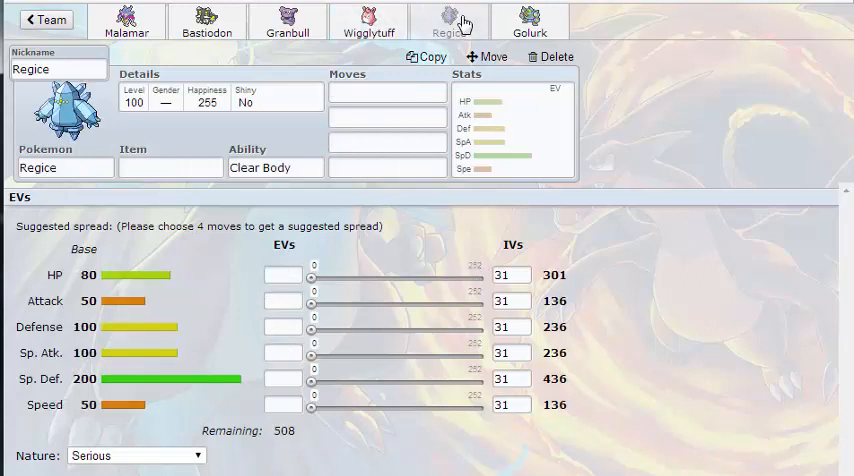
# Step: Check Regice's ability options and search its held-item list for 'fre'
pyautogui.click(276, 168)
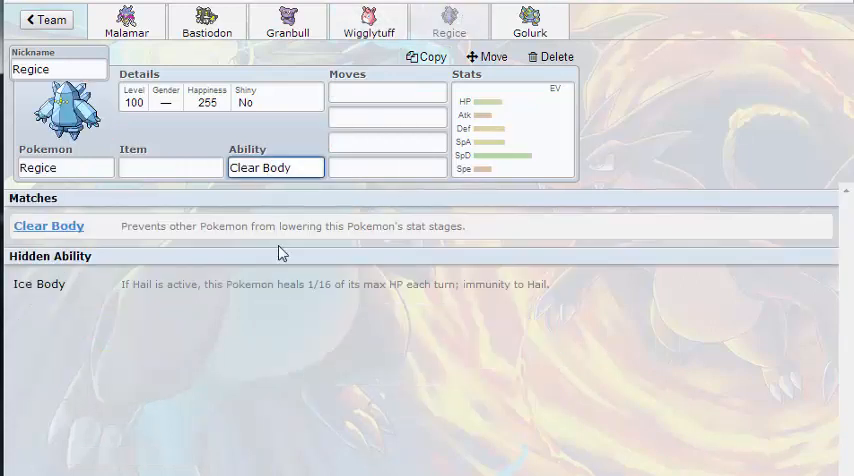
pyautogui.click(170, 168)
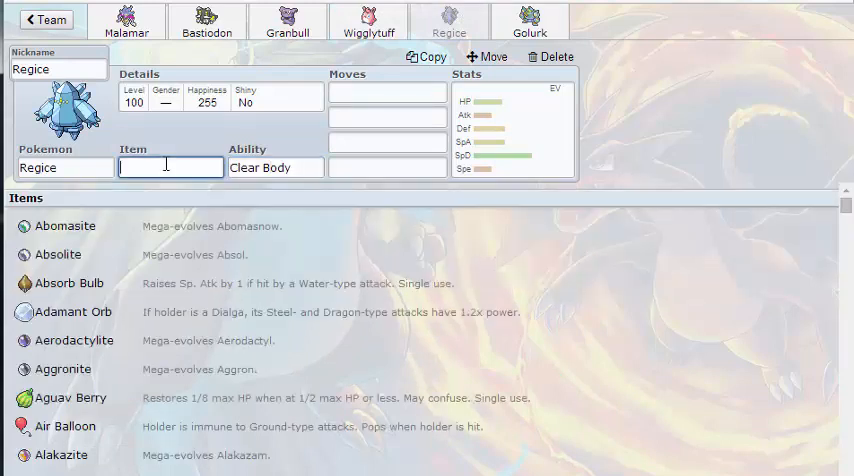
pyautogui.write('fr')
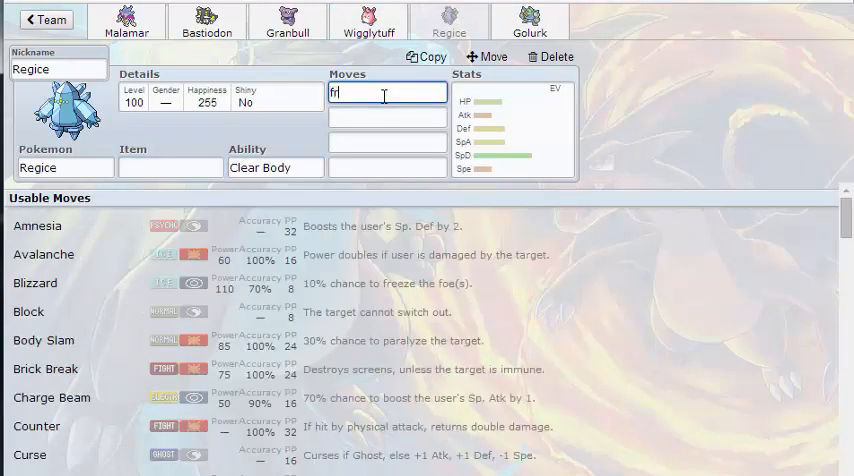
pyautogui.write('fre')
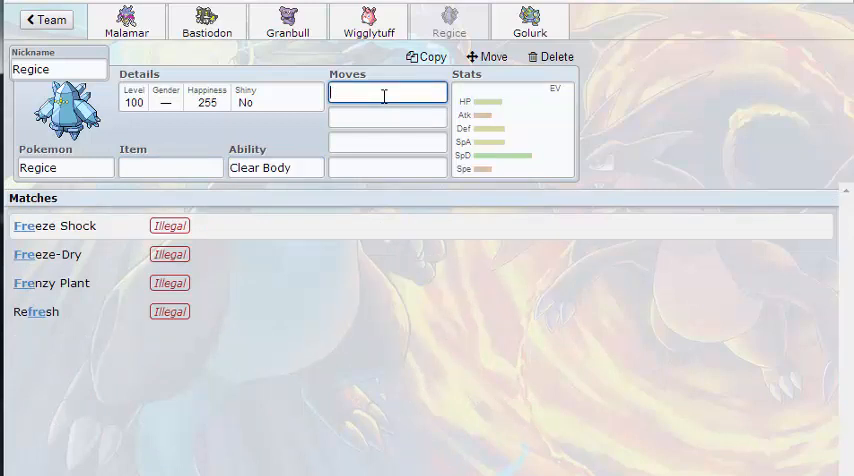
# Step: Give Regice Ice Beam and Thunderbolt from its usable moves
pyautogui.click(388, 92)
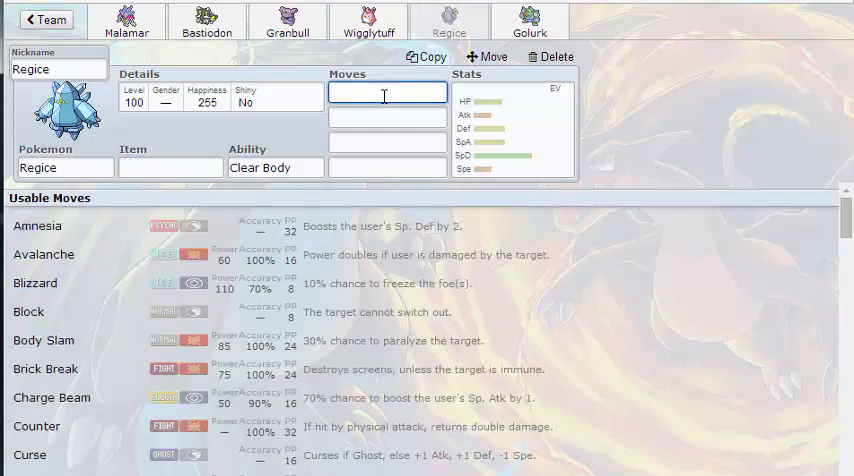
pyautogui.scroll(-3)
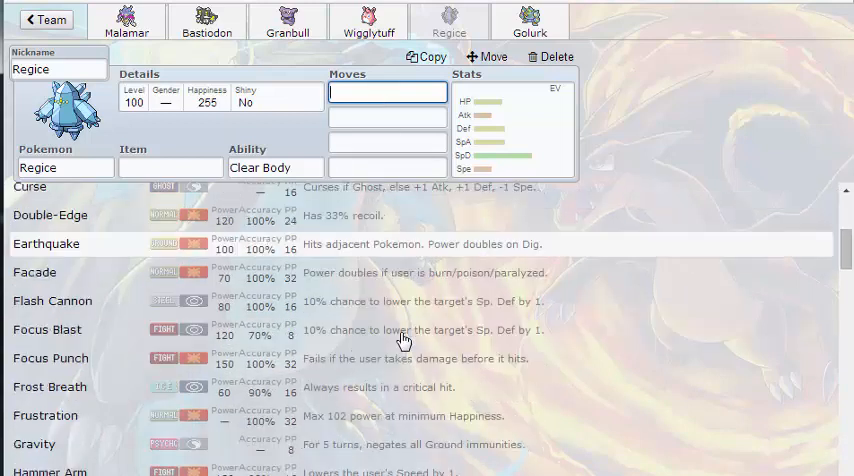
pyautogui.scroll(-3)
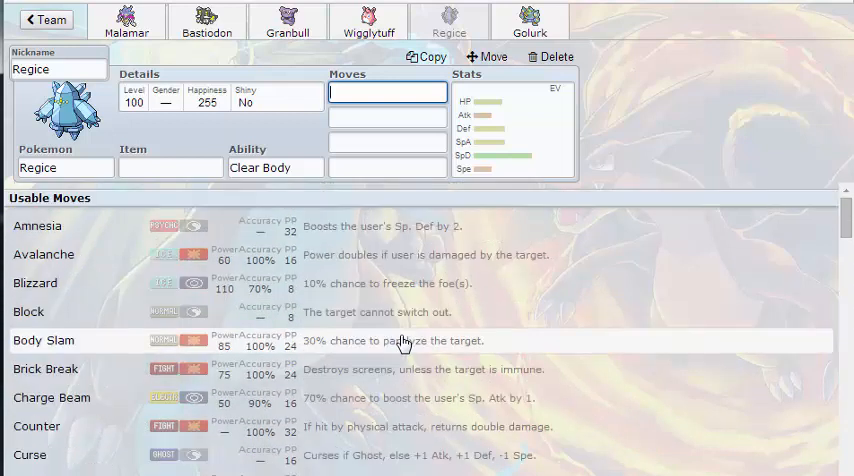
pyautogui.write('ice')
pyautogui.click(388, 118)
pyautogui.write('thu')
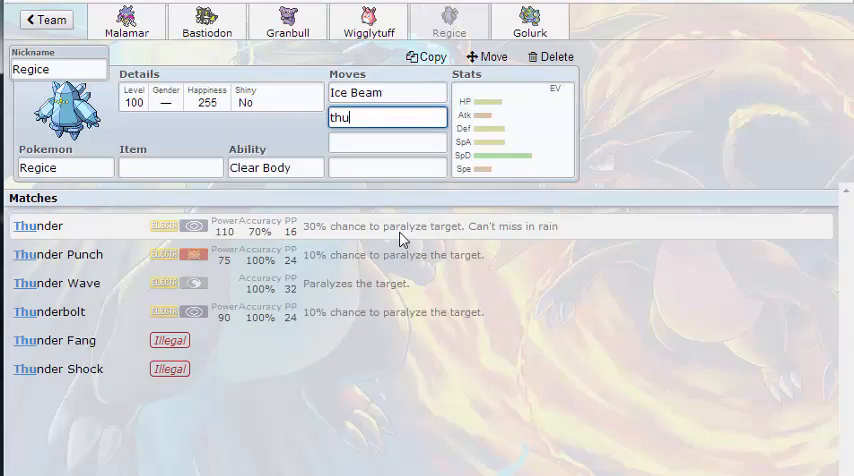
pyautogui.click(48, 312)
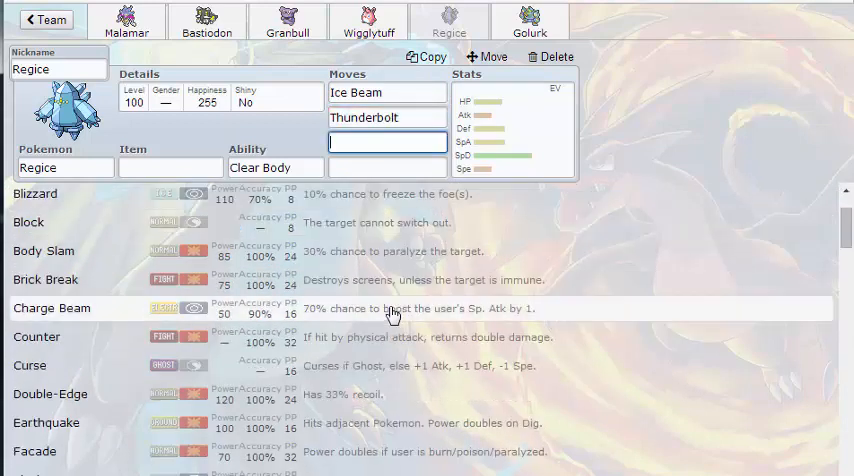
# Step: Browse Regice's remaining moves for Flash Cannon and return to Malamar's set
pyautogui.scroll(-3)
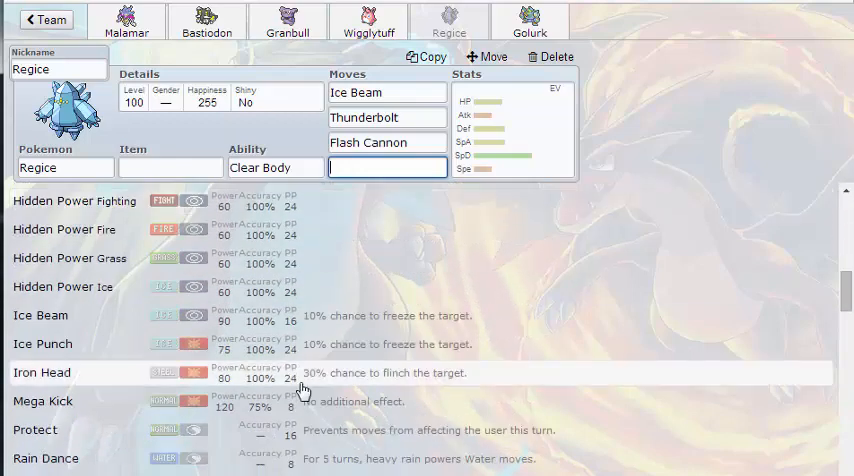
pyautogui.scroll(-3)
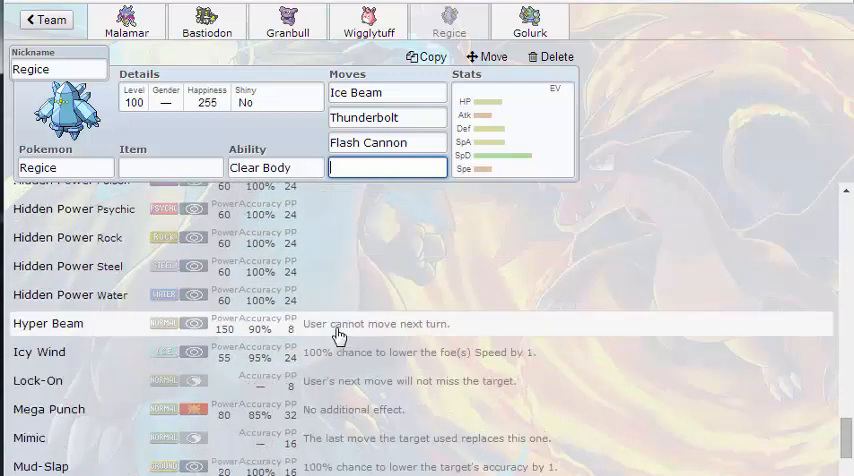
pyautogui.scroll(-3)
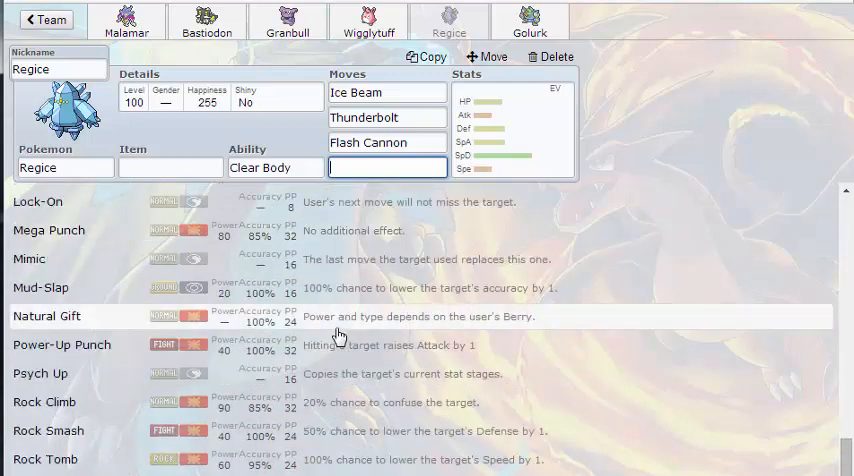
pyautogui.scroll(-3)
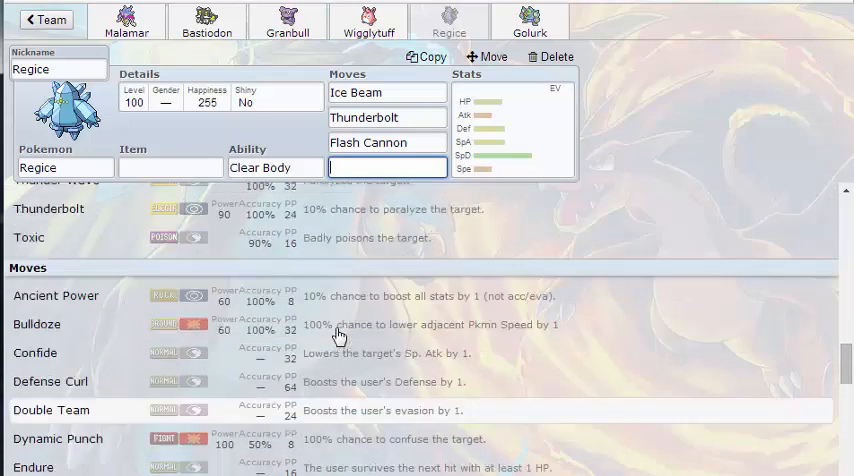
pyautogui.scroll(-3)
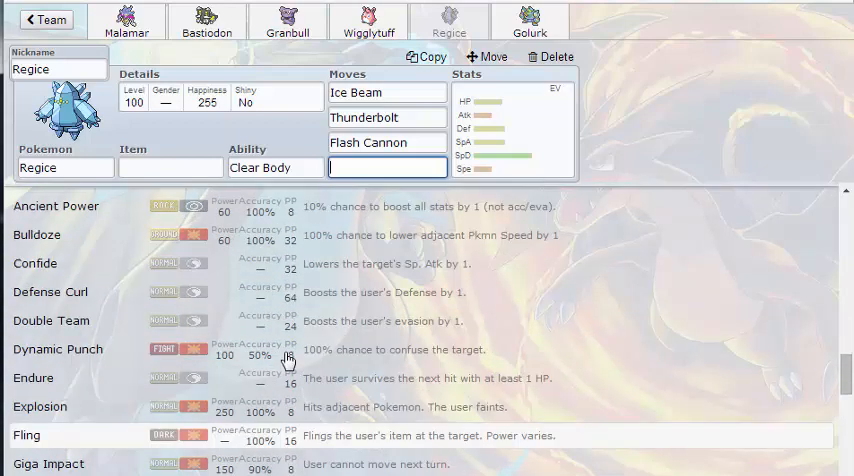
pyautogui.scroll(-3)
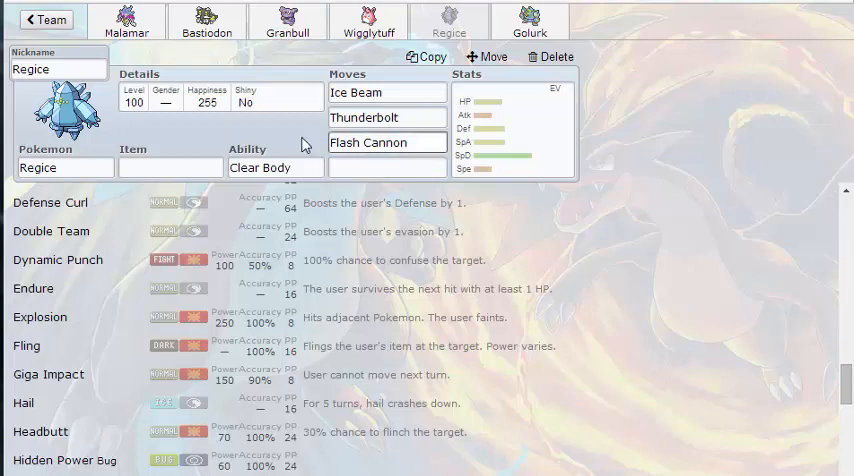
pyautogui.click(128, 20)
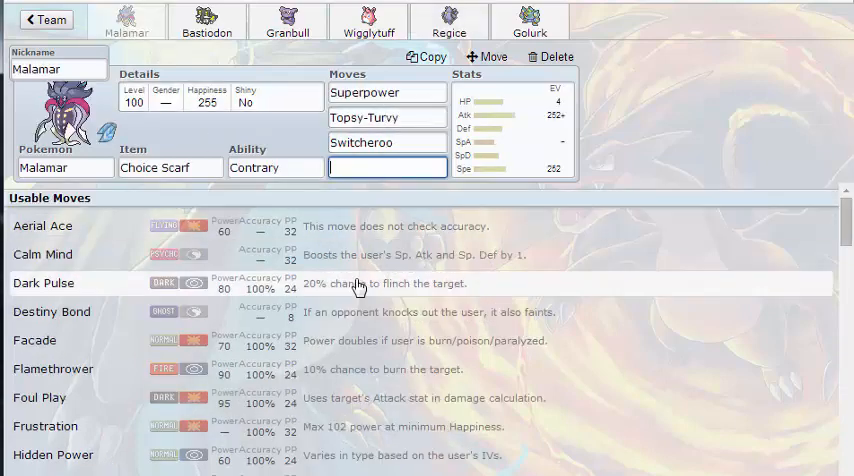
# Step: Browse the move lists and give Golurk Drain Punch as its first move
pyautogui.scroll(-3)
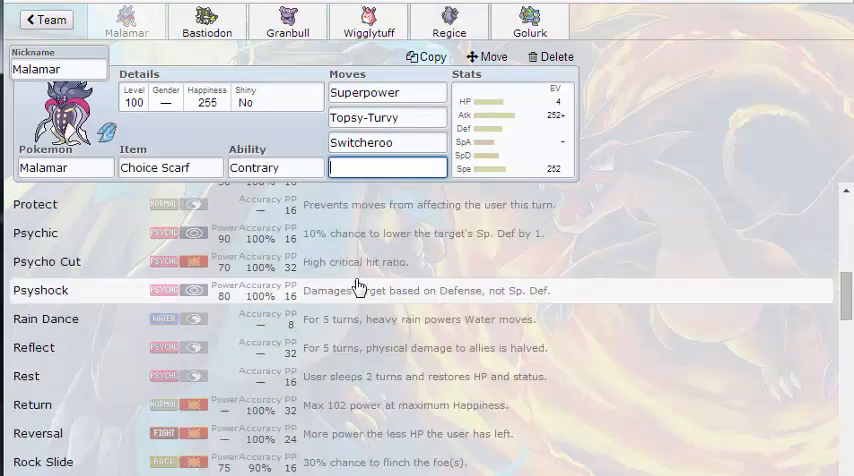
pyautogui.scroll(-3)
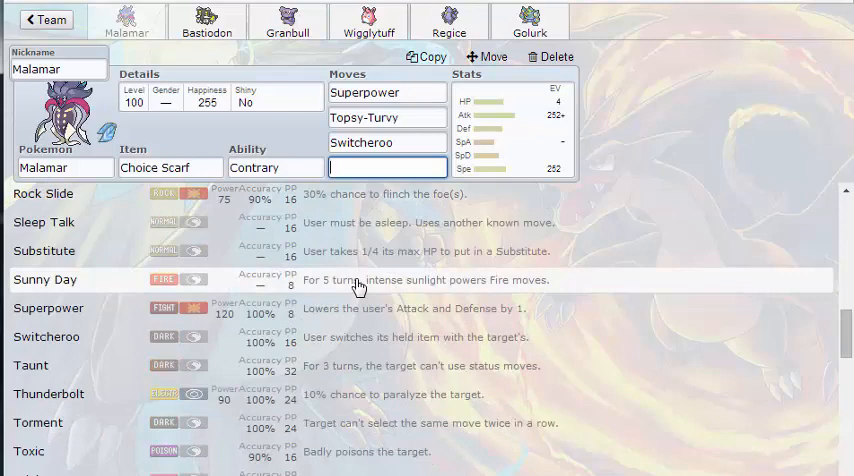
pyautogui.scroll(-3)
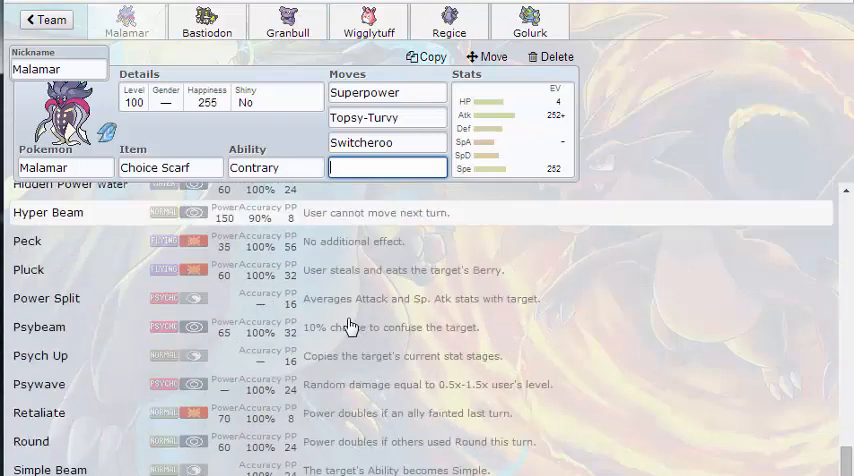
pyautogui.scroll(-3)
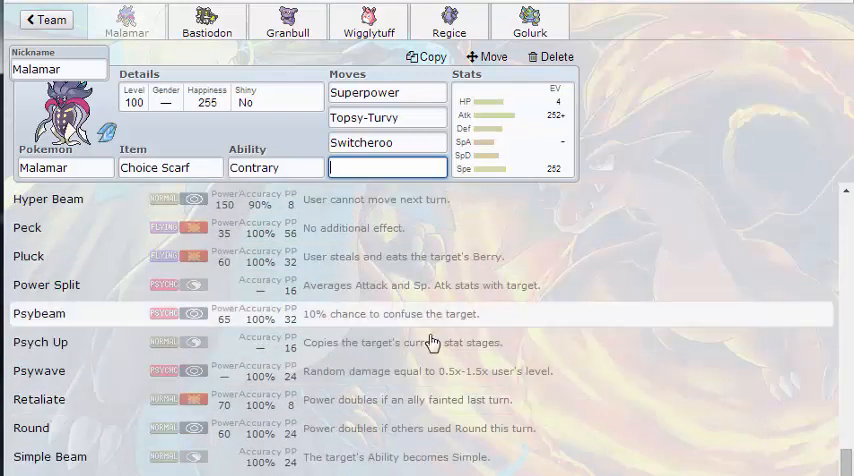
pyautogui.scroll(-3)
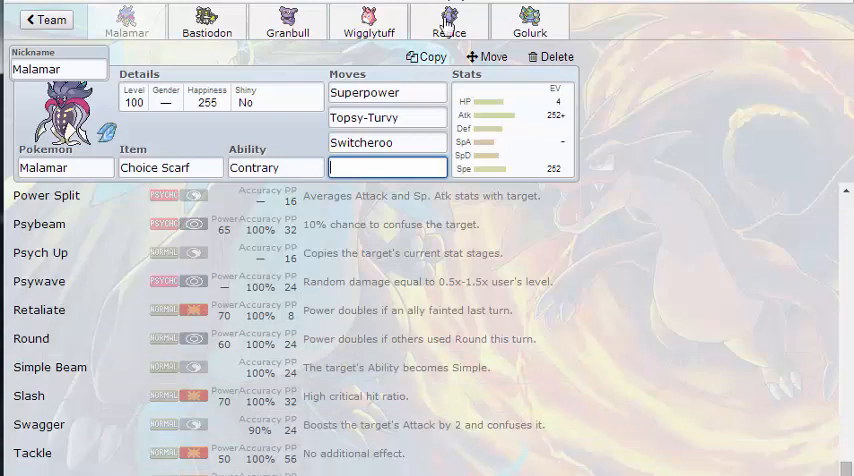
pyautogui.scroll(-3)
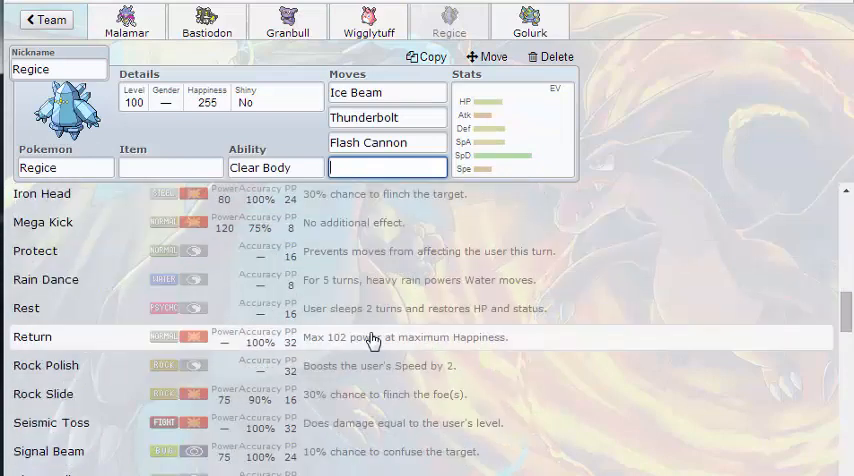
pyautogui.scroll(-3)
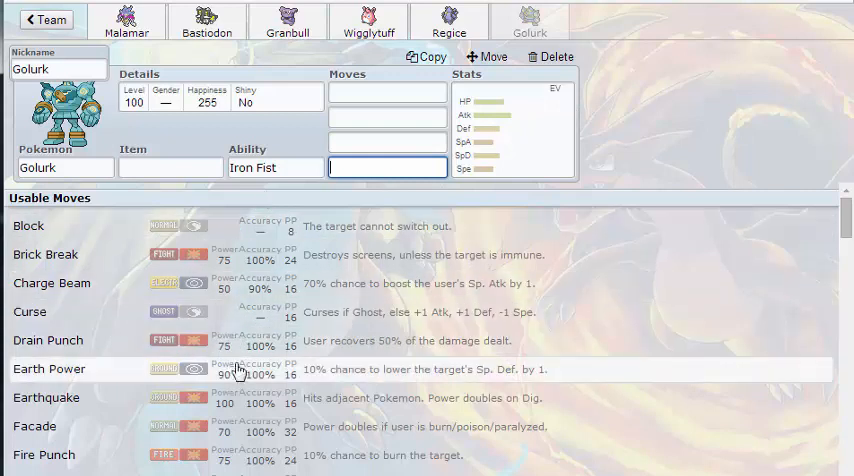
pyautogui.click(48, 340)
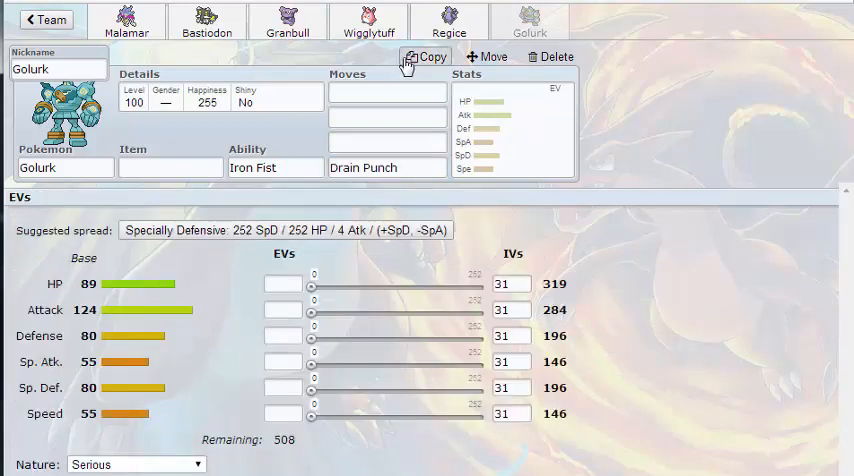
# Step: Give Golurk Shadow Punch and Earthquake, then search 'ps' for Malamar's Psycho Cut
pyautogui.click(388, 92)
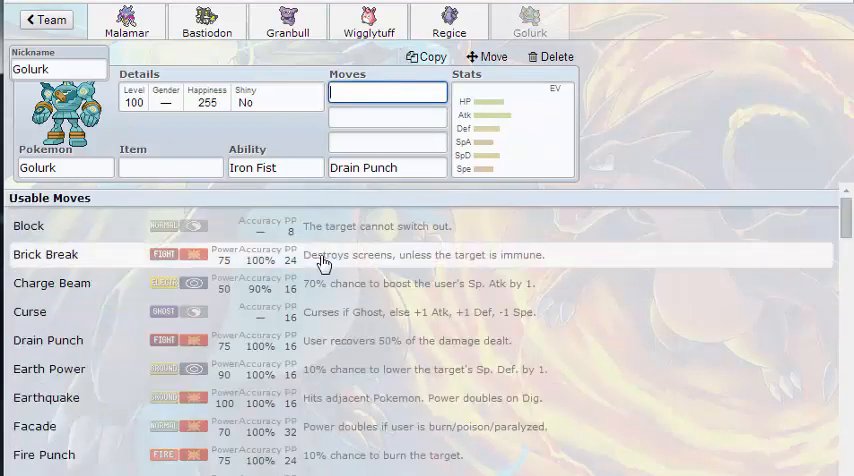
pyautogui.scroll(-3)
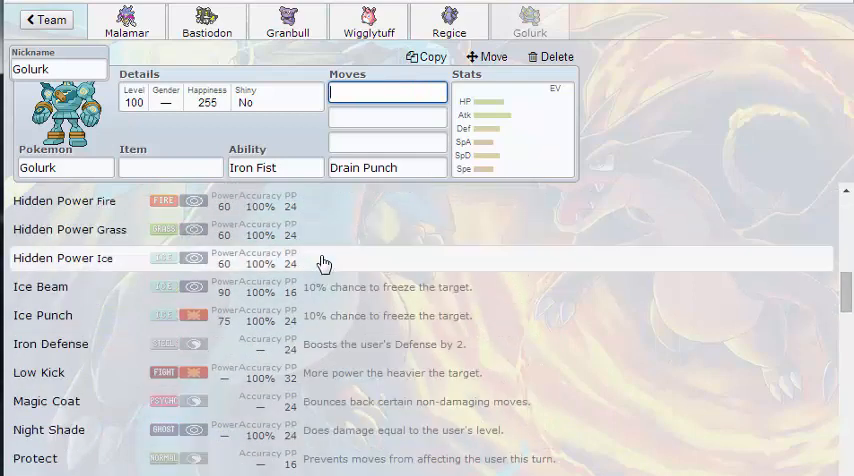
pyautogui.write('sha')
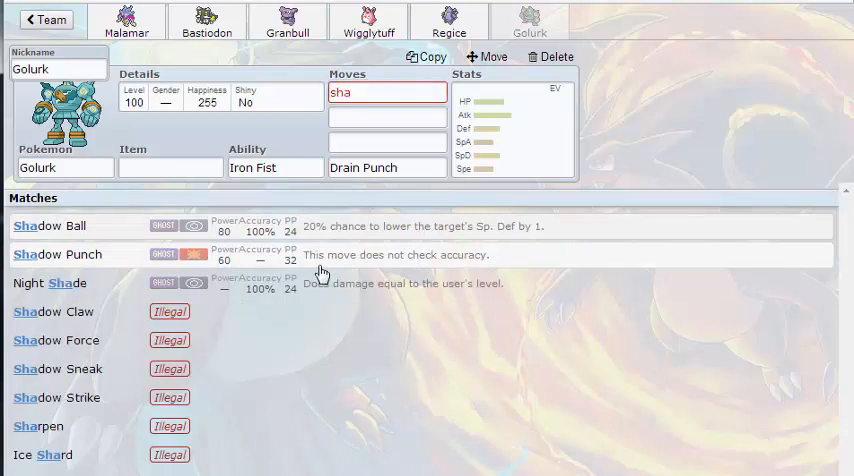
pyautogui.click(48, 254)
pyautogui.write('Earthquake')
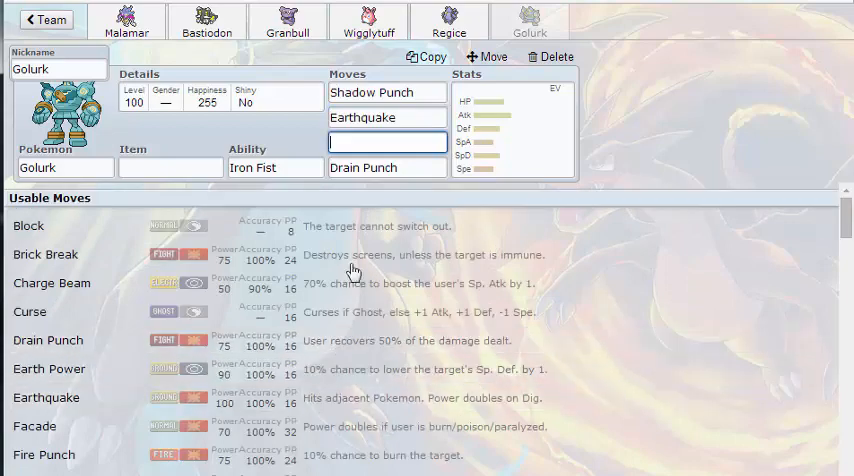
pyautogui.scroll(-3)
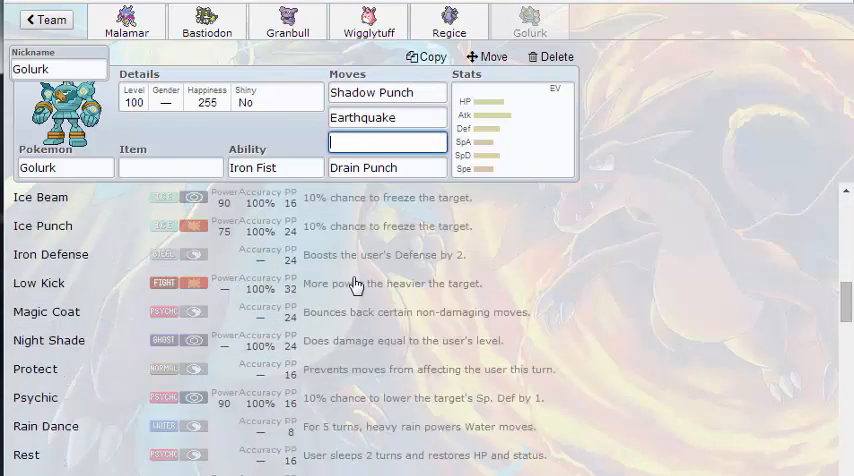
pyautogui.scroll(-3)
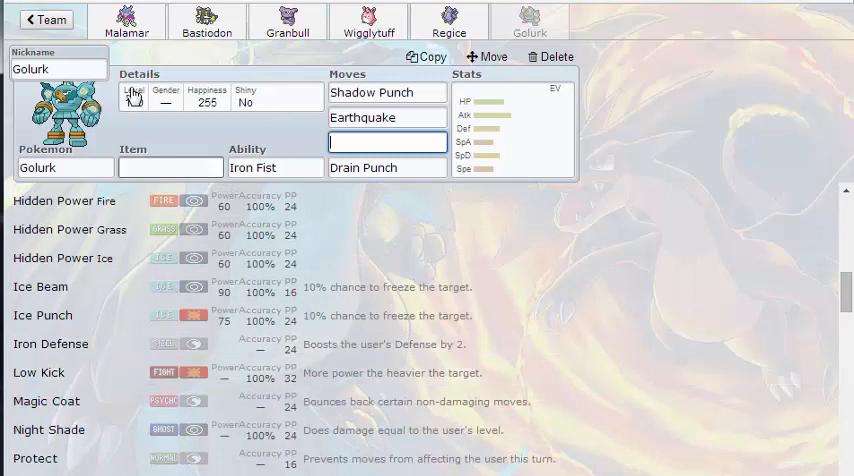
pyautogui.click(128, 20)
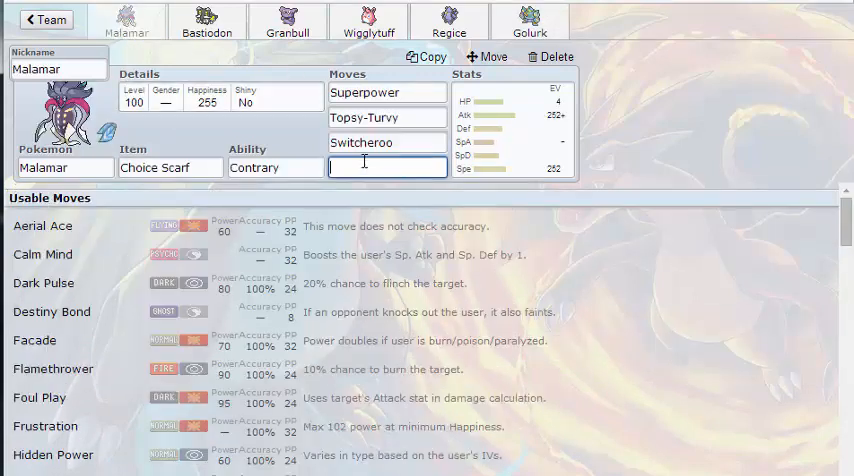
pyautogui.write('ps')
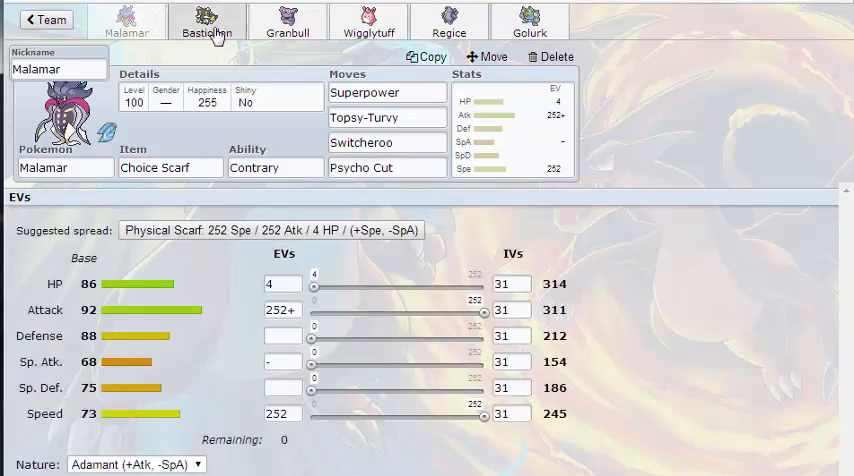
# Step: Add Toxic as Bastiodon's third move after Metal Burst and Stealth Rock
pyautogui.click(208, 24)
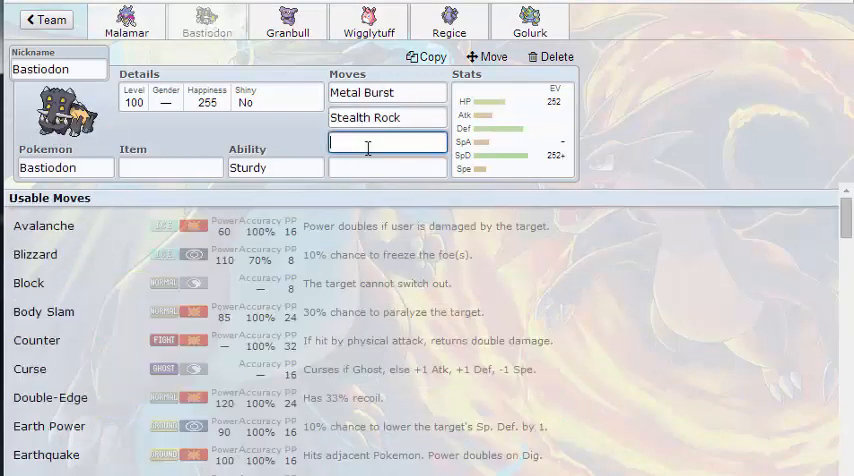
pyautogui.scroll(-3)
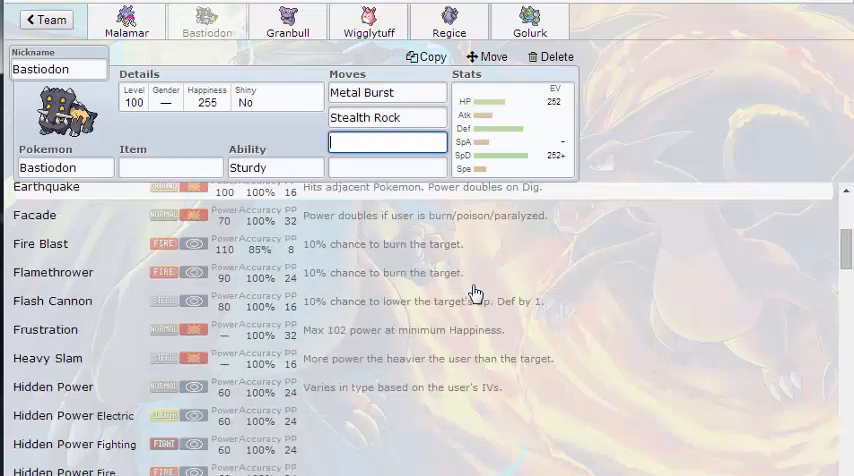
pyautogui.scroll(-3)
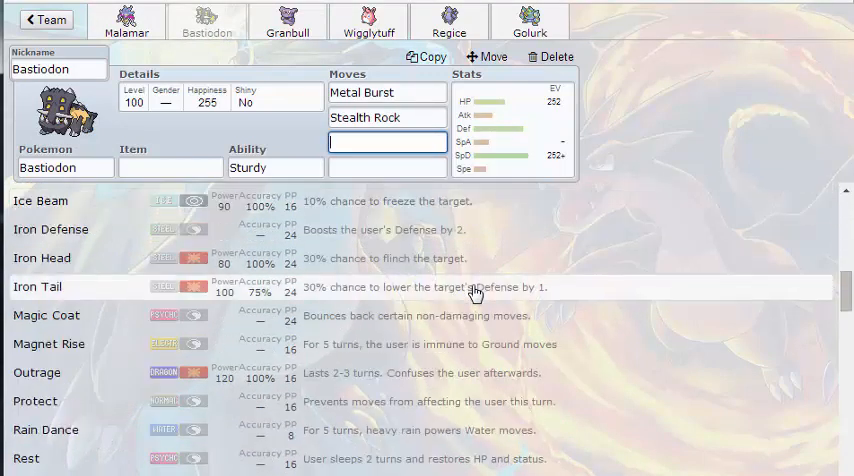
pyautogui.scroll(-3)
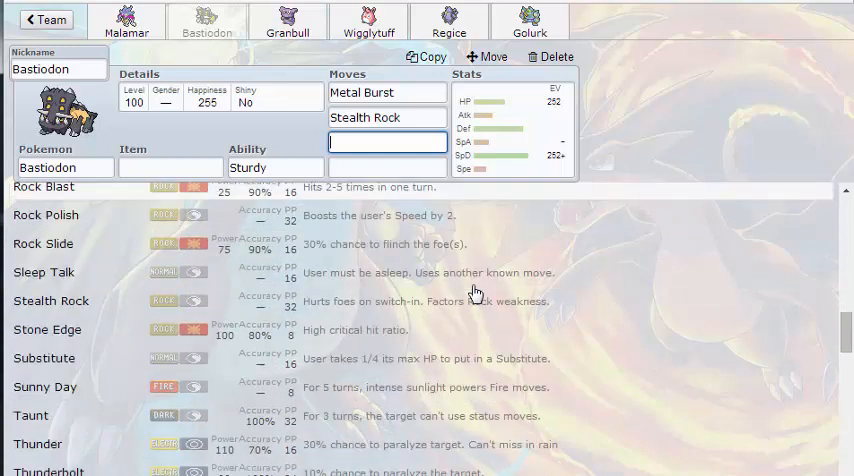
pyautogui.scroll(-3)
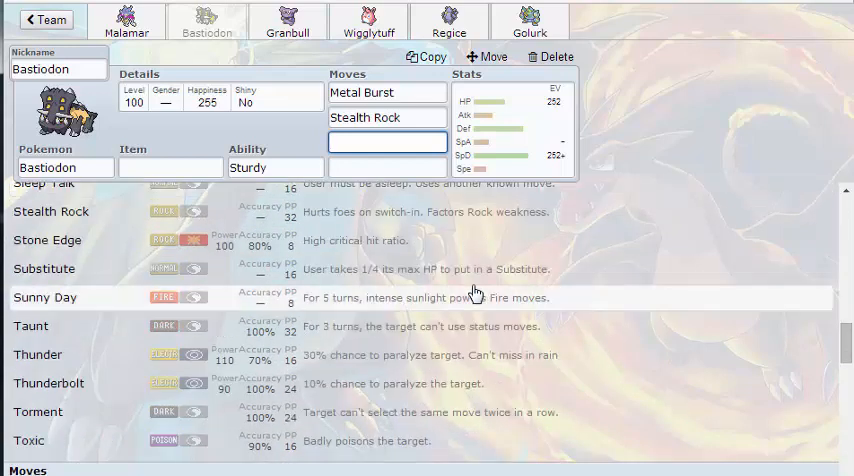
pyautogui.click(28, 440)
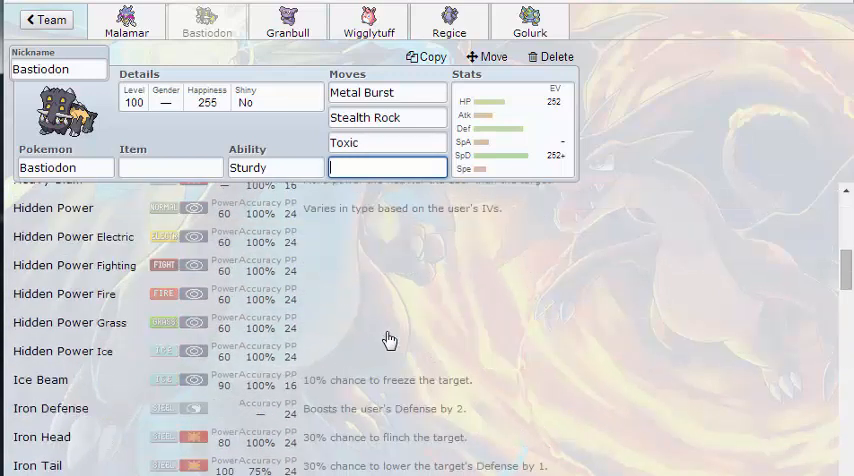
# Step: Search 'rock to' in Bastiodon's empty fourth move box to match Rock Tomb
pyautogui.scroll(-3)
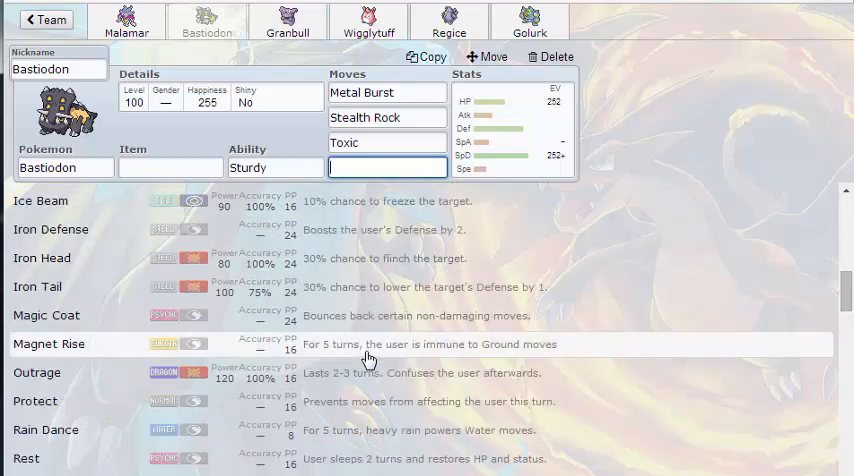
pyautogui.scroll(-3)
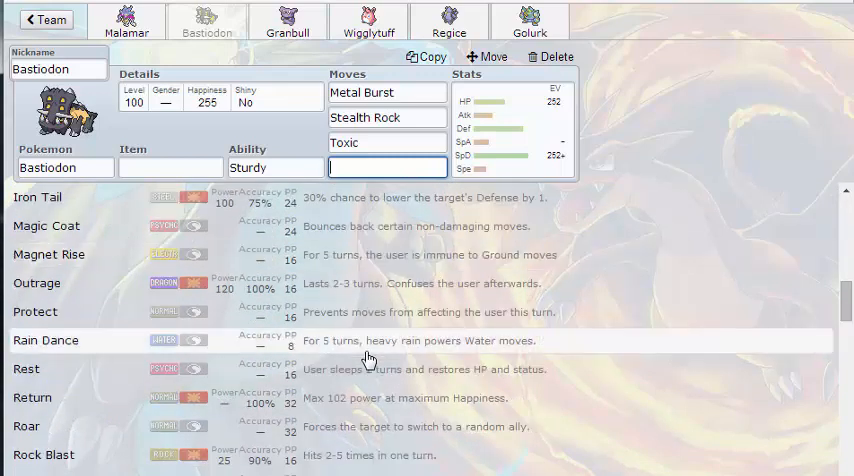
pyautogui.scroll(-3)
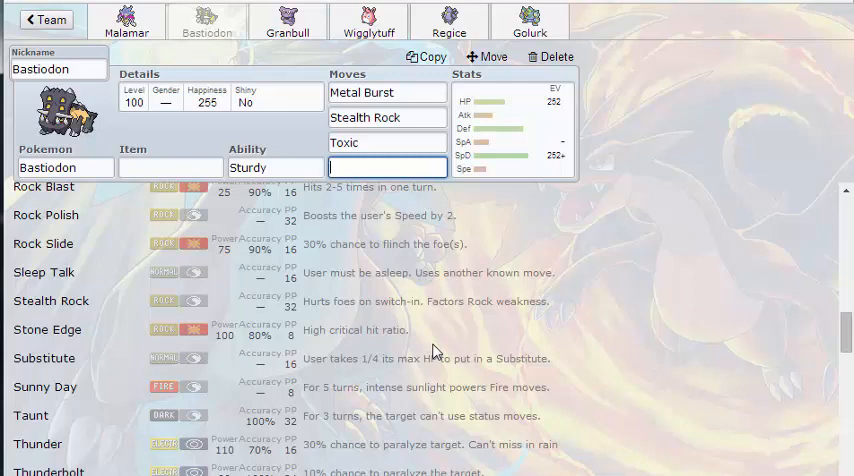
pyautogui.click(386, 168)
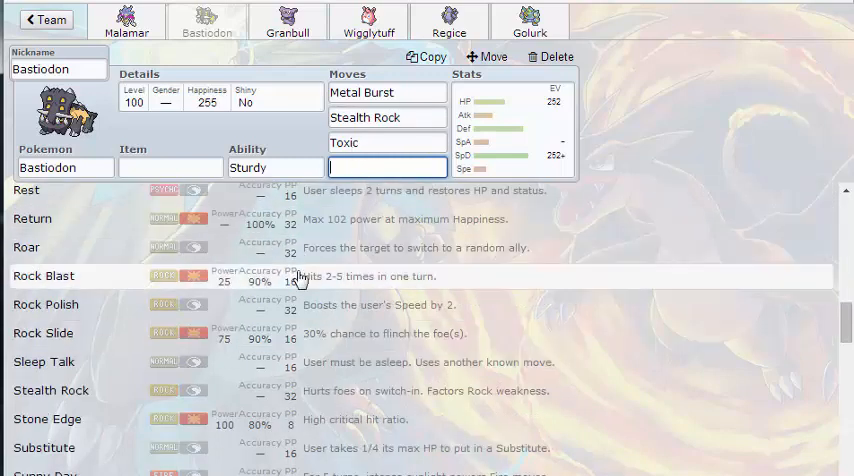
pyautogui.moveTo(418, 288)
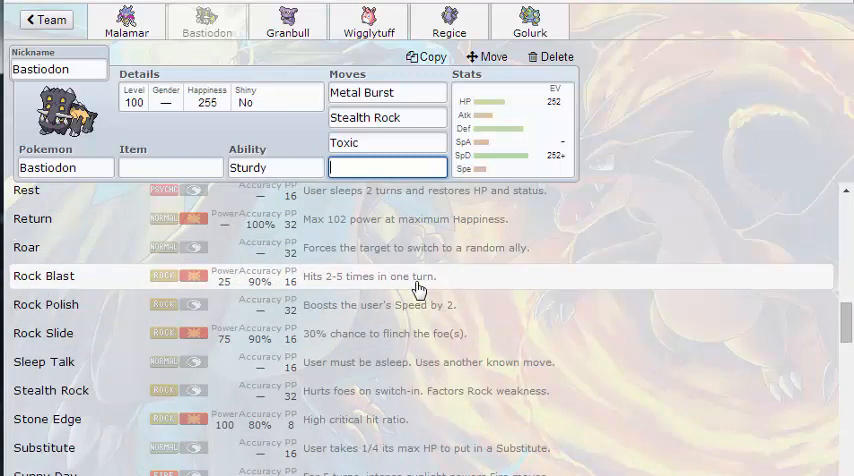
pyautogui.write('rock to')
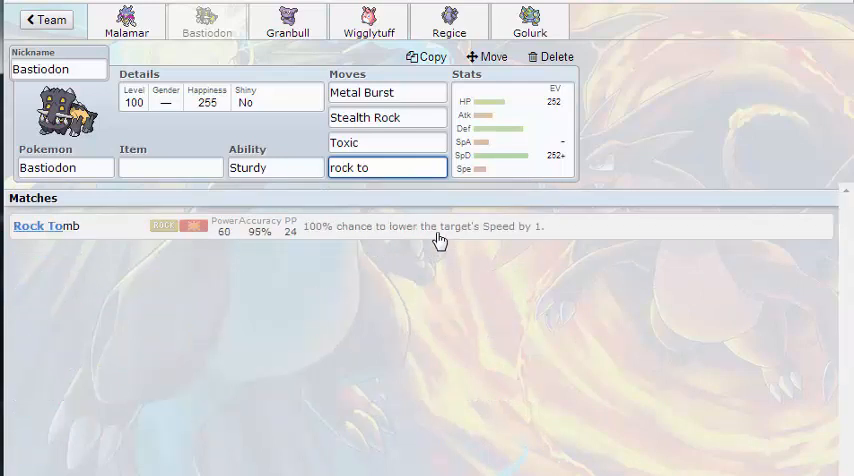
# Step: Set Rock Tomb as Bastiodon's fourth move and review its Sturdy ability and item choices
pyautogui.click(44, 224)
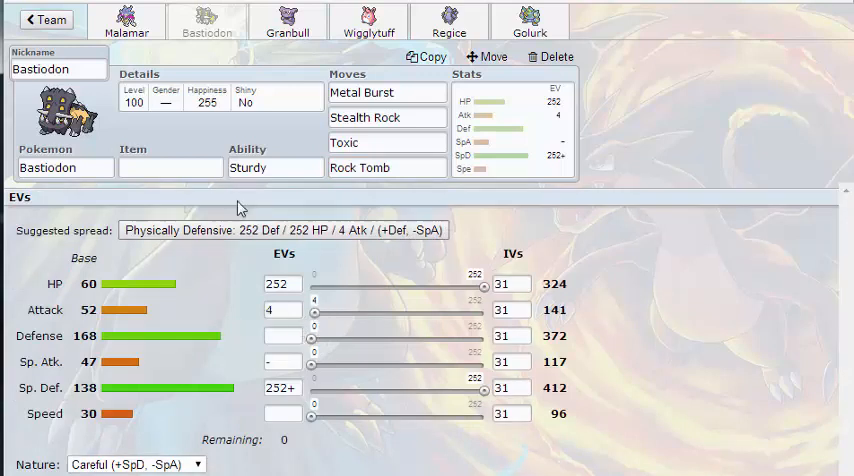
pyautogui.click(276, 168)
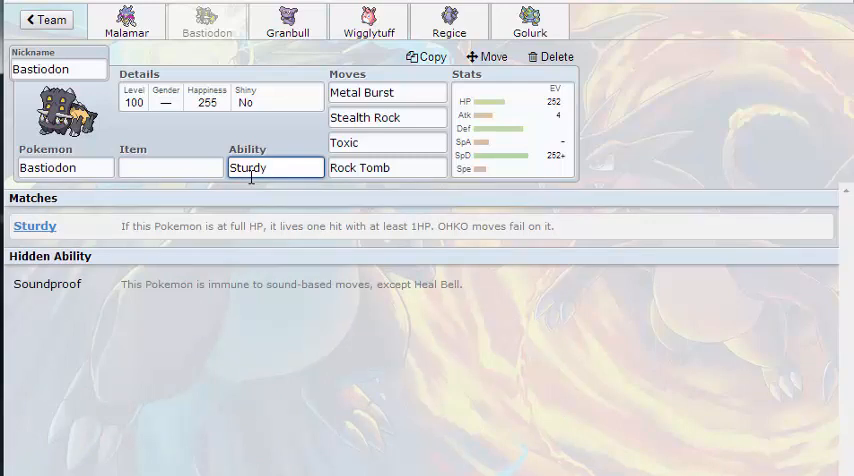
pyautogui.moveTo(256, 276)
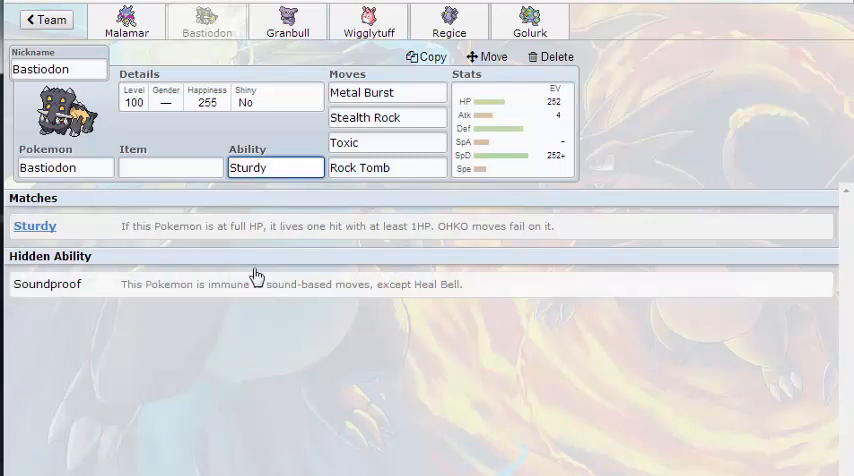
pyautogui.click(168, 168)
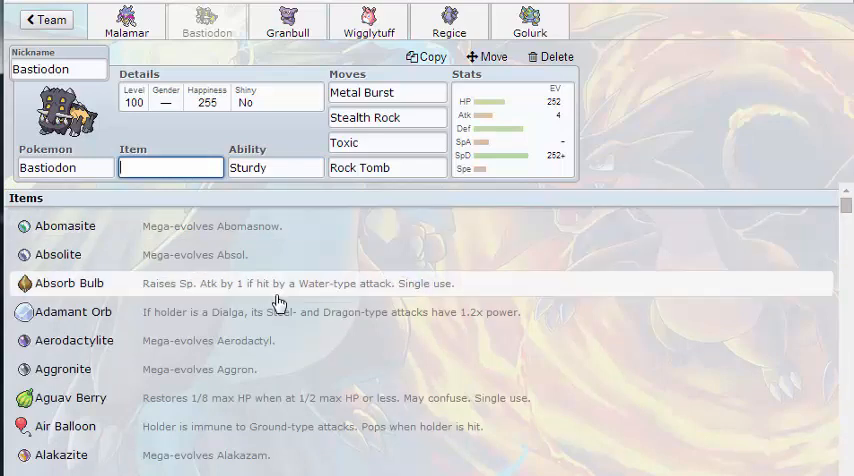
pyautogui.scroll(-3)
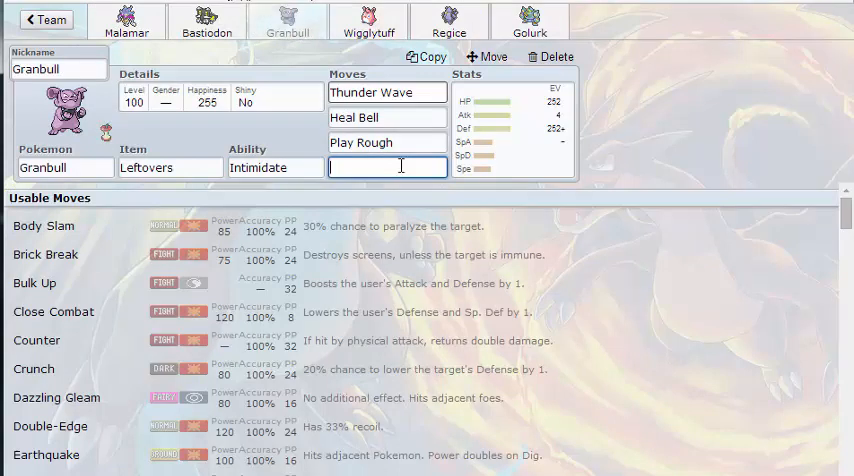
# Step: Enter 'cru' in the open set, then switch through Regice to Golurk's set
pyautogui.write('cru')
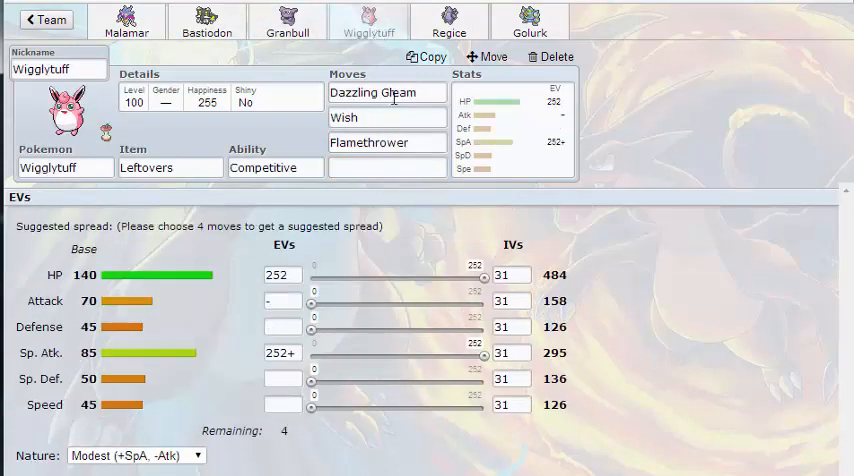
pyautogui.click(448, 20)
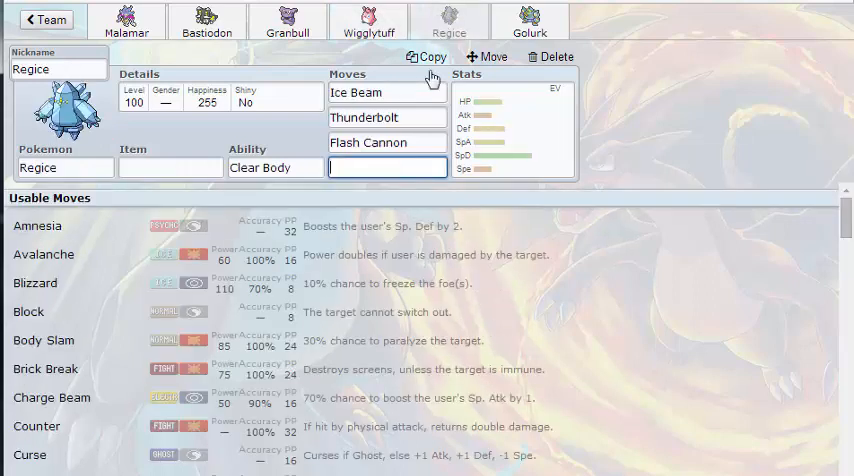
pyautogui.click(530, 20)
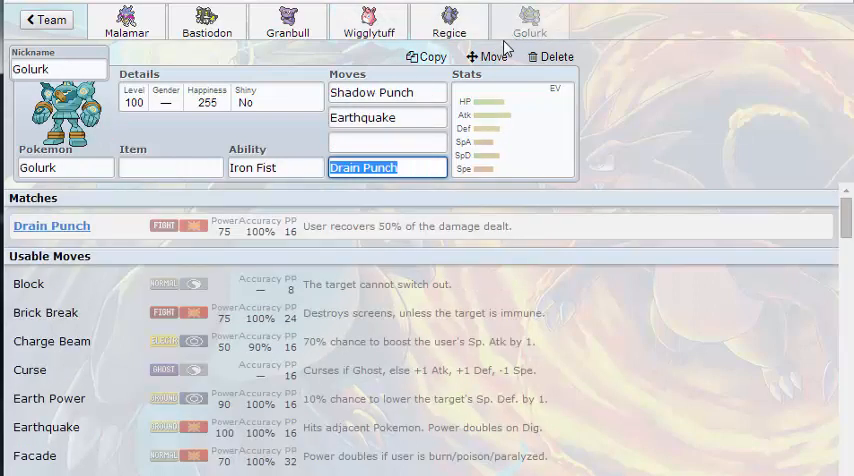
pyautogui.moveTo(444, 216)
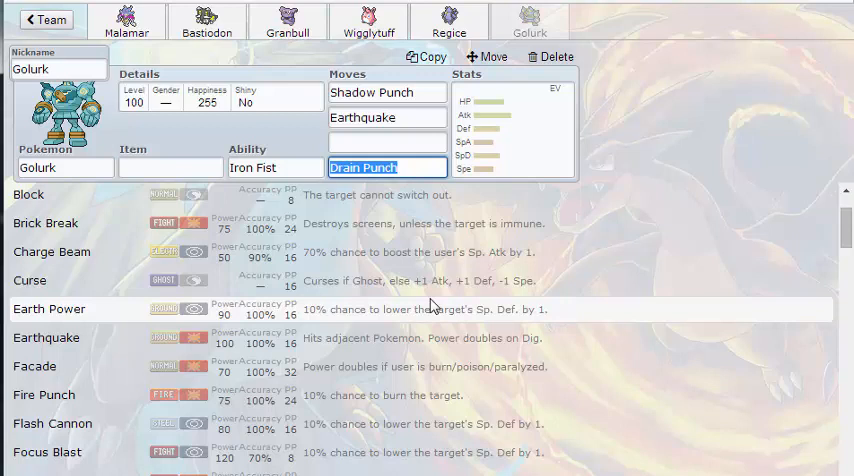
# Step: Scroll Golurk's usable moves toward Drain Punch and Rock Polish for the remaining slots
pyautogui.scroll(-3)
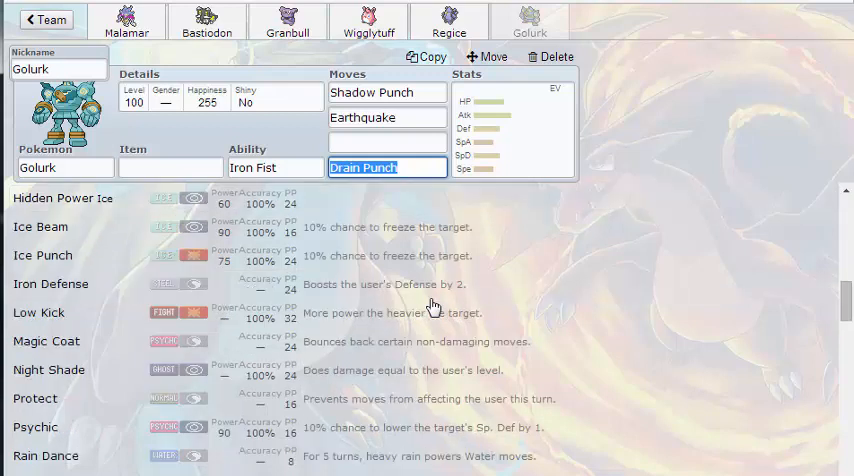
pyautogui.scroll(-3)
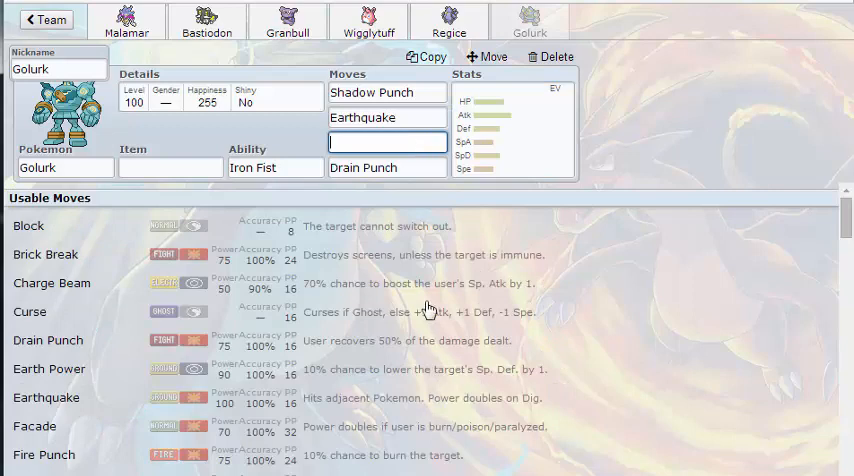
pyautogui.scroll(-3)
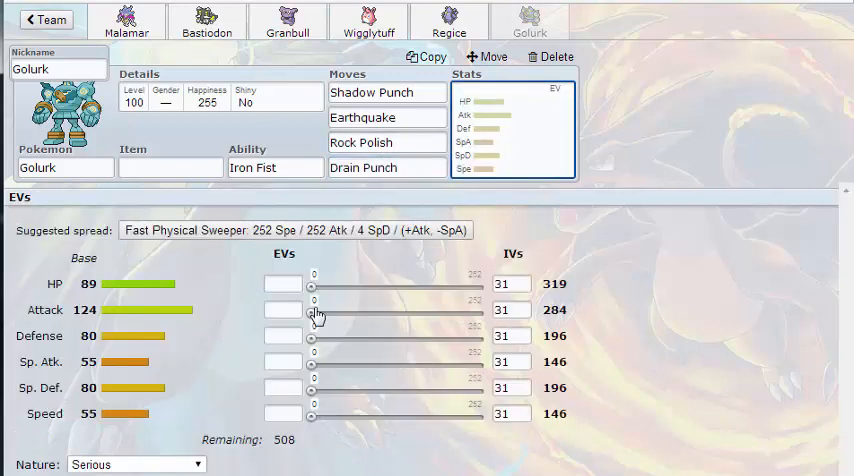
# Step: Give Golurk 252+ Attack EVs, glancing at Regice's set and back
pyautogui.moveTo(312, 414); pyautogui.dragTo(484, 414)
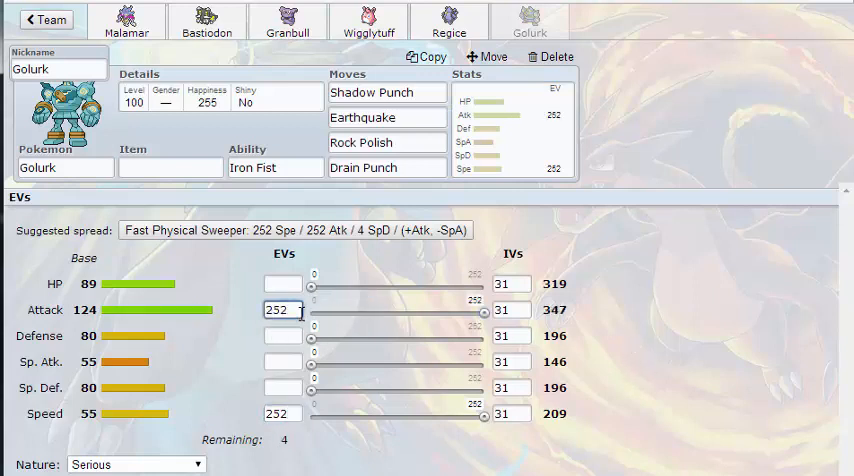
pyautogui.write('+')
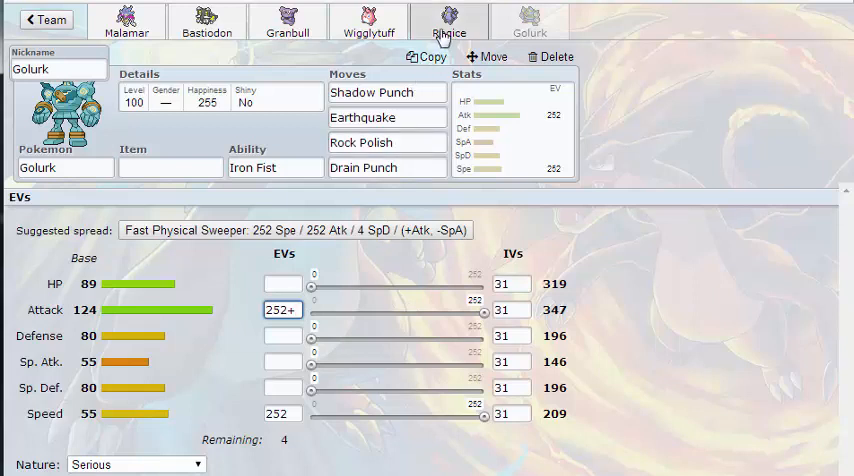
pyautogui.click(448, 20)
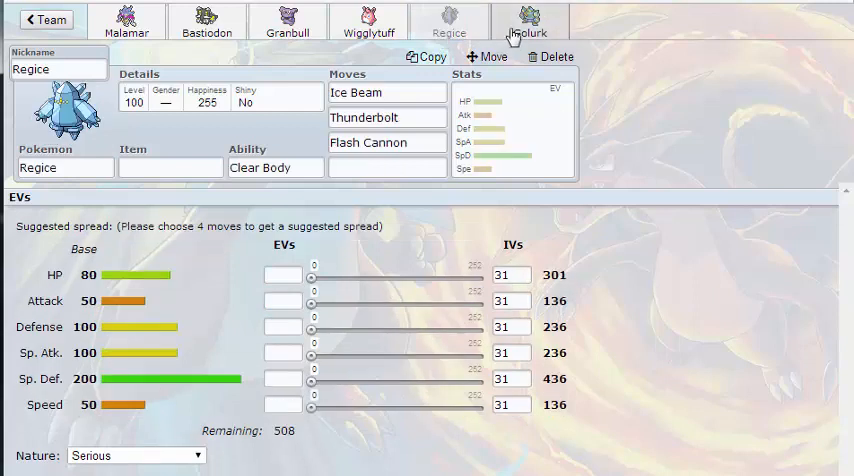
pyautogui.click(530, 20)
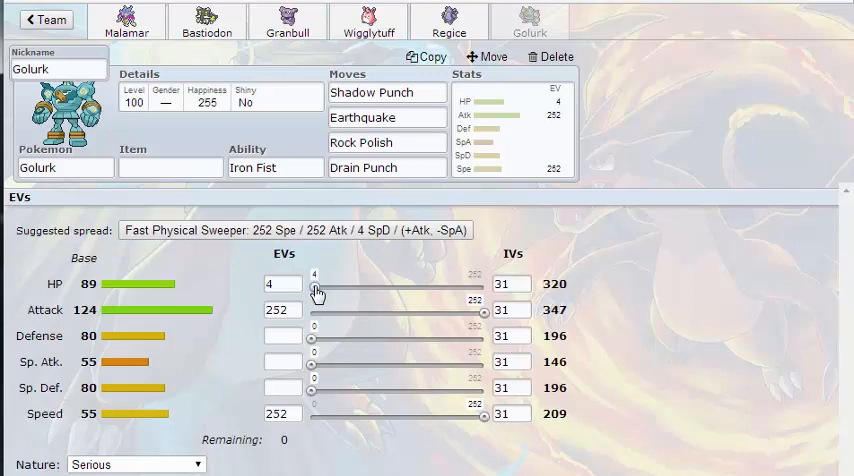
# Step: Give Golurk Life Orb as its held item, then move on to Regice's set
pyautogui.click(170, 168)
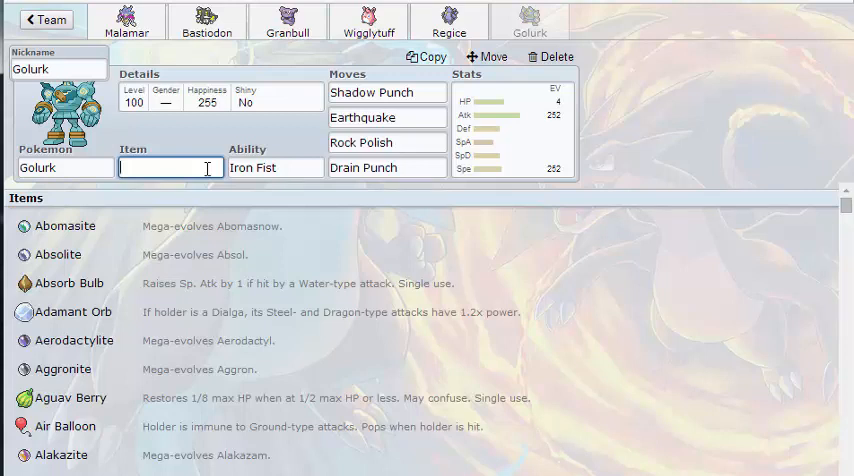
pyautogui.write('li')
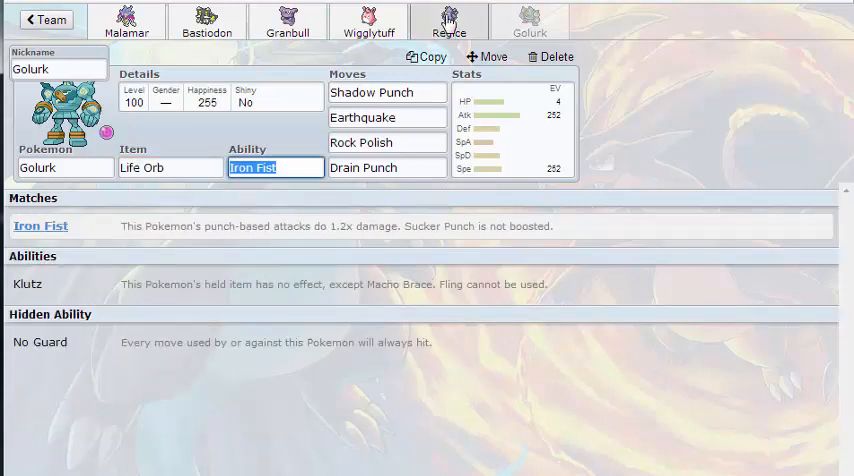
pyautogui.click(448, 20)
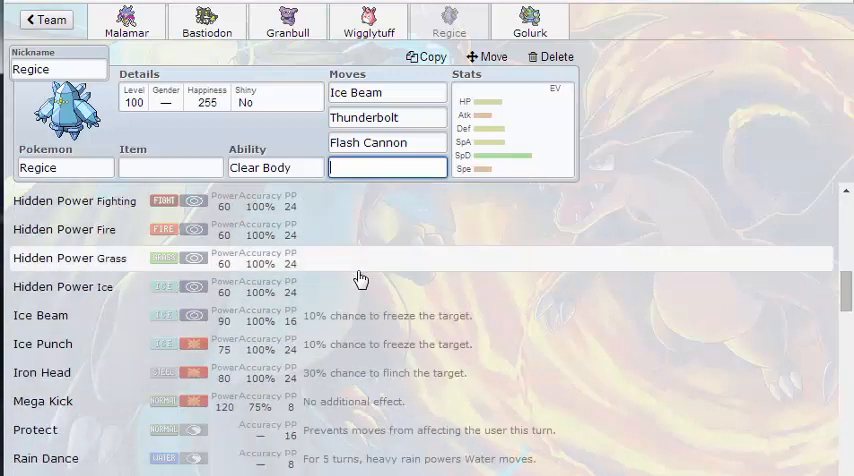
pyautogui.scroll(-3)
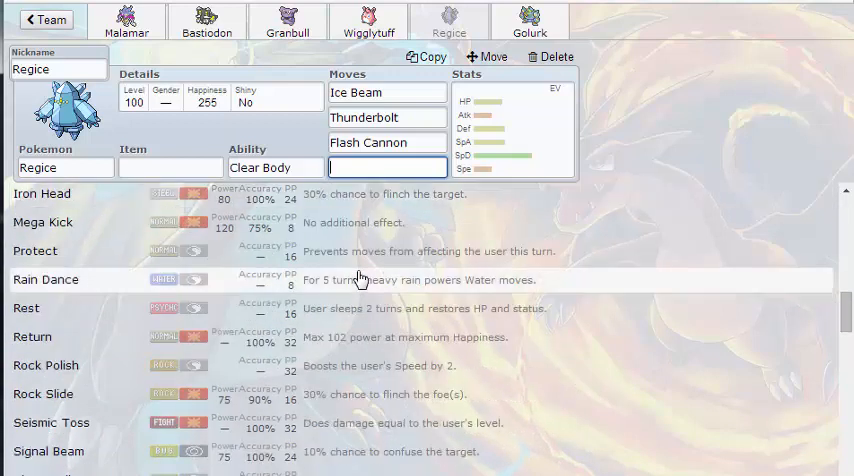
pyautogui.scroll(-3)
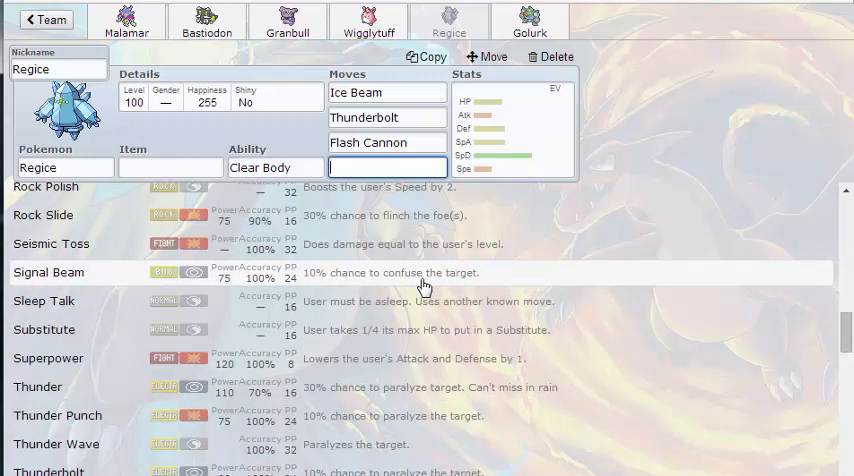
pyautogui.scroll(-3)
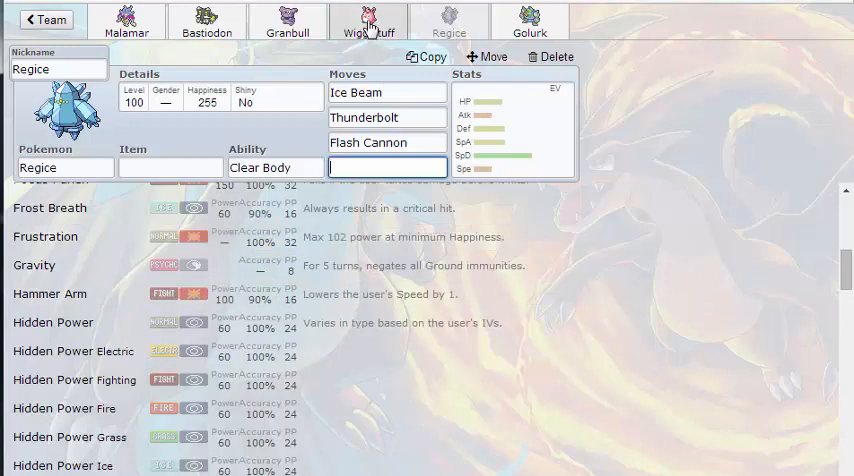
# Step: Browse Wigglytuff's usable moves down to the T–W entries for its fourth slot, Thunder Wave
pyautogui.click(368, 20)
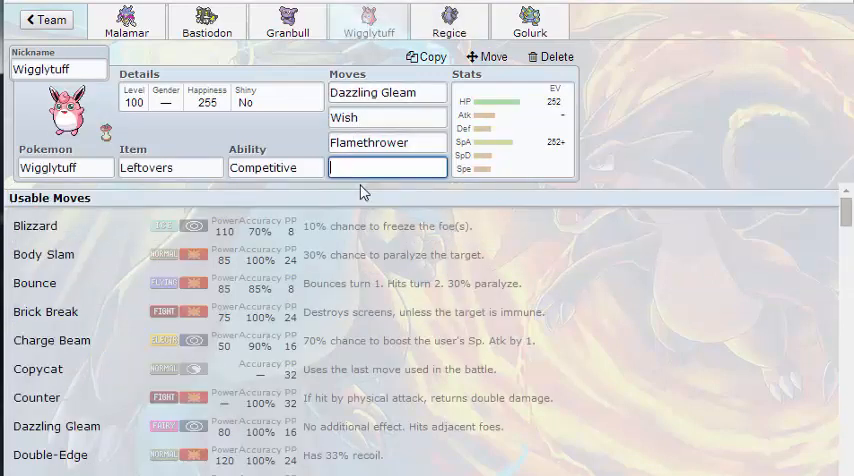
pyautogui.scroll(-3)
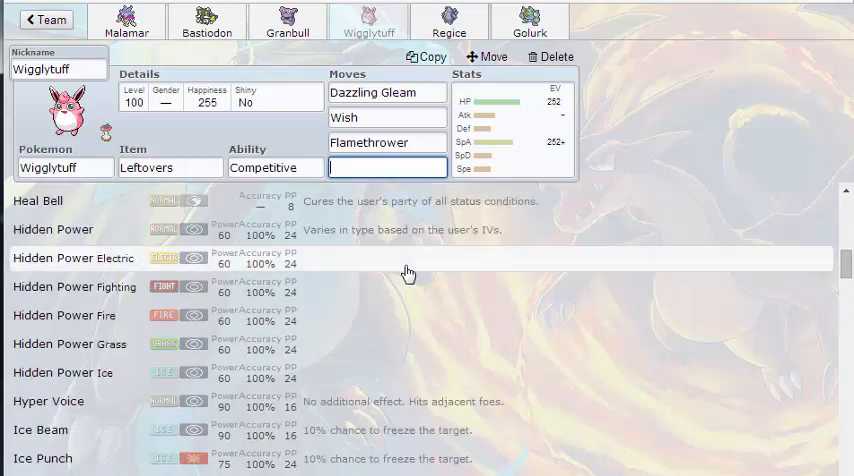
pyautogui.scroll(-3)
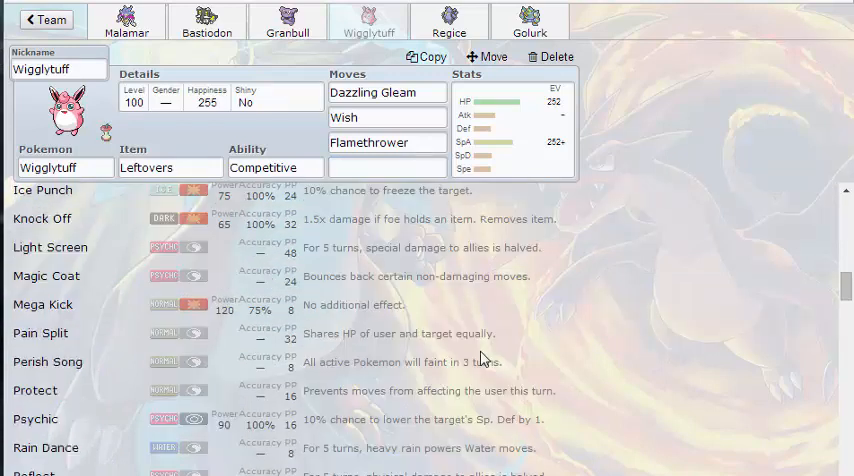
pyautogui.scroll(-3)
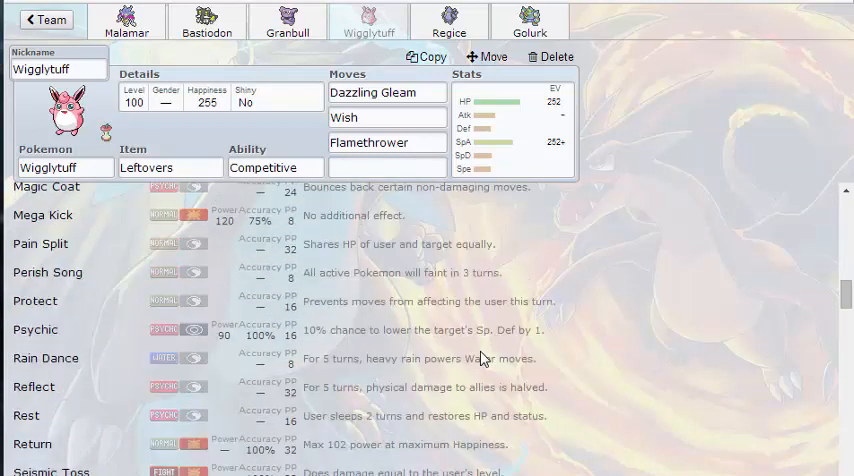
pyautogui.scroll(-3)
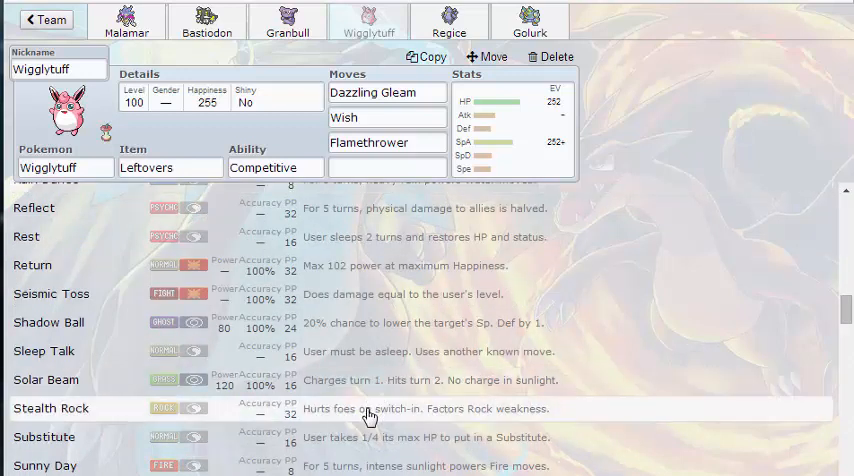
pyautogui.scroll(-3)
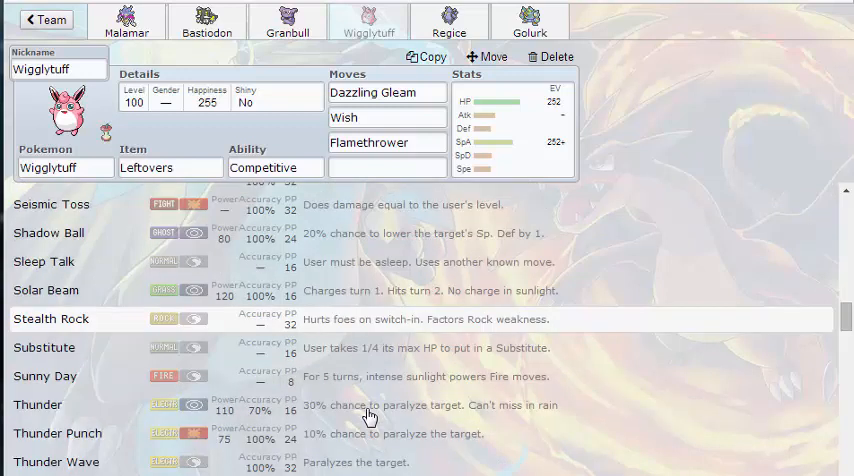
pyautogui.scroll(-3)
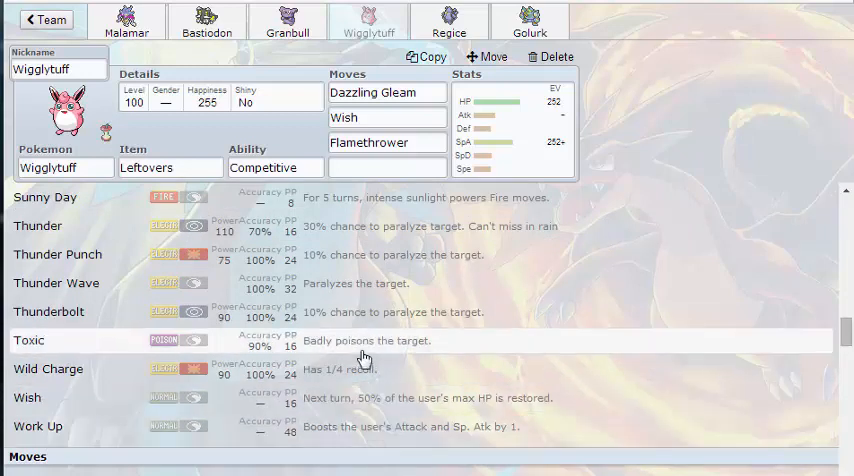
pyautogui.scroll(-3)
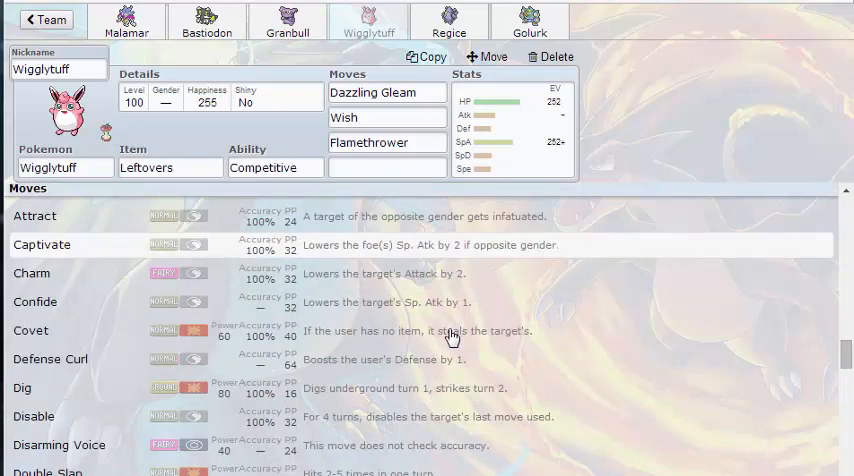
pyautogui.scroll(-3)
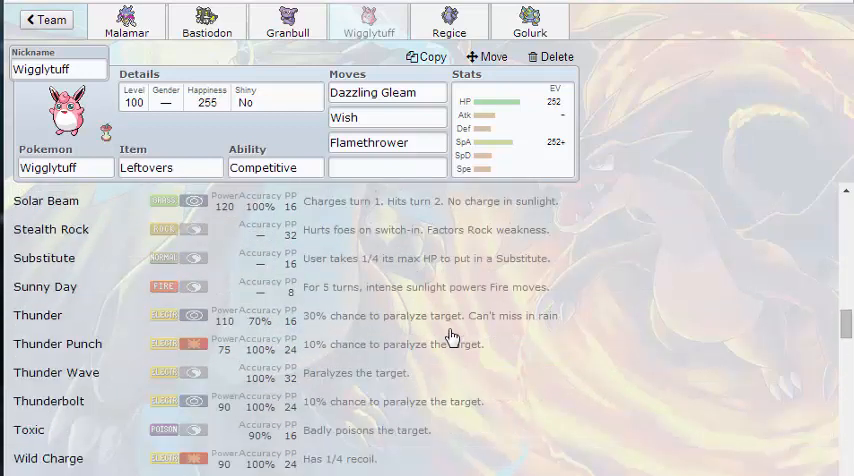
pyautogui.moveTo(320, 384)
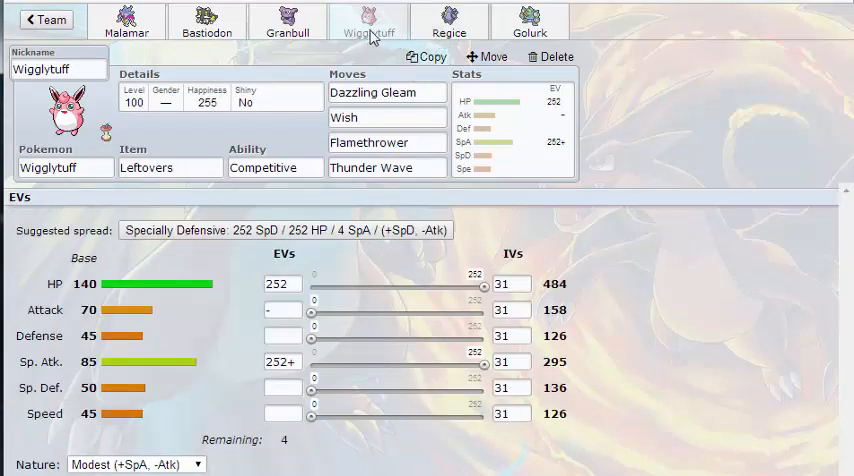
# Step: Browse Regice's usable moves for its empty fourth slot
pyautogui.click(448, 22)
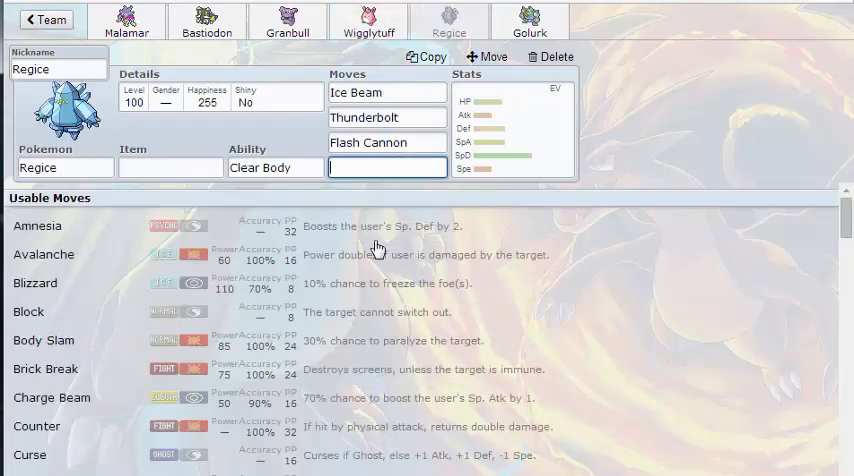
pyautogui.scroll(-3)
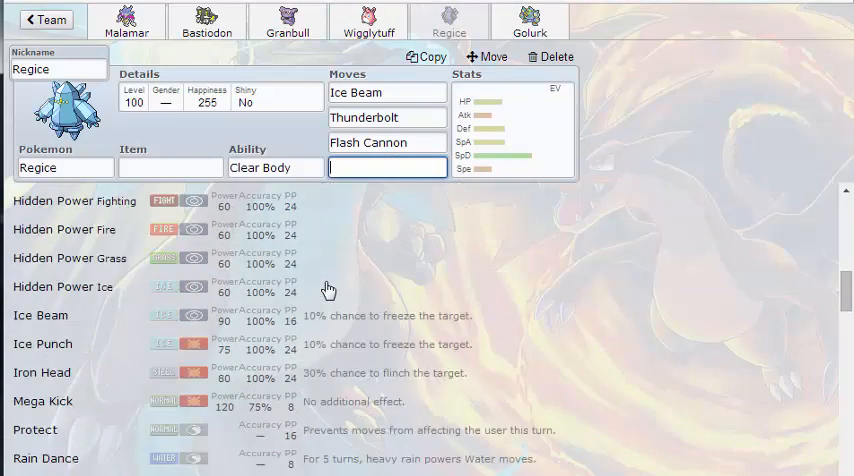
pyautogui.scroll(-3)
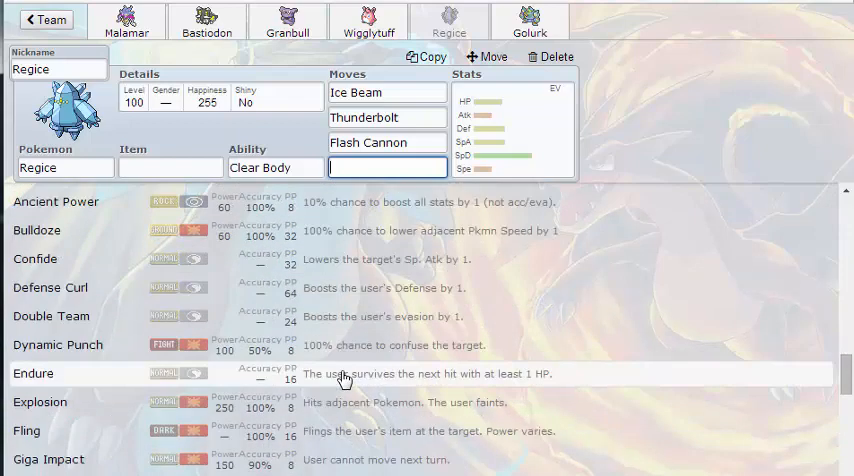
pyautogui.scroll(-3)
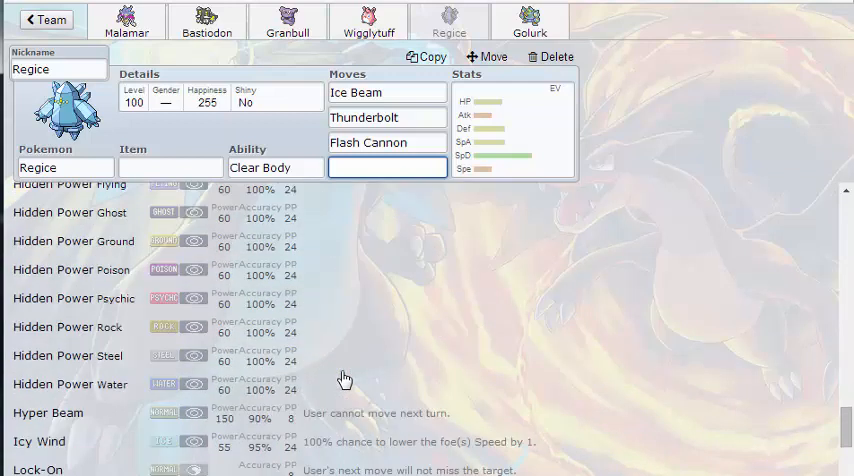
pyautogui.scroll(-3)
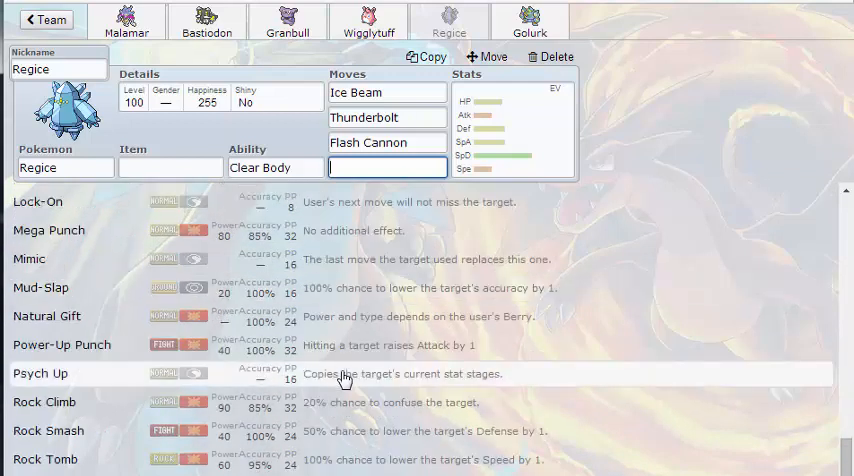
pyautogui.scroll(-3)
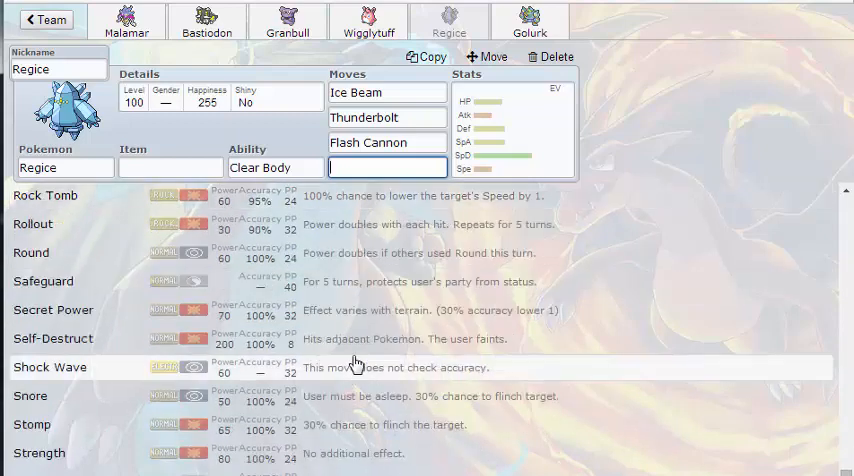
pyautogui.scroll(-3)
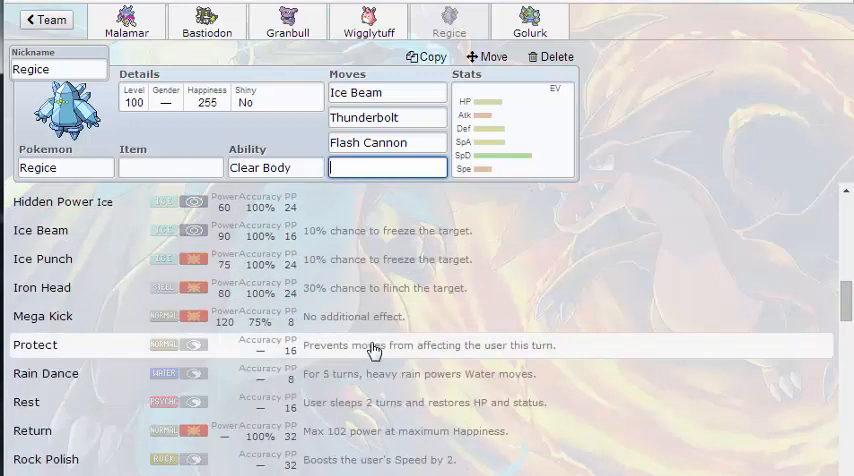
# Step: Pick Signal Beam as Regice's fourth move, then reopen that slot to change it
pyautogui.click(386, 168)
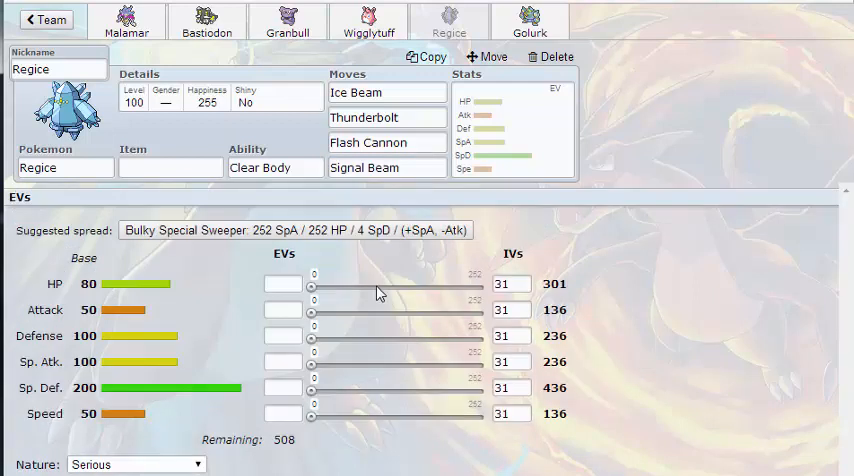
pyautogui.click(170, 168)
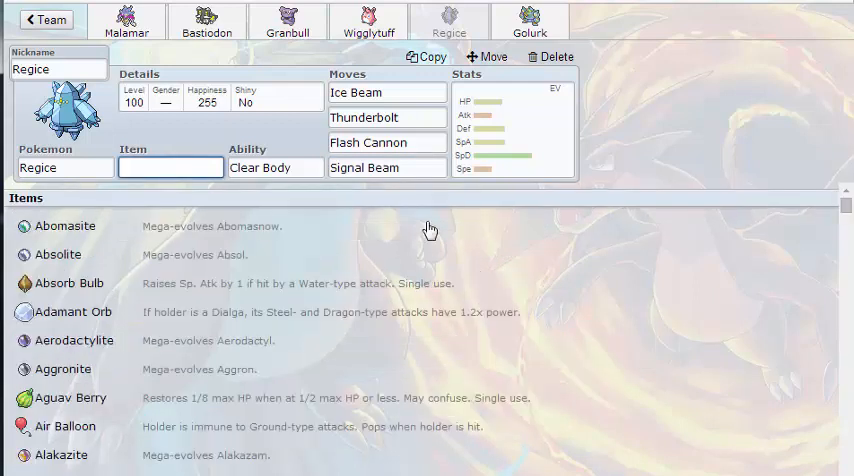
pyautogui.click(386, 168)
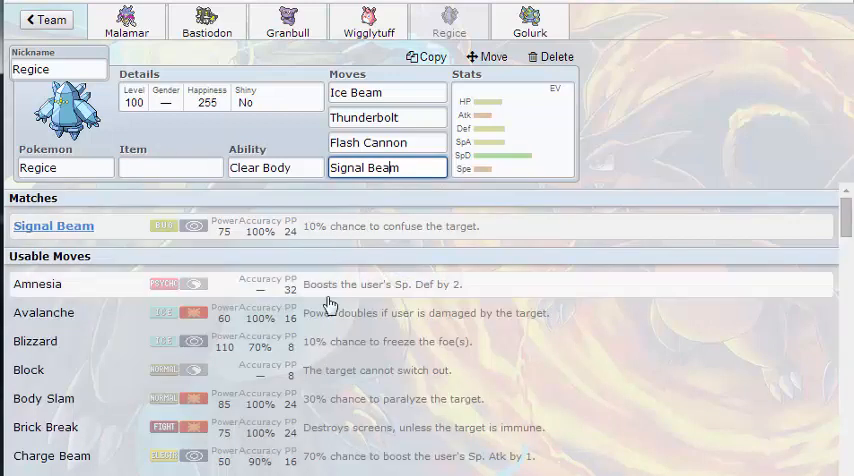
# Step: Scroll Regice's move list down toward Substitute to replace Signal Beam
pyautogui.scroll(-3)
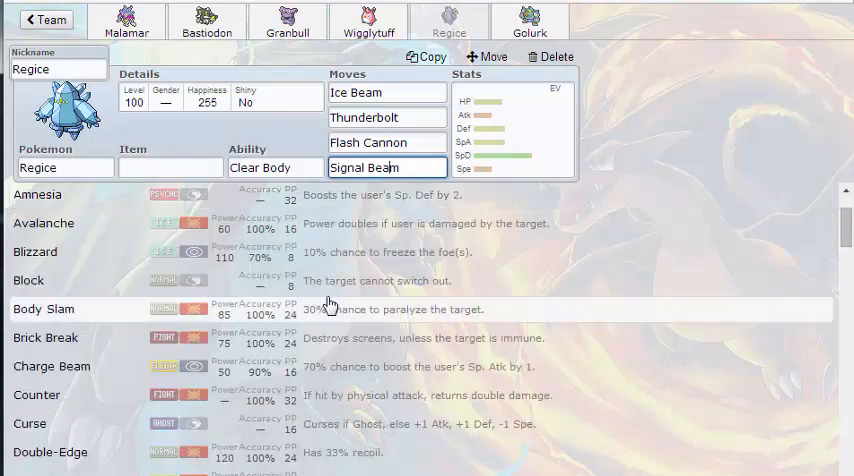
pyautogui.scroll(-3)
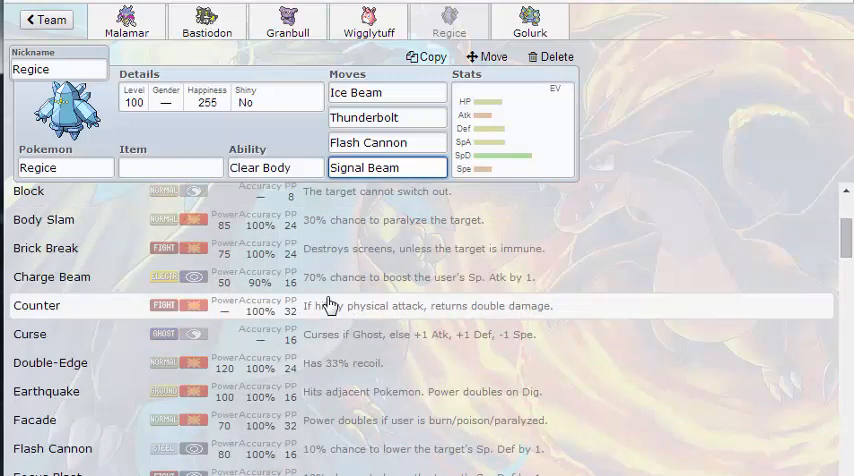
pyautogui.scroll(-3)
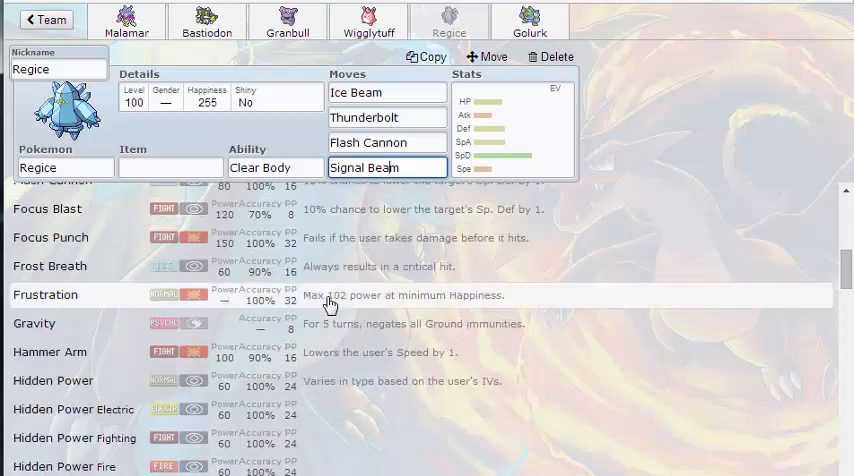
pyautogui.scroll(-3)
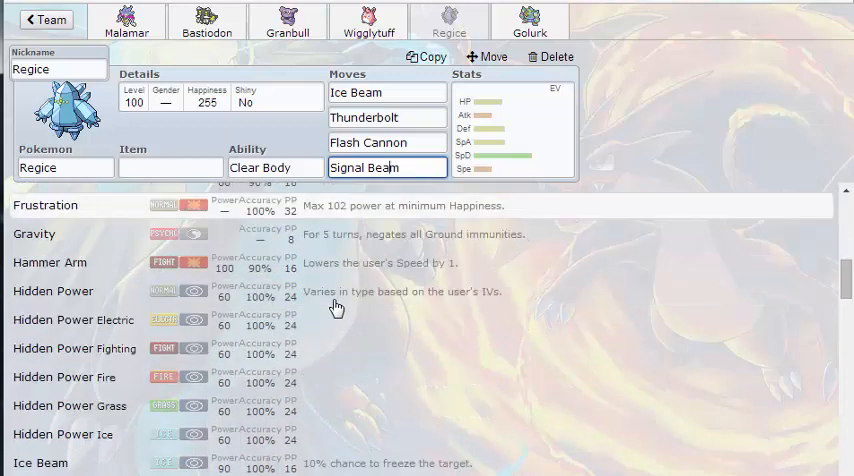
pyautogui.scroll(-3)
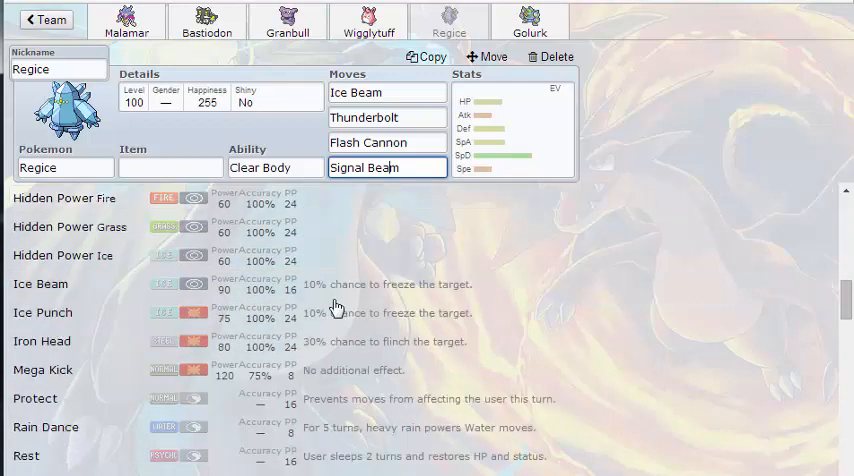
pyautogui.scroll(-3)
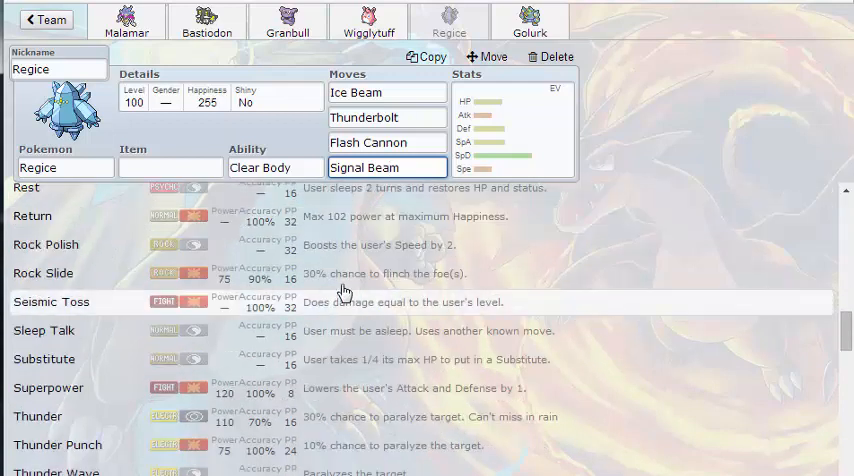
pyautogui.moveTo(344, 272)
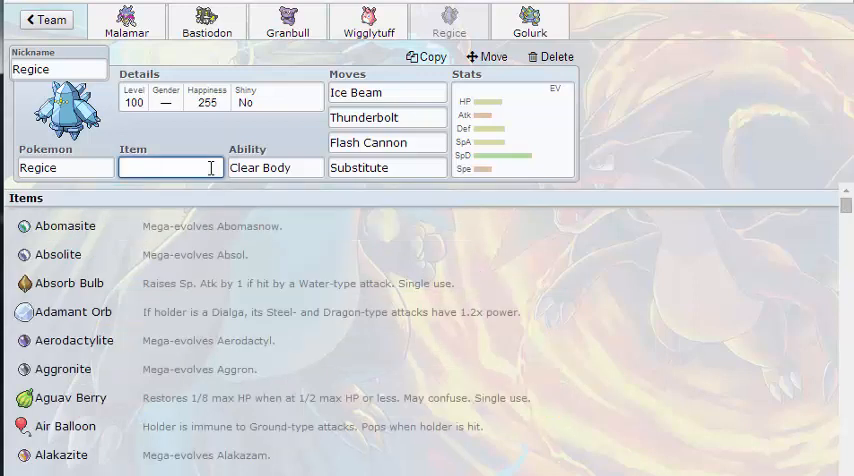
# Step: Give Regice Leftovers and raise its HP EVs to 252
pyautogui.click(280, 168)
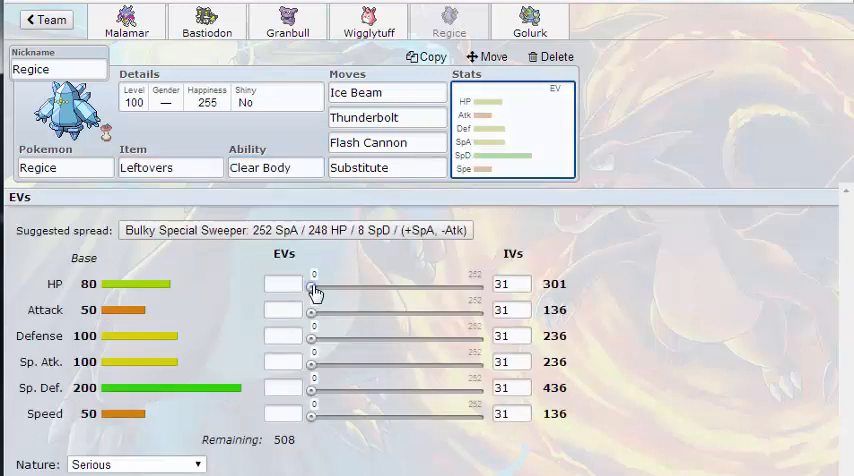
pyautogui.moveTo(312, 288); pyautogui.dragTo(486, 288)
pyautogui.write('-')
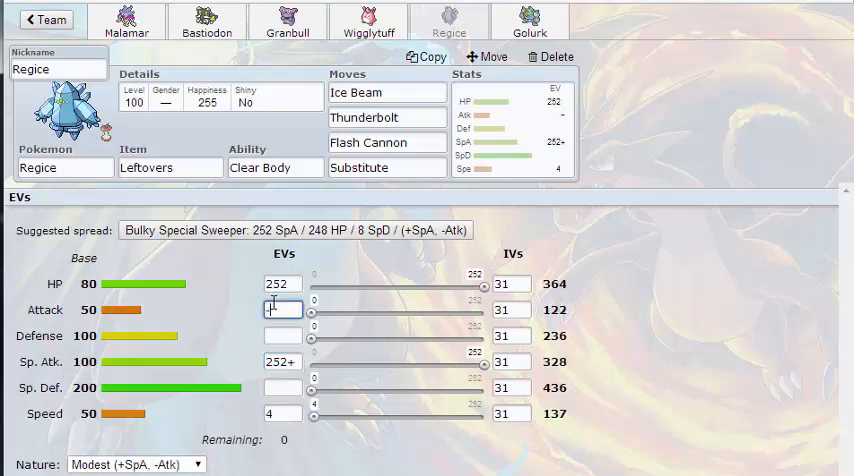
# Step: Give Golurk an Adamant nature by boosting Attack and lowering Sp. Atk
pyautogui.click(528, 20)
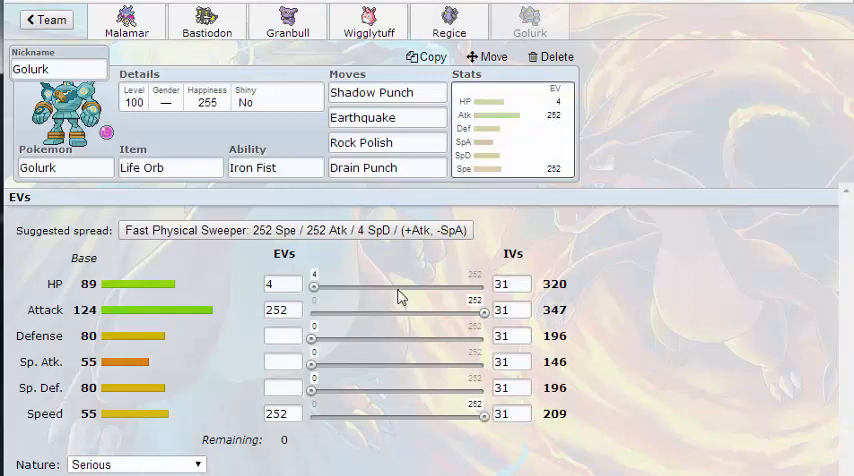
pyautogui.click(280, 308)
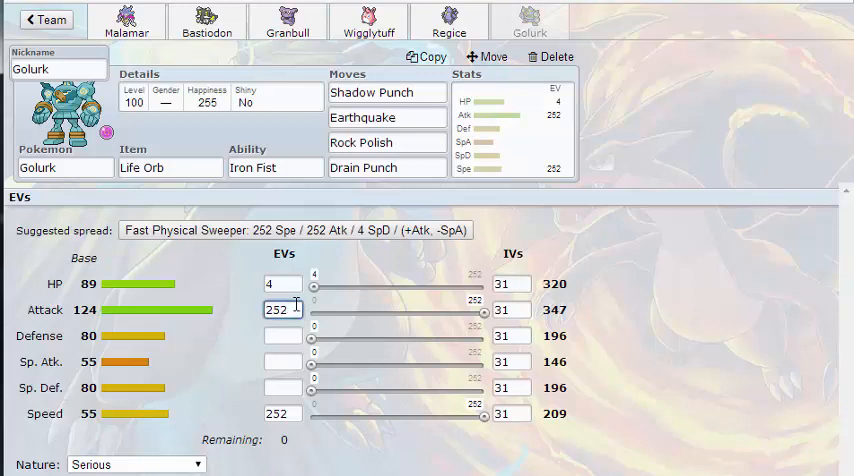
pyautogui.click(280, 362)
pyautogui.write('-')
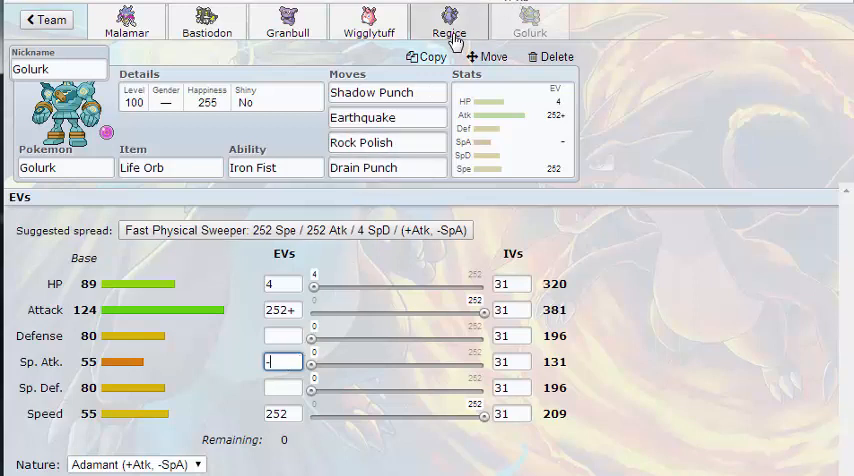
# Step: Review the finished sets of Regice, Wigglytuff, Granbull, Bastiodon and Malamar in turn
pyautogui.click(368, 20)
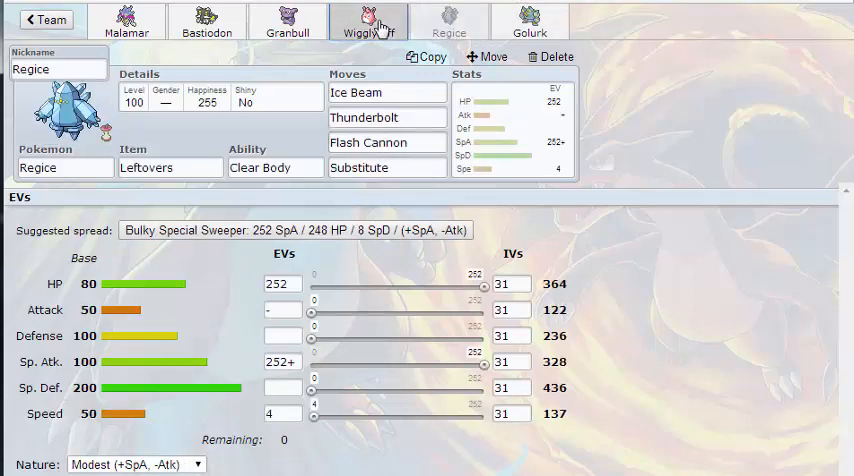
pyautogui.click(368, 22)
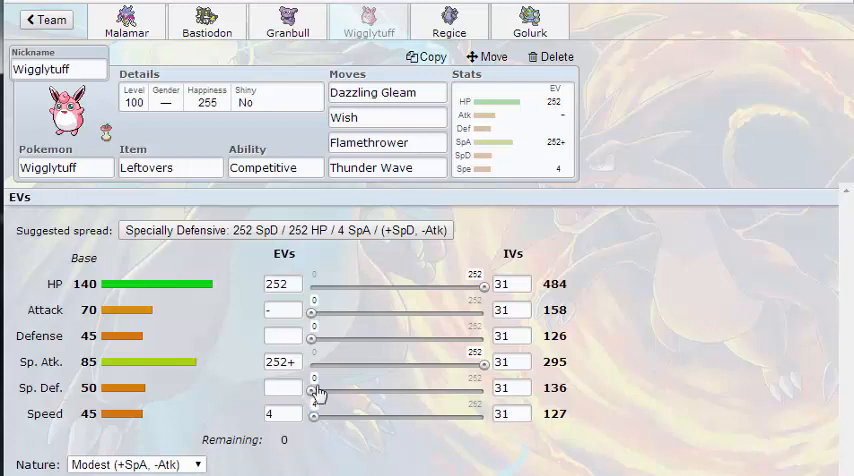
pyautogui.click(288, 20)
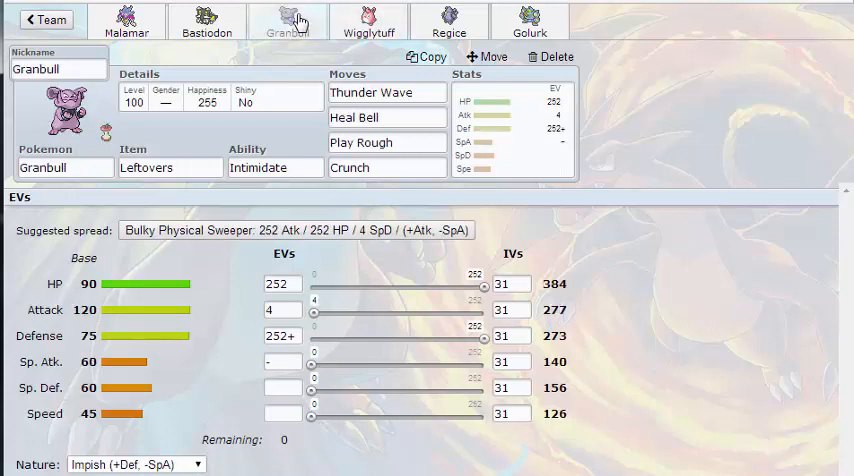
pyautogui.click(208, 22)
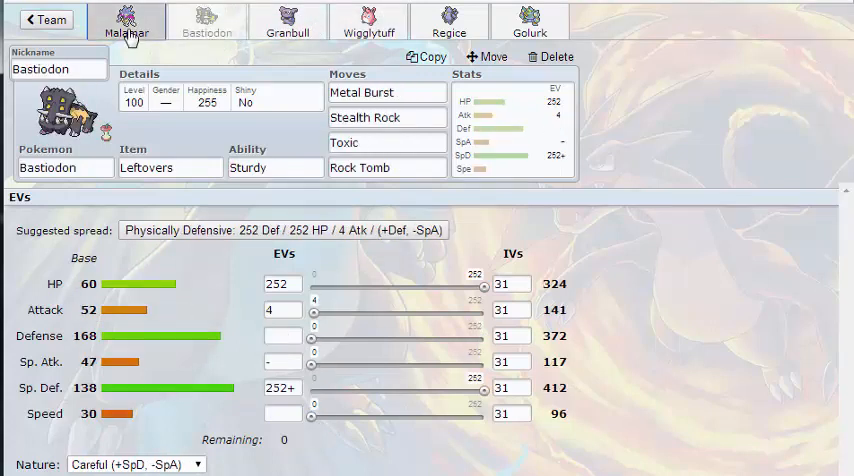
pyautogui.click(128, 24)
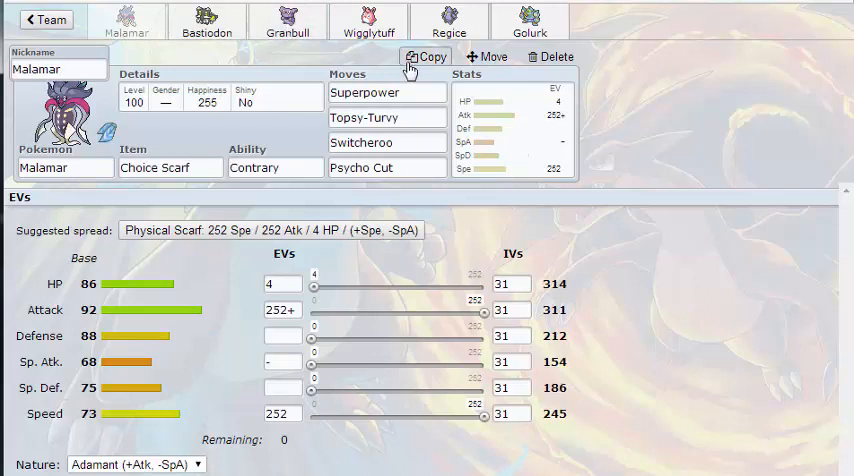